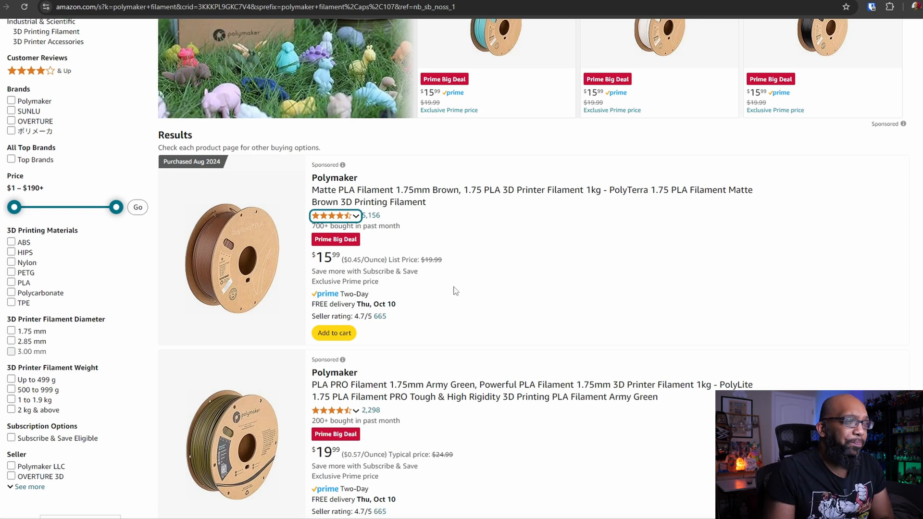
Step: Scroll down the 'polymaker panchroma' results past the first Prime Big Deal translucent filament spools
scroll(down, 3)
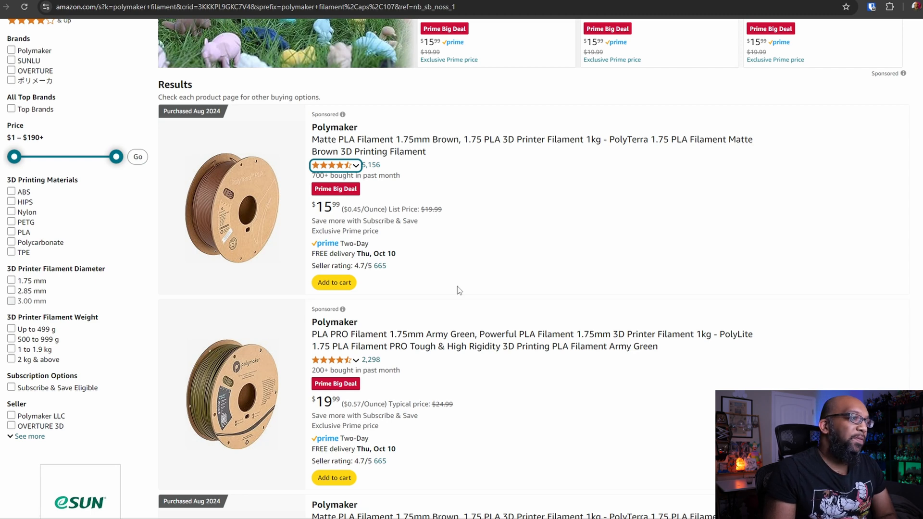
mouse_move(406, 192)
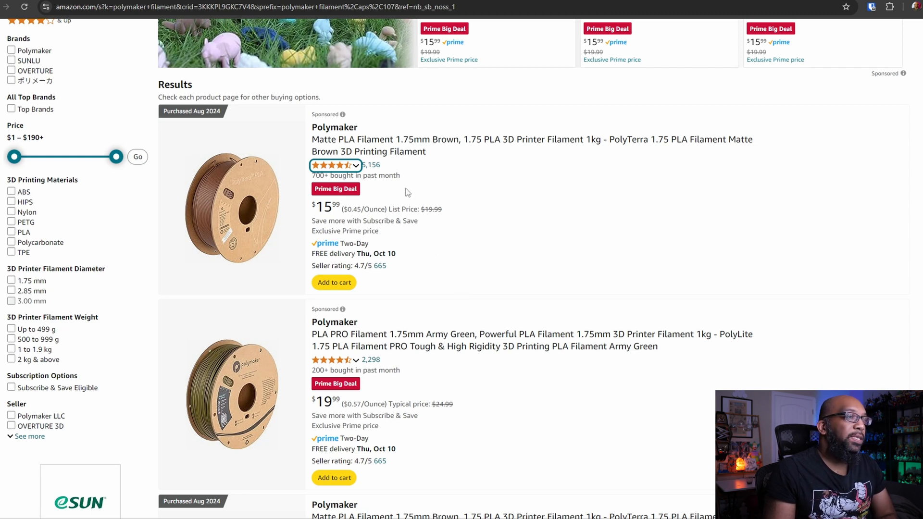
mouse_move(494, 190)
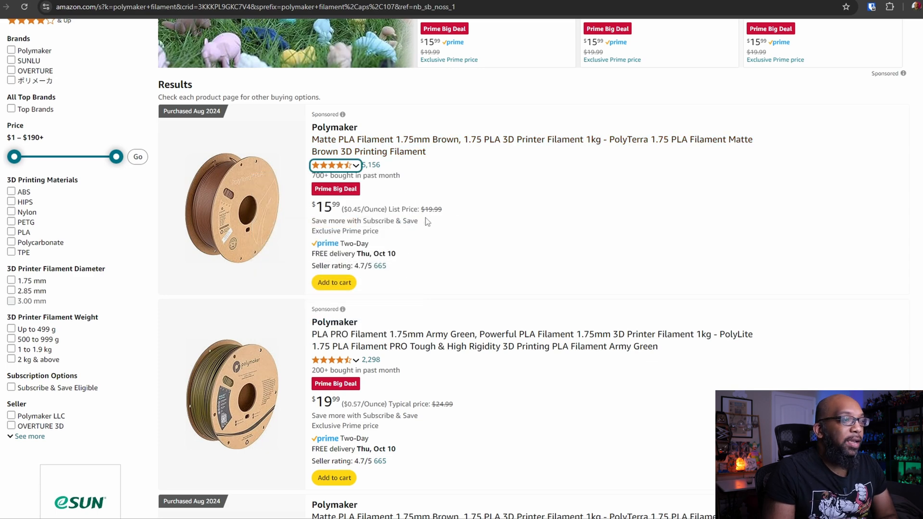
scroll(down, 3)
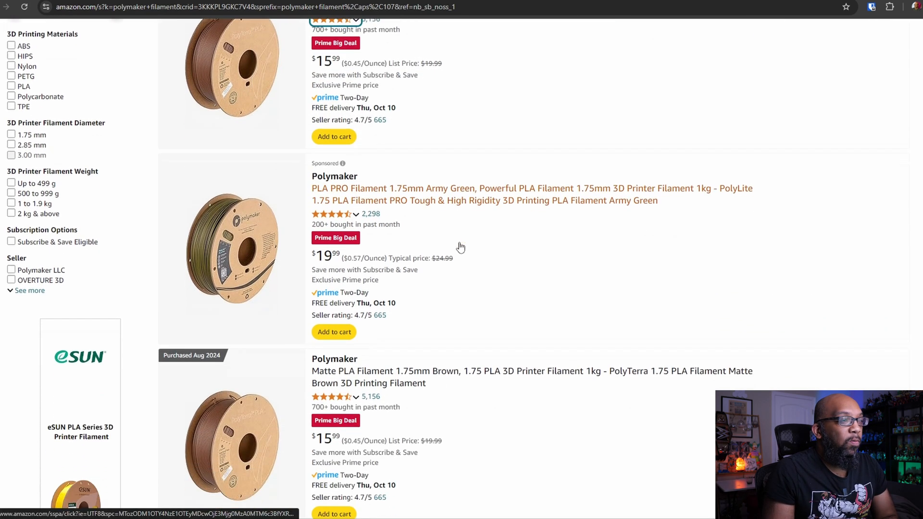
scroll(down, 3)
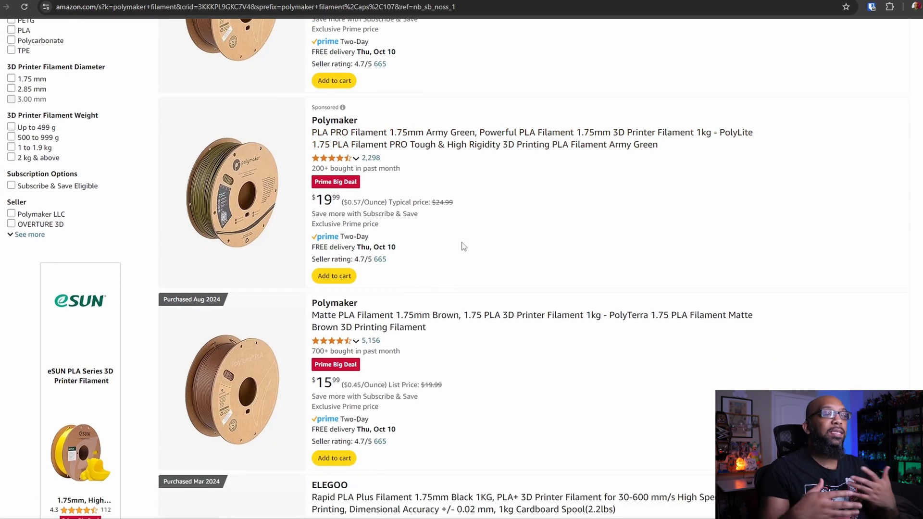
scroll(down, 3)
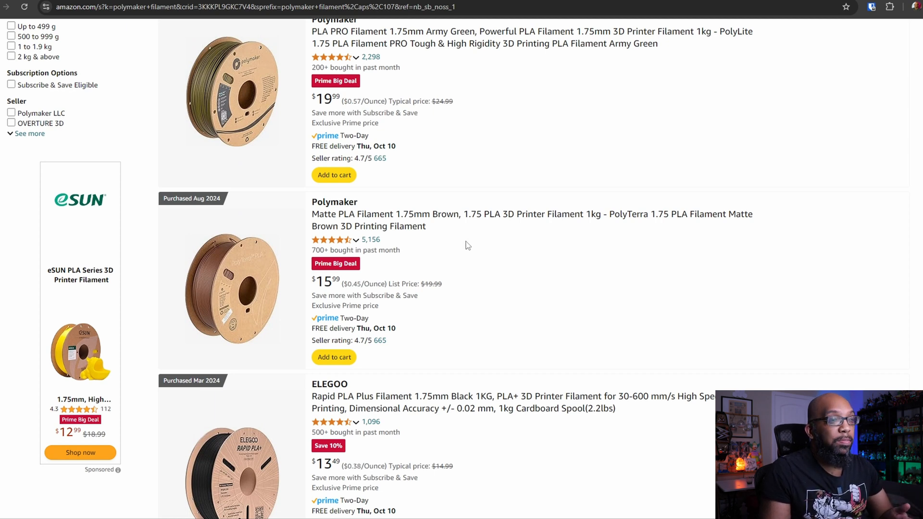
scroll(down, 3)
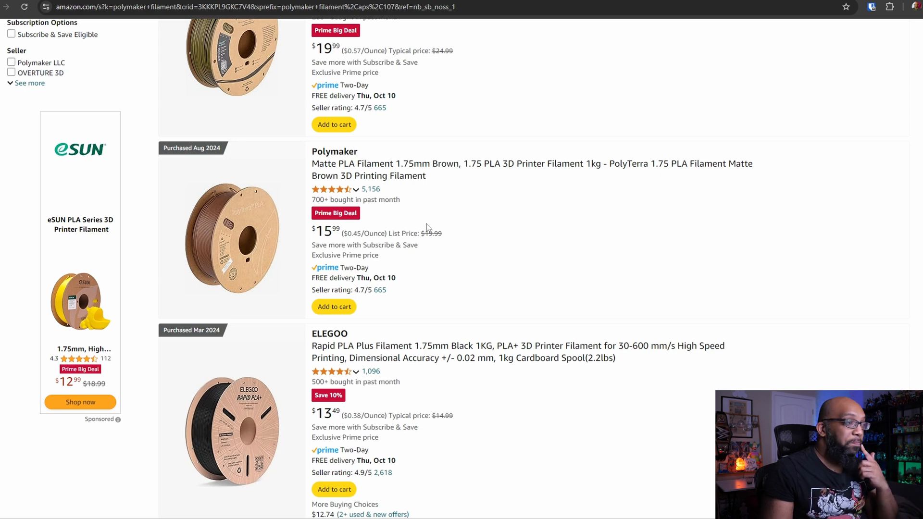
scroll(down, 3)
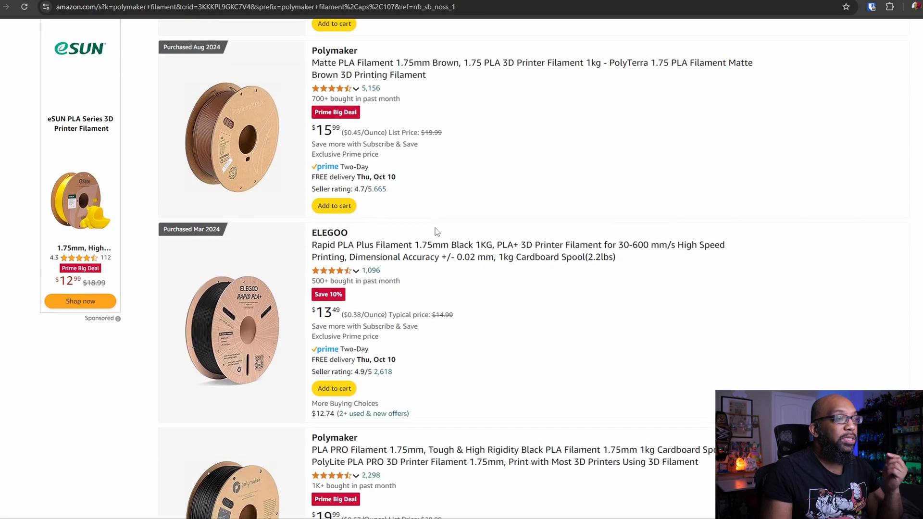
scroll(down, 3)
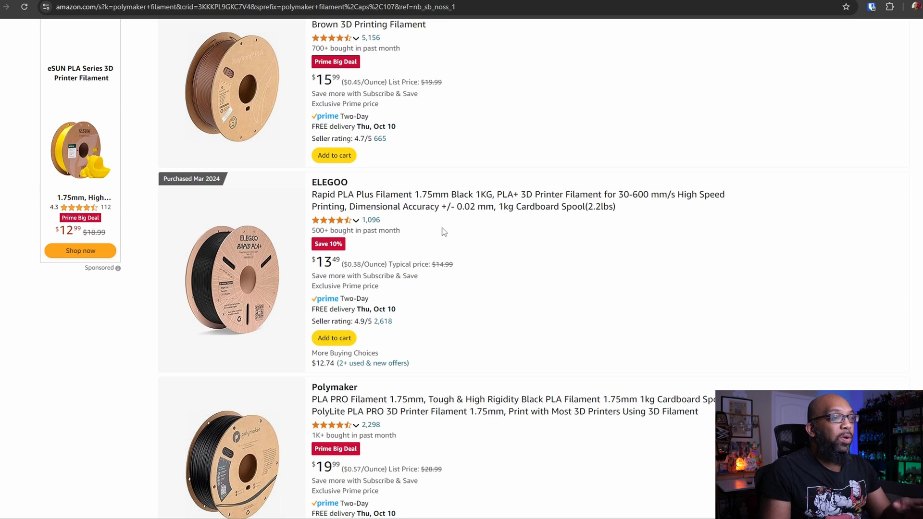
scroll(down, 3)
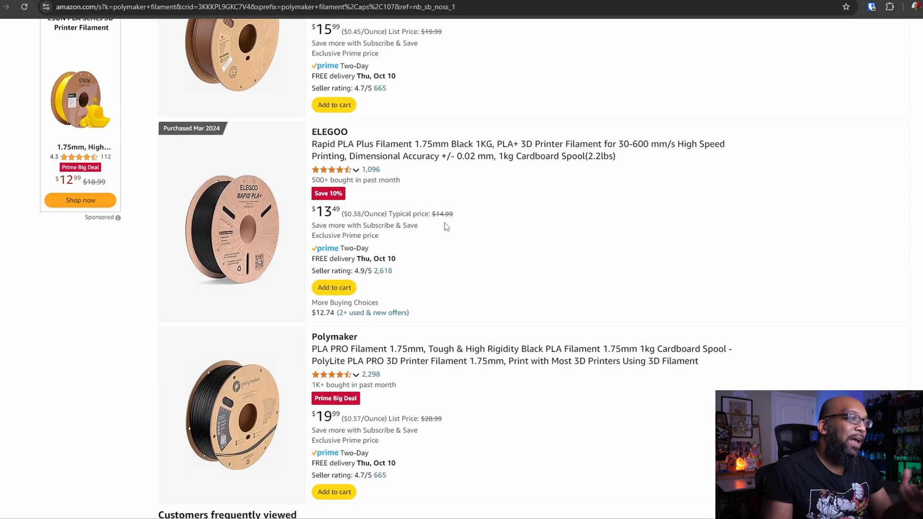
mouse_move(397, 203)
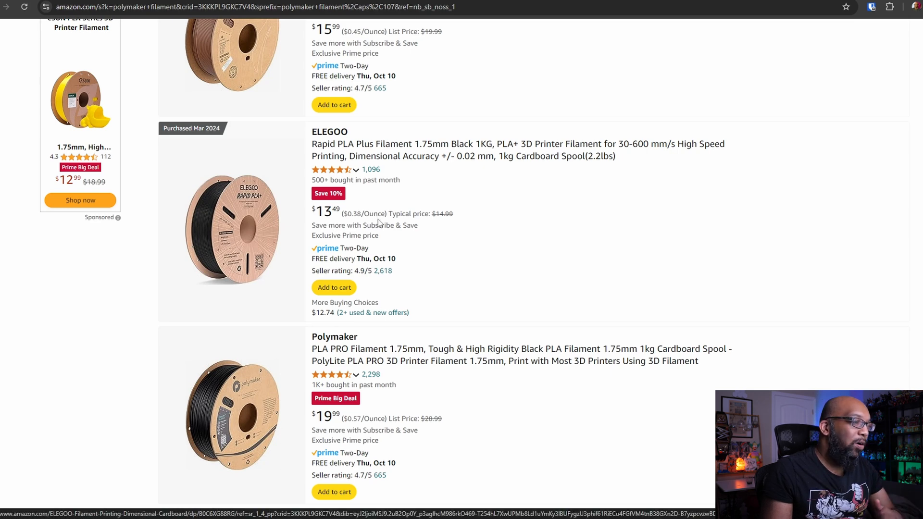
scroll(down, 3)
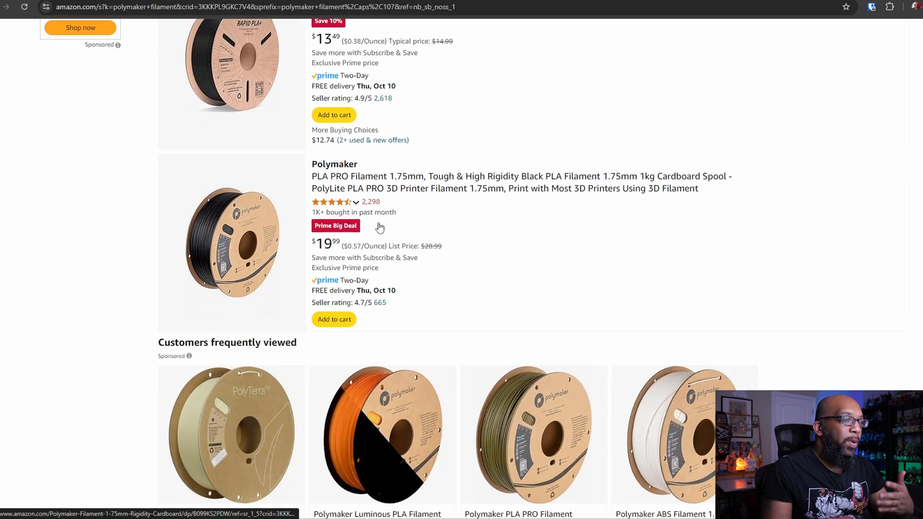
scroll(down, 3)
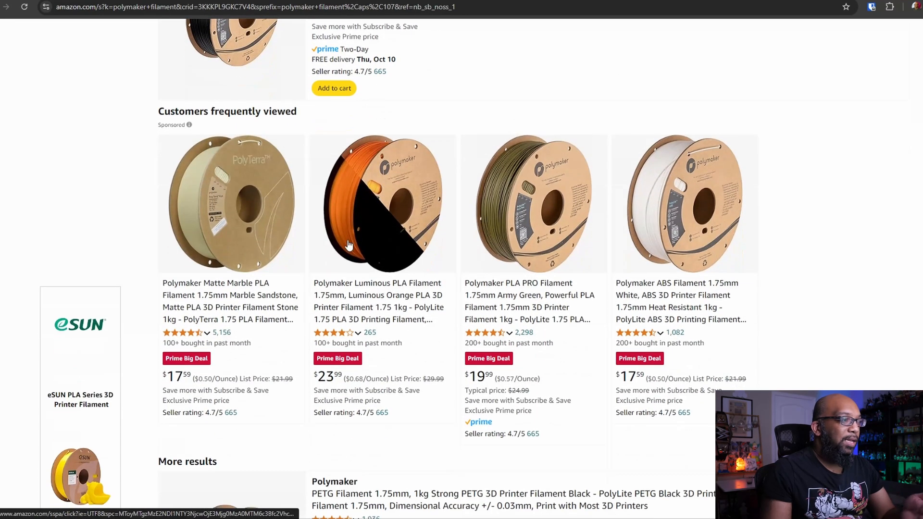
scroll(down, 3)
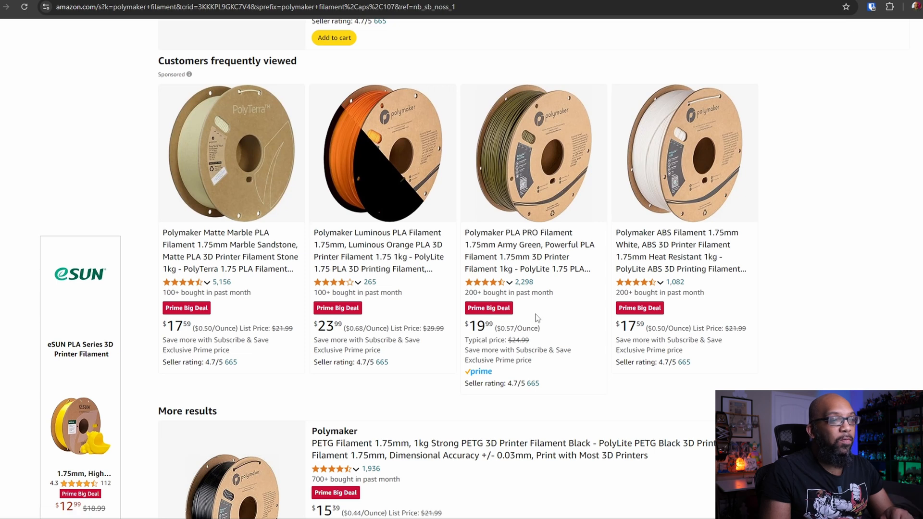
mouse_move(531, 313)
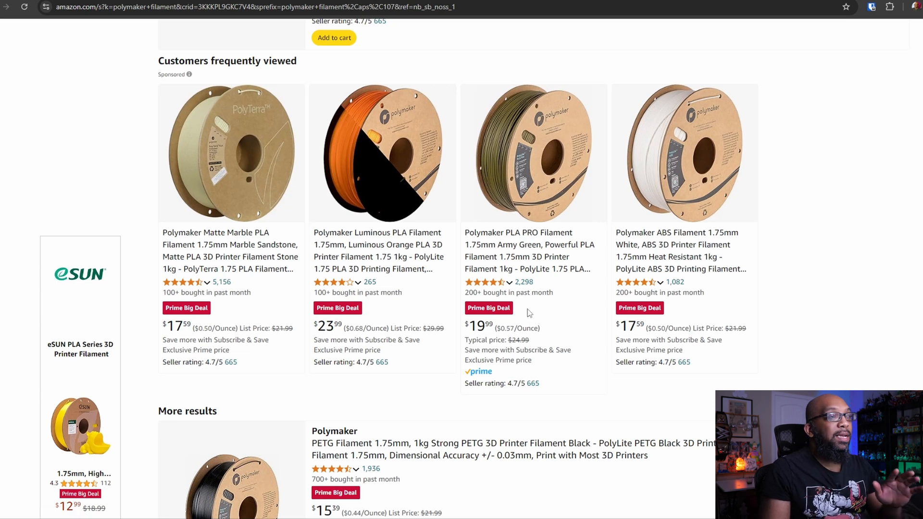
Step: Continue down the Panchroma results through more discounted translucent PLA listings
scroll(down, 3)
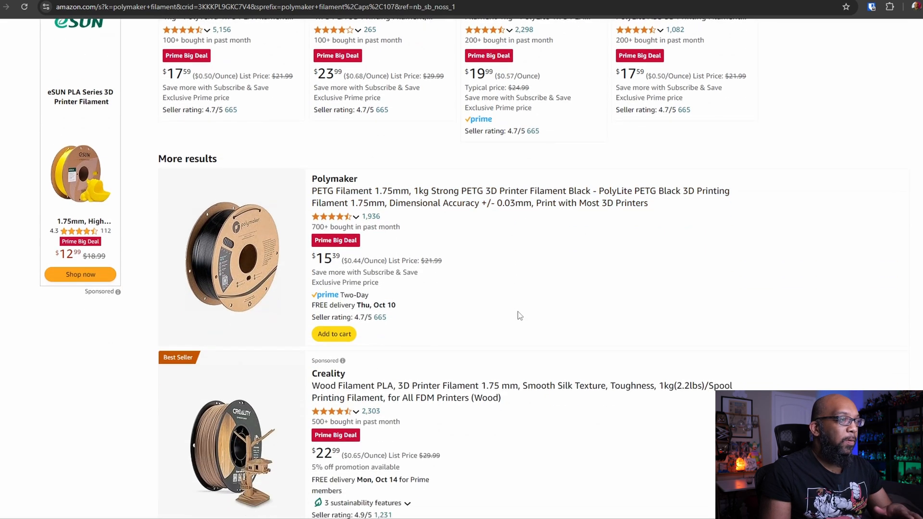
scroll(down, 3)
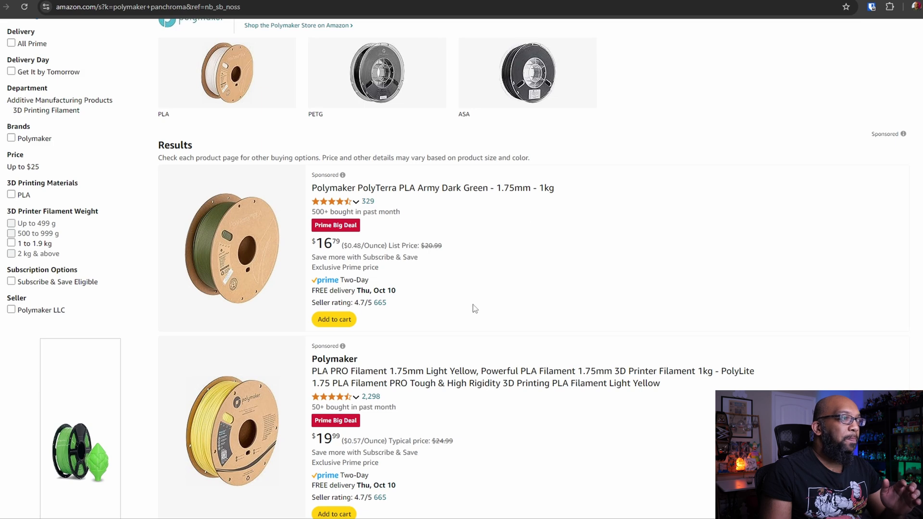
scroll(down, 3)
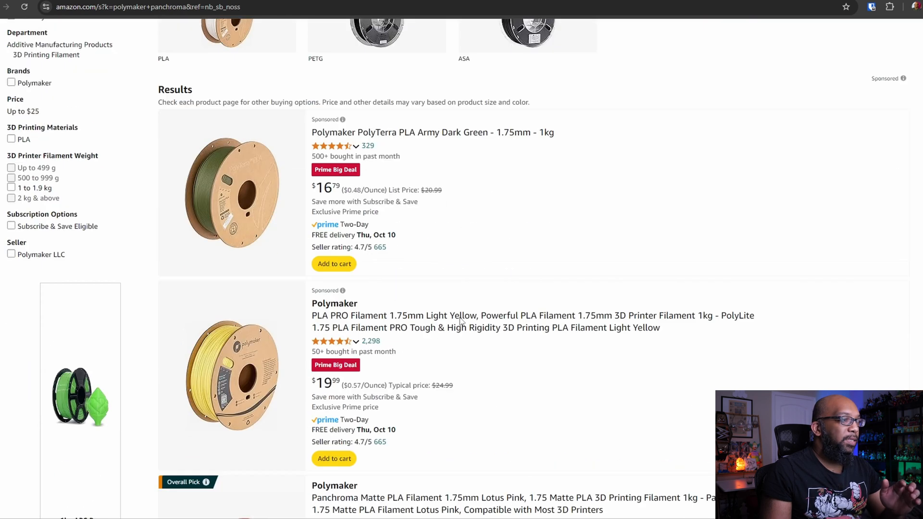
scroll(down, 3)
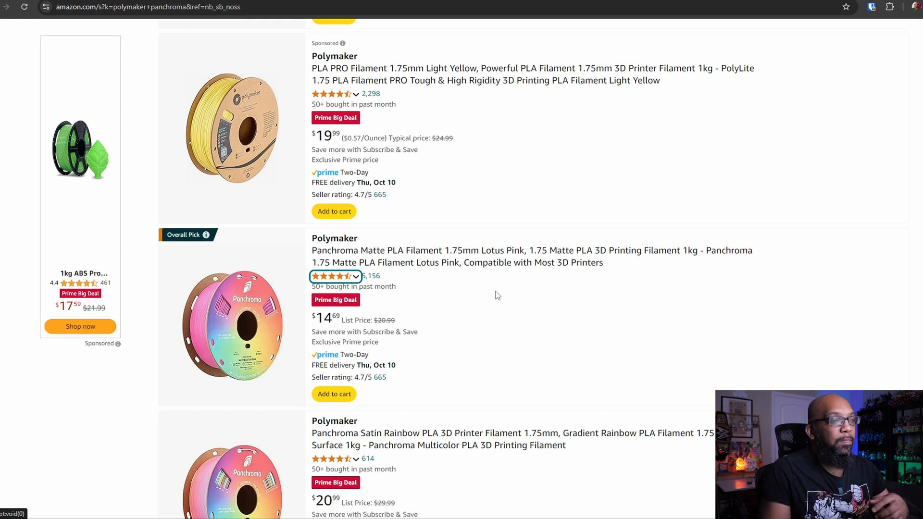
mouse_move(423, 302)
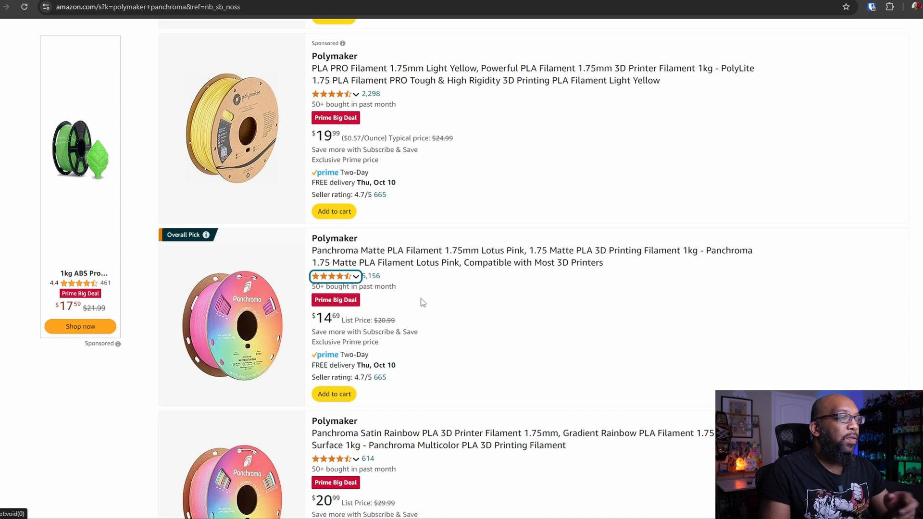
scroll(down, 3)
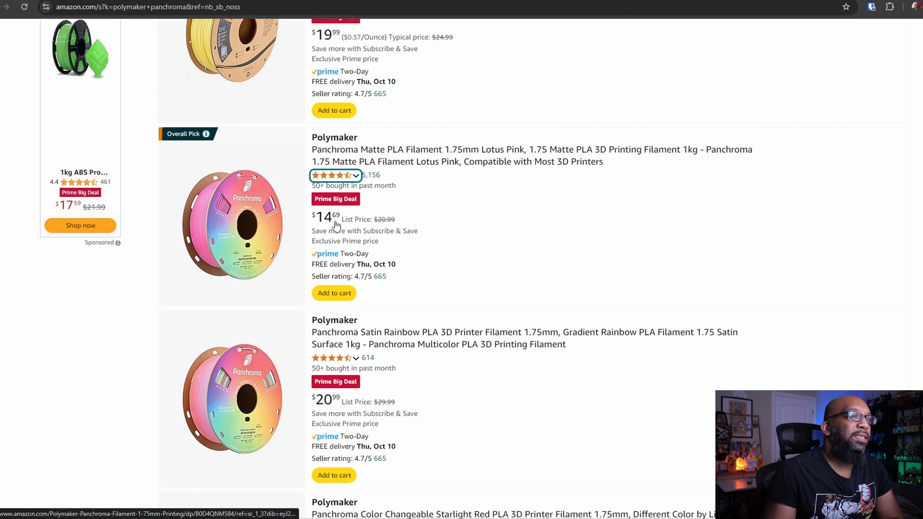
mouse_move(399, 172)
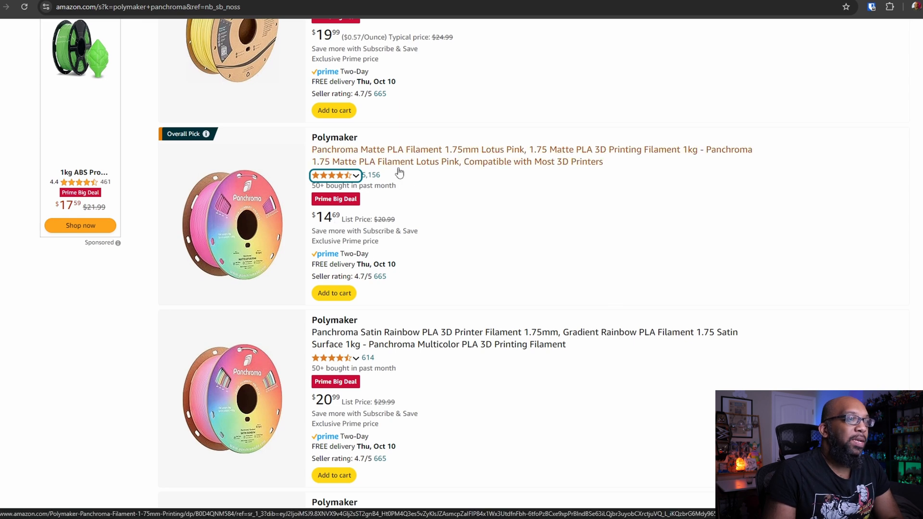
scroll(down, 3)
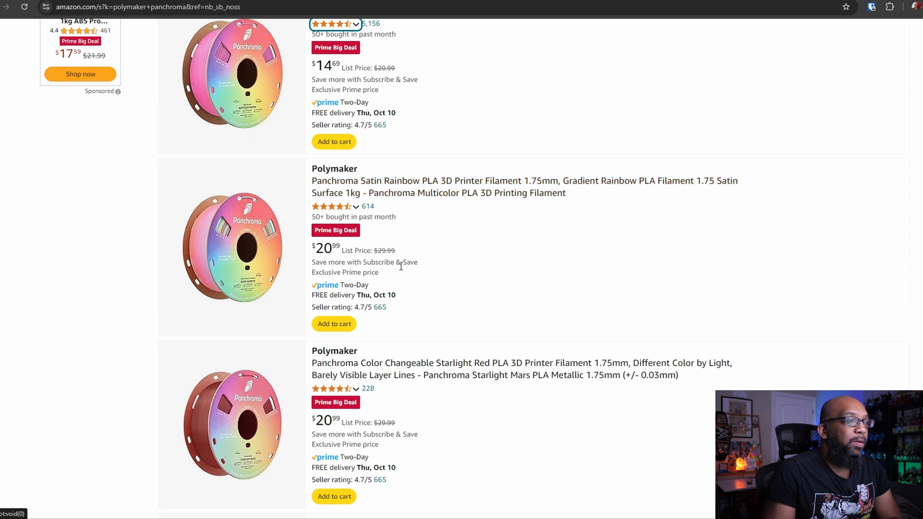
scroll(down, 3)
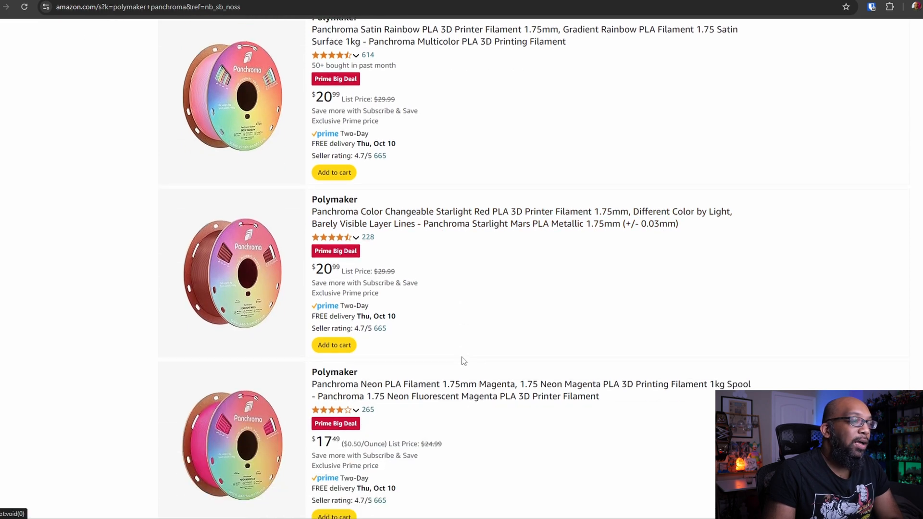
scroll(down, 3)
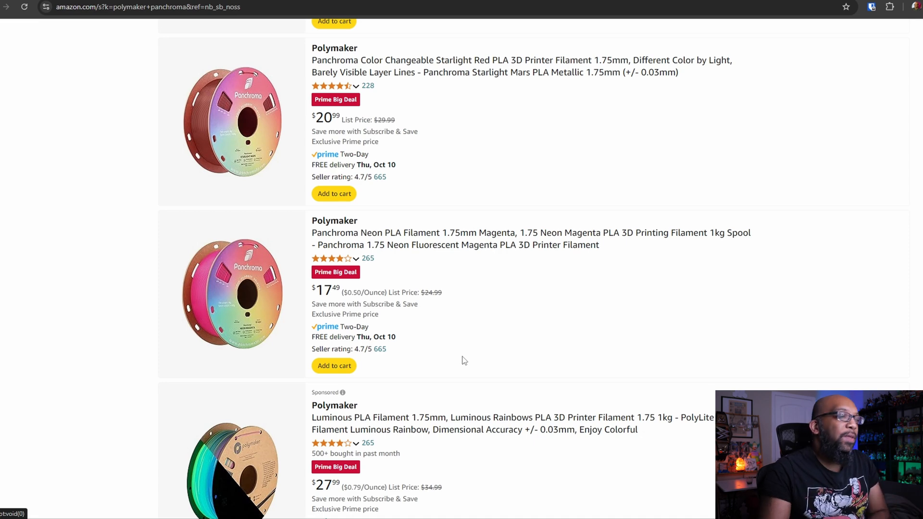
Step: Reach the cyan, grey, magenta and yellow translucent PLA spools marked as Prime Big Deals
scroll(down, 3)
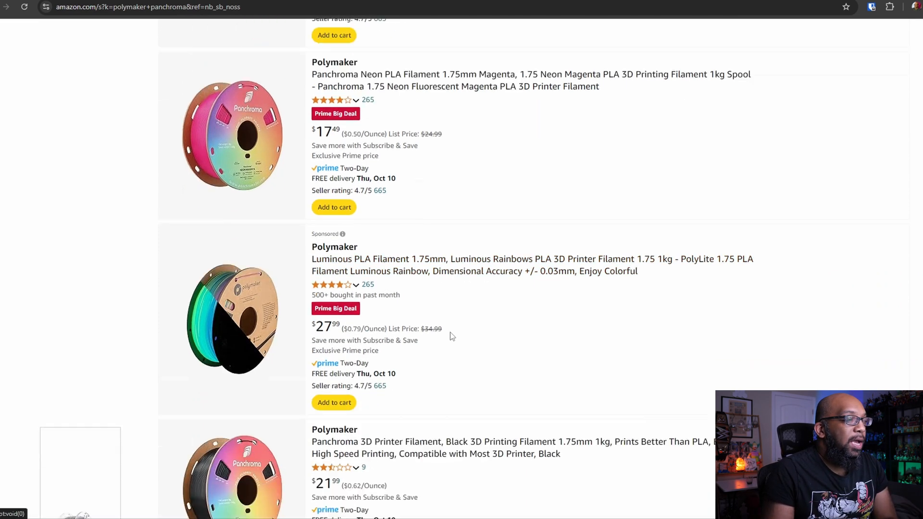
scroll(down, 3)
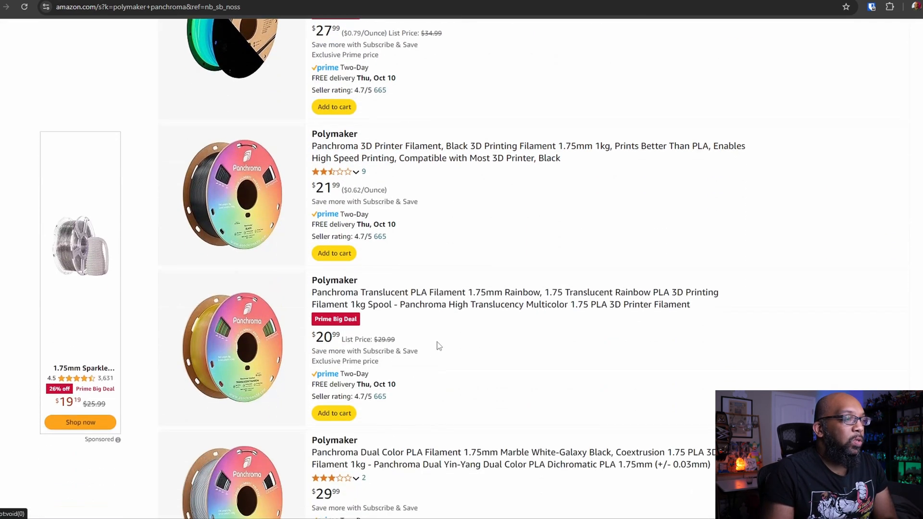
scroll(down, 3)
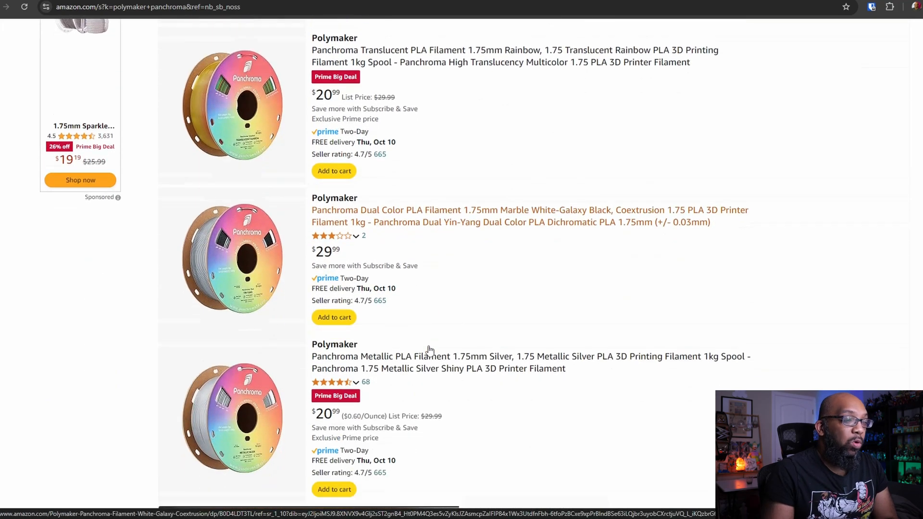
scroll(down, 3)
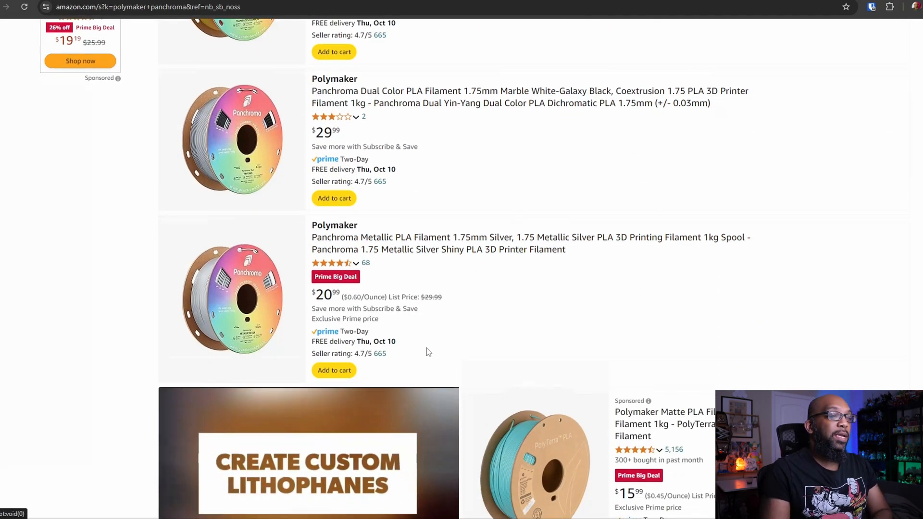
scroll(down, 3)
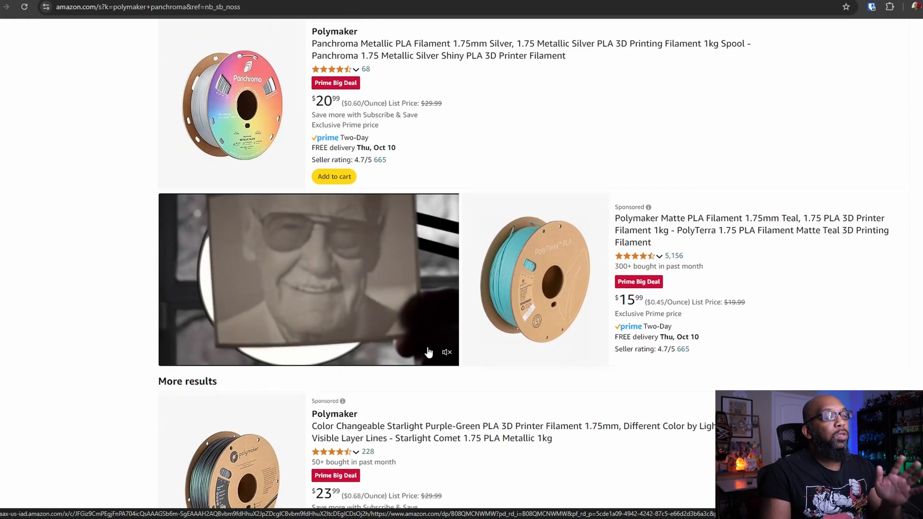
scroll(down, 3)
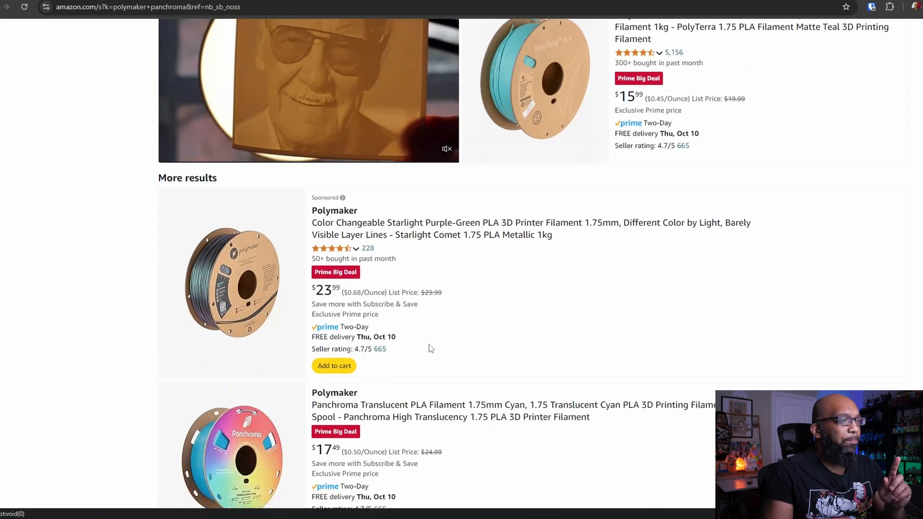
scroll(down, 3)
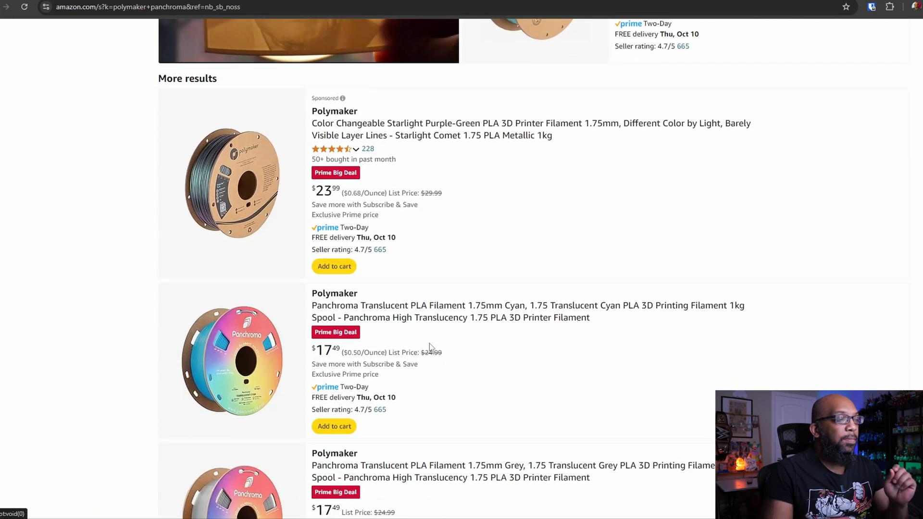
scroll(down, 3)
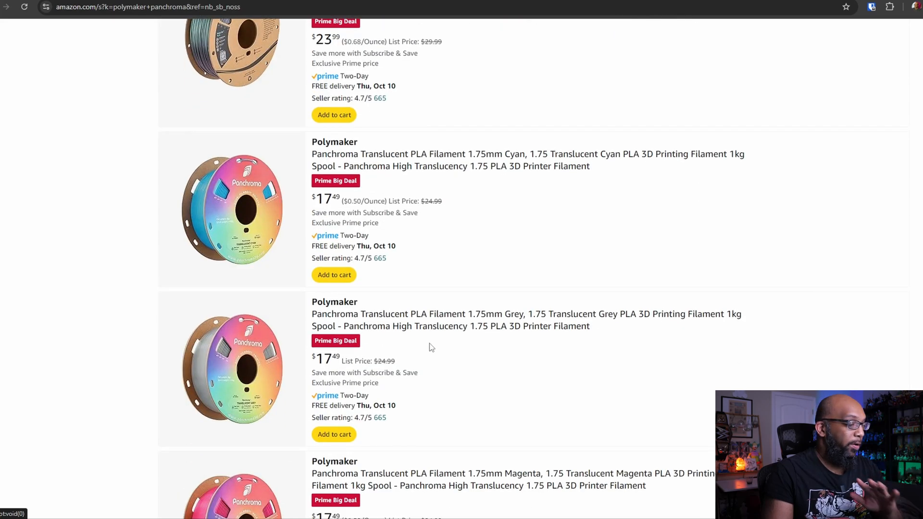
scroll(down, 3)
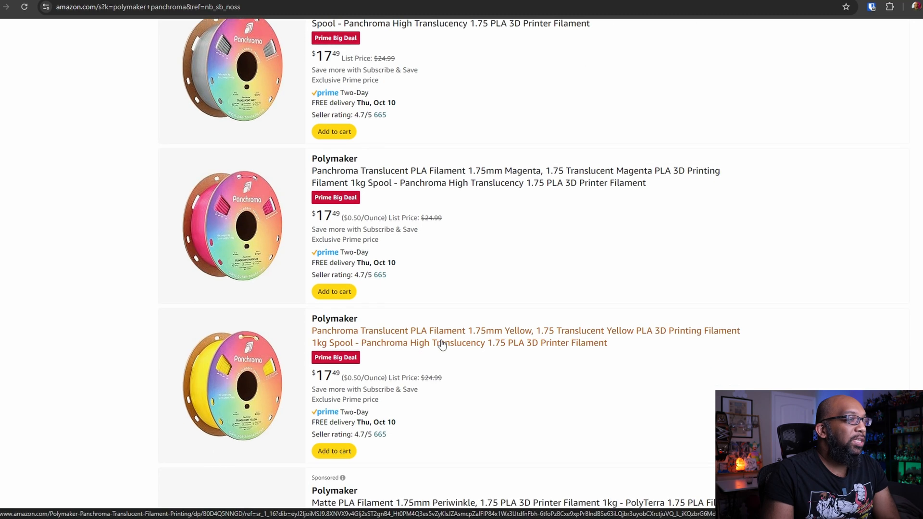
mouse_move(434, 206)
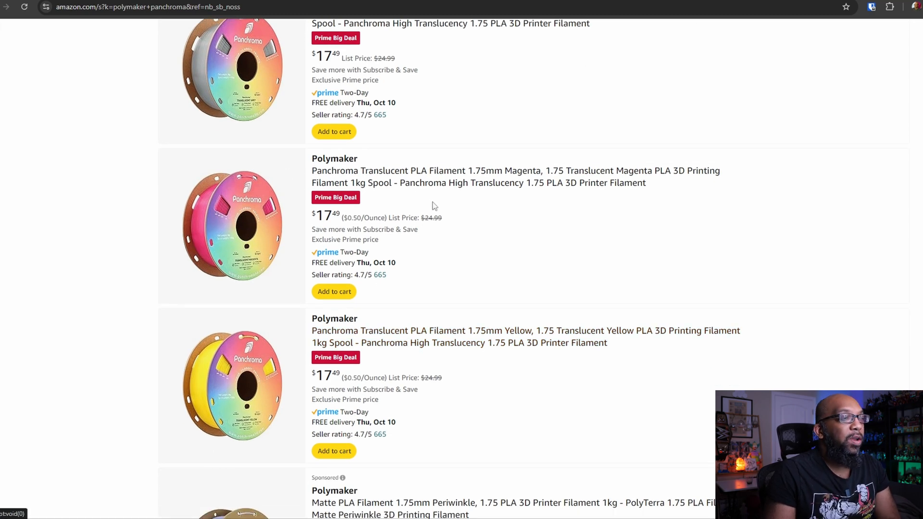
mouse_move(402, 195)
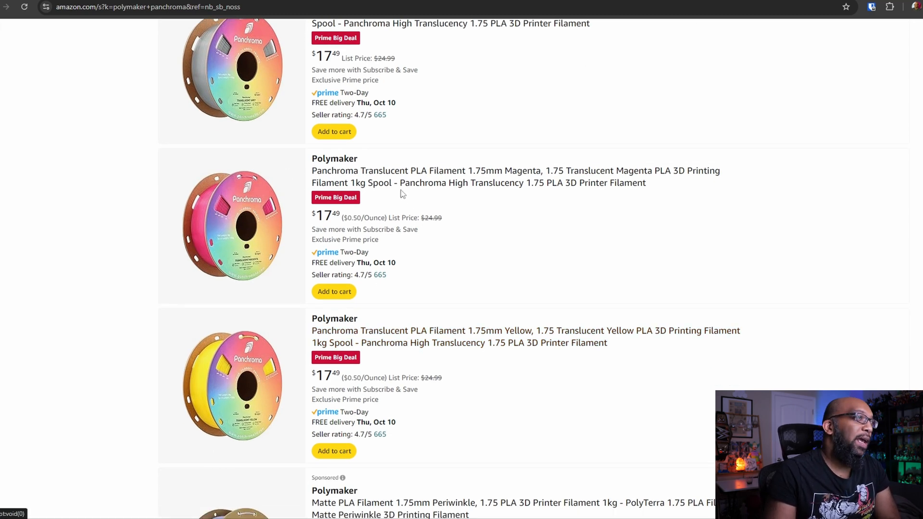
mouse_move(385, 176)
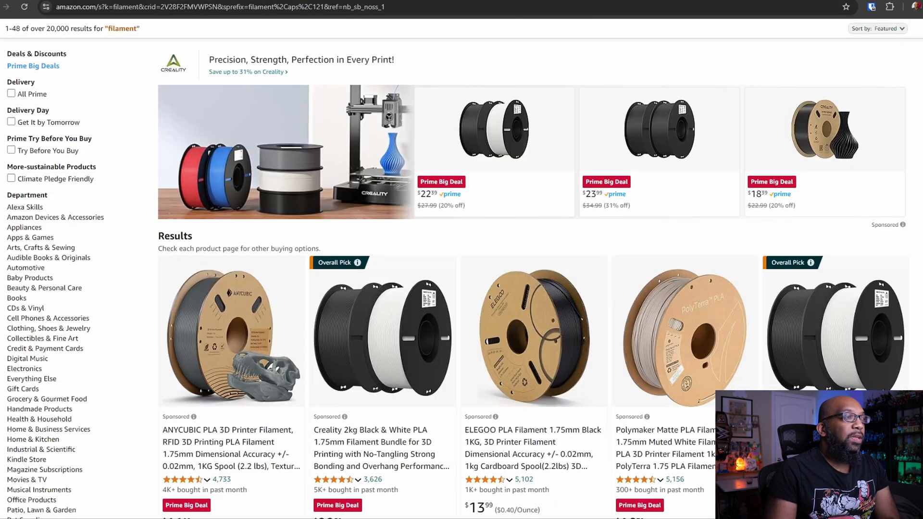
Step: Scroll the 'filament' results past Prime Big Deal PLA spools from Anycubic, Creality, Elegoo and Polymaker
scroll(down, 3)
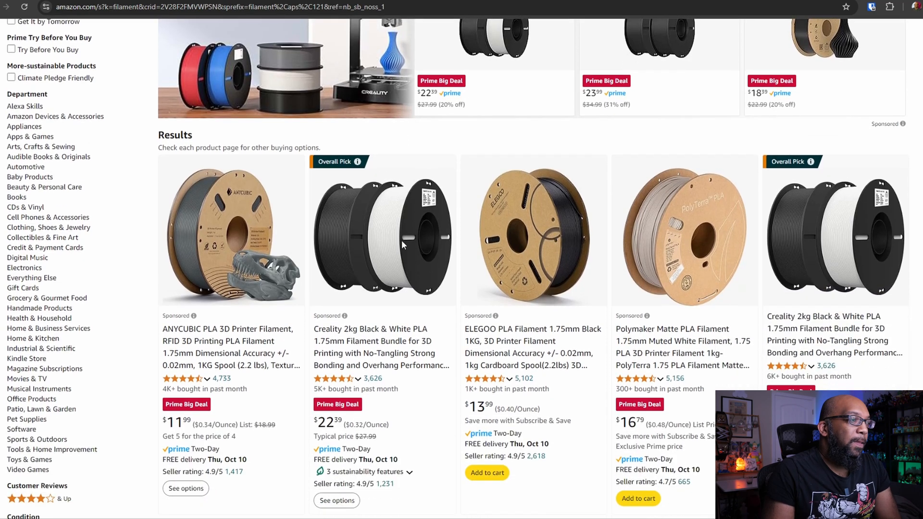
scroll(down, 3)
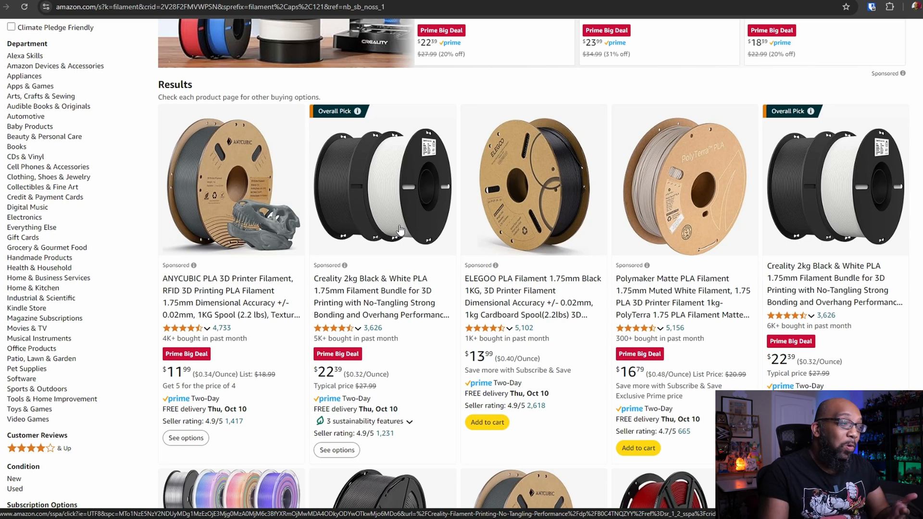
mouse_move(397, 272)
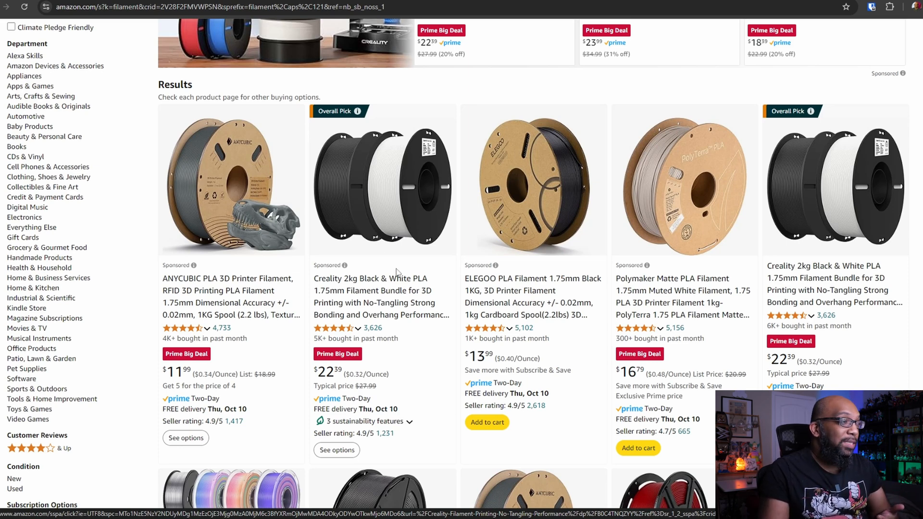
scroll(down, 3)
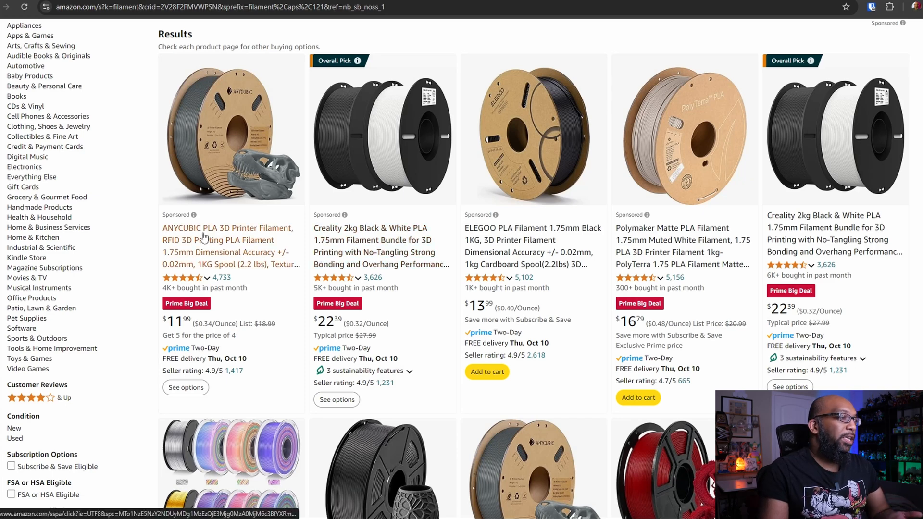
mouse_move(206, 238)
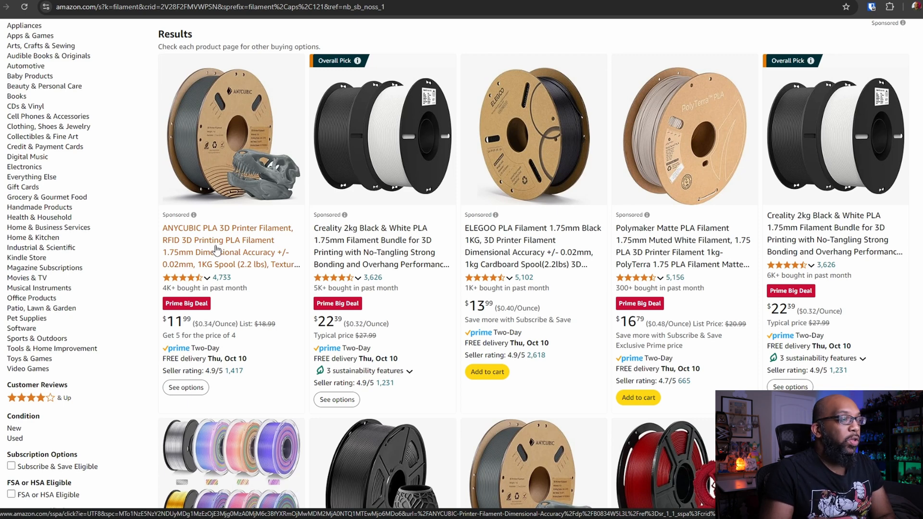
scroll(down, 3)
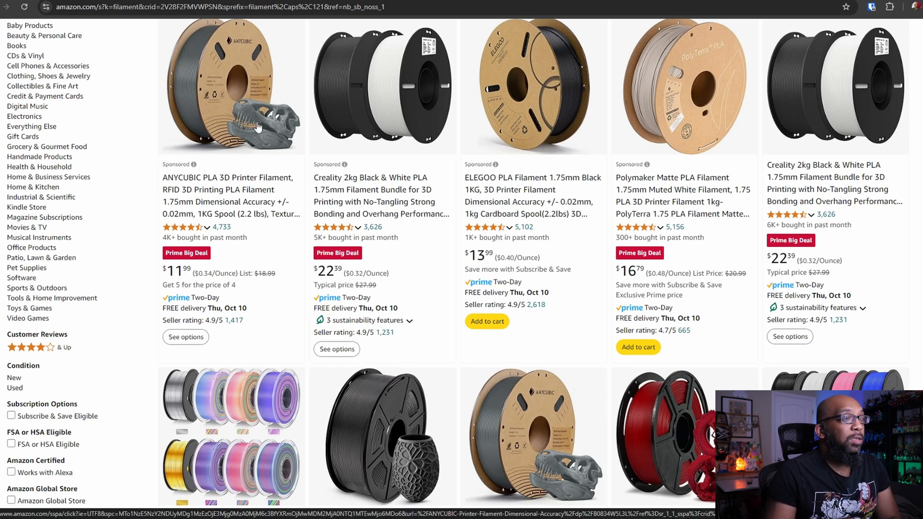
mouse_move(253, 134)
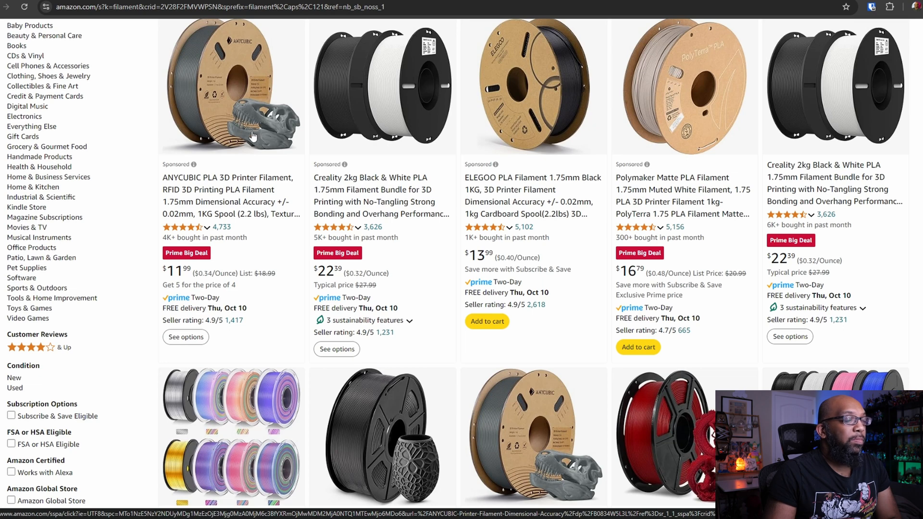
mouse_move(533, 201)
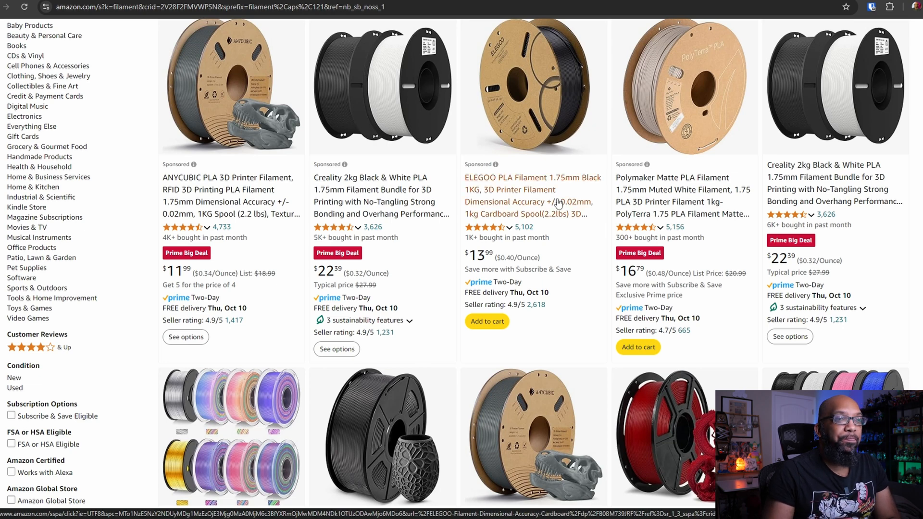
Step: Continue down the filament results to the JAYO, SUNLU and FLASHFORGE Prime Big Deal spools
scroll(down, 3)
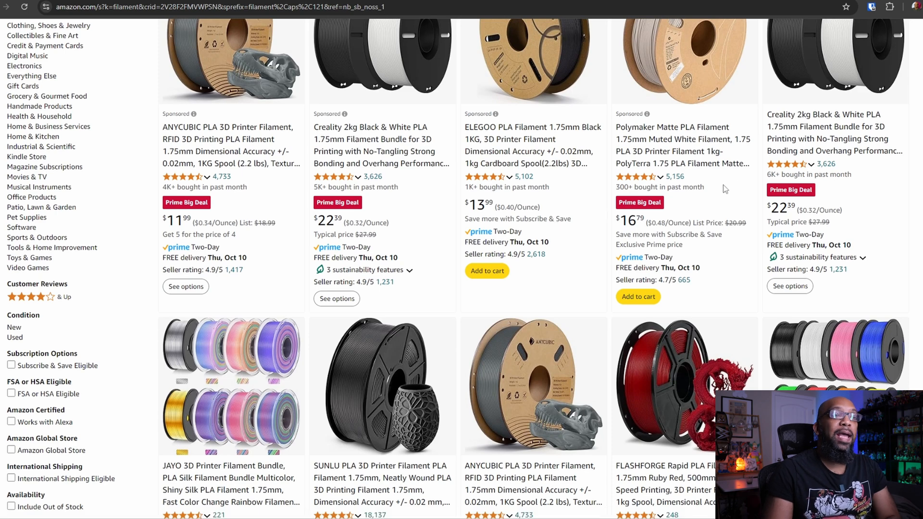
scroll(down, 3)
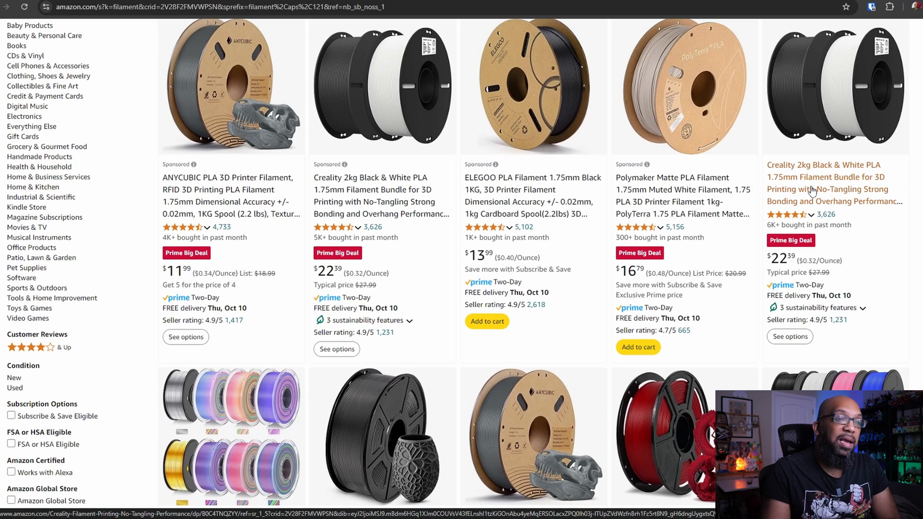
scroll(down, 3)
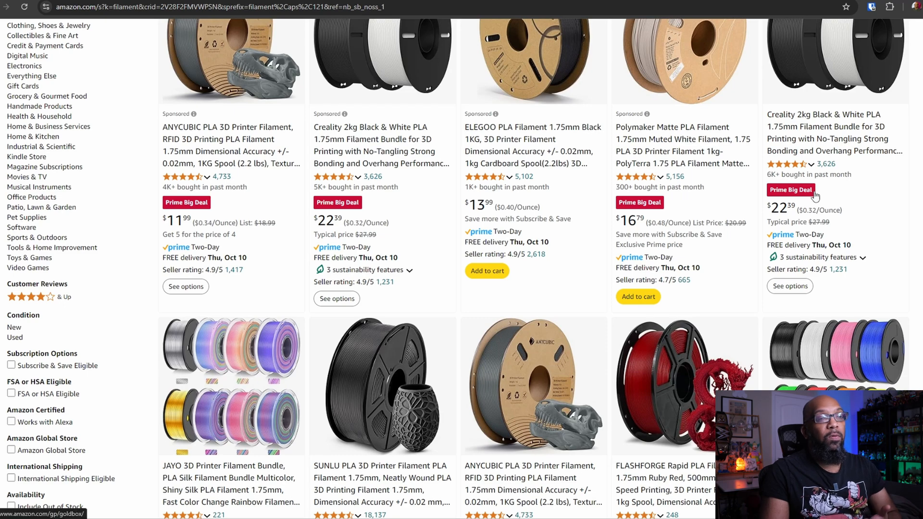
scroll(down, 3)
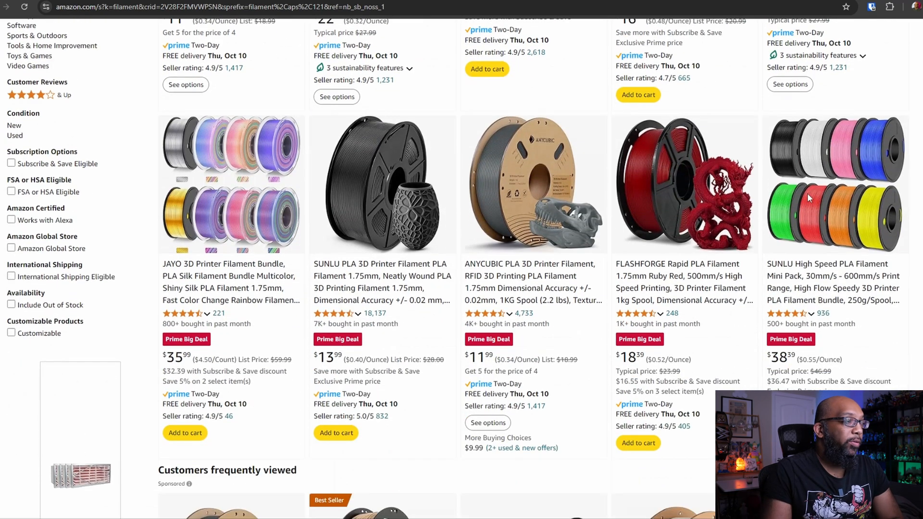
scroll(down, 3)
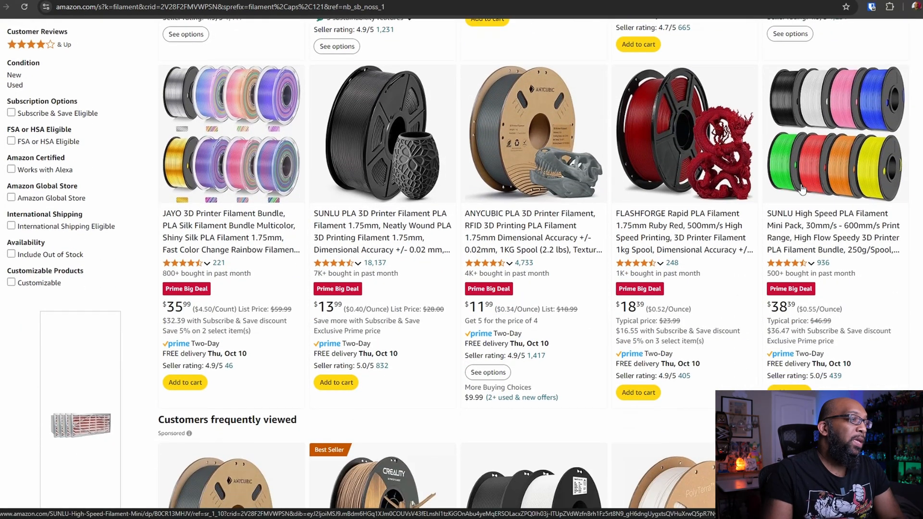
mouse_move(230, 232)
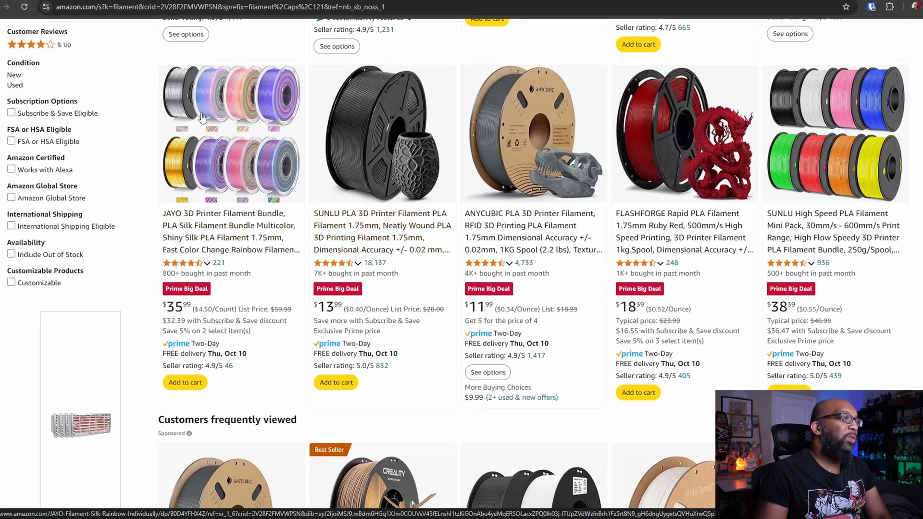
mouse_move(160, 114)
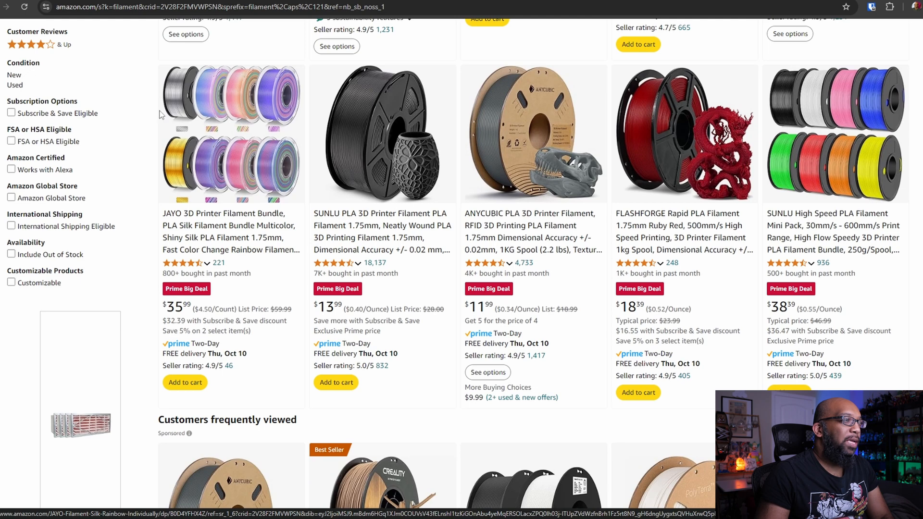
mouse_move(261, 113)
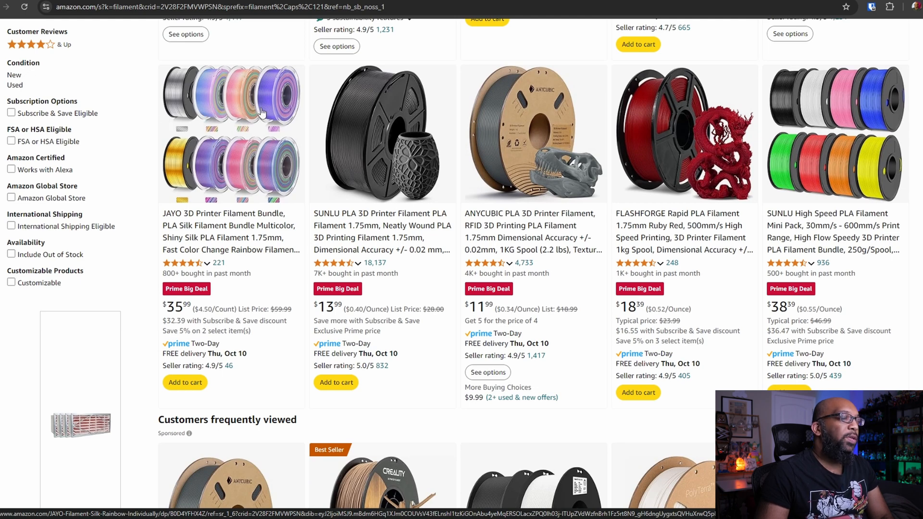
mouse_move(175, 311)
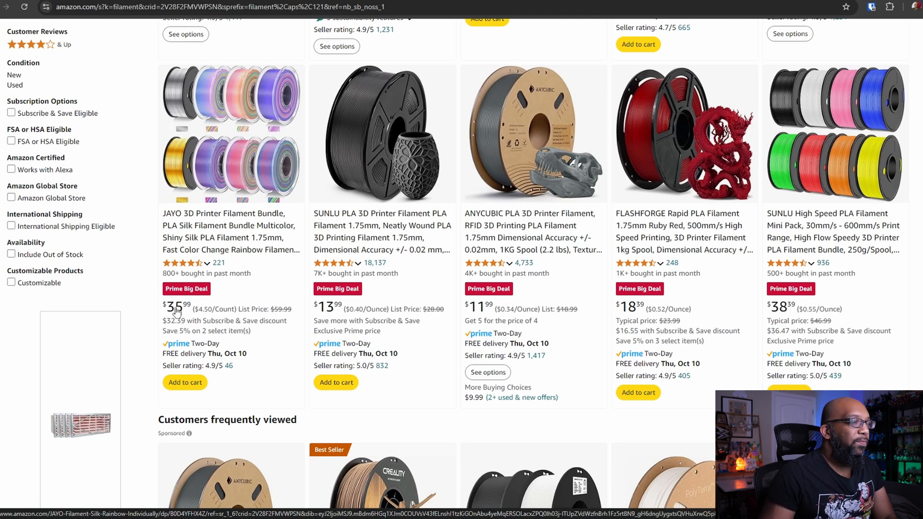
mouse_move(214, 305)
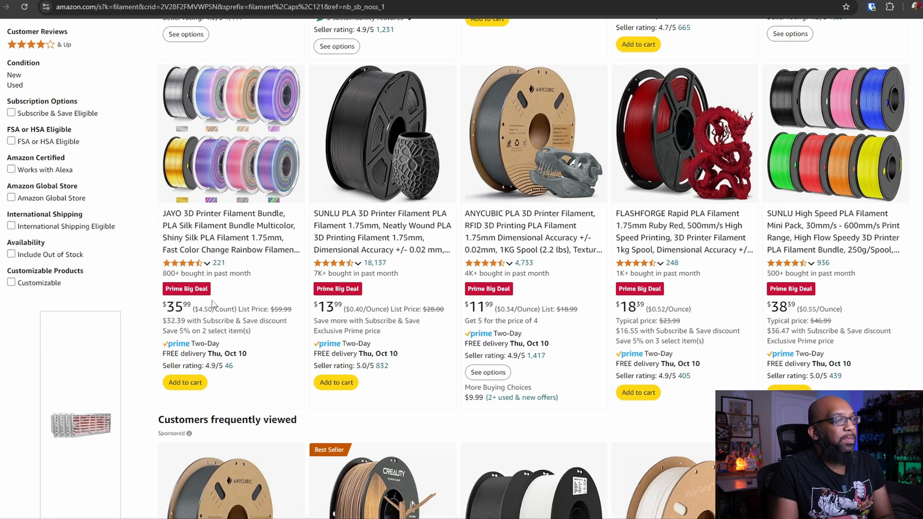
mouse_move(190, 229)
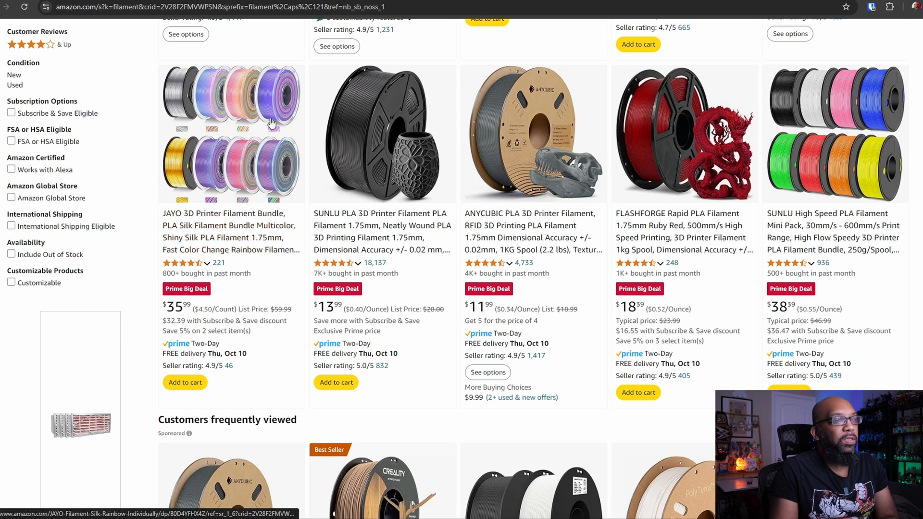
mouse_move(555, 183)
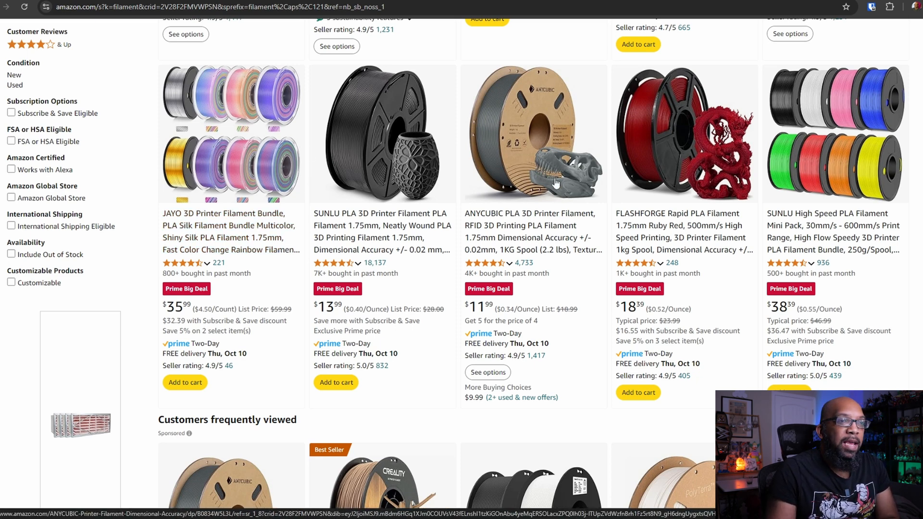
Step: Scroll further down the filament results through the More results grid of discounted spools
scroll(down, 3)
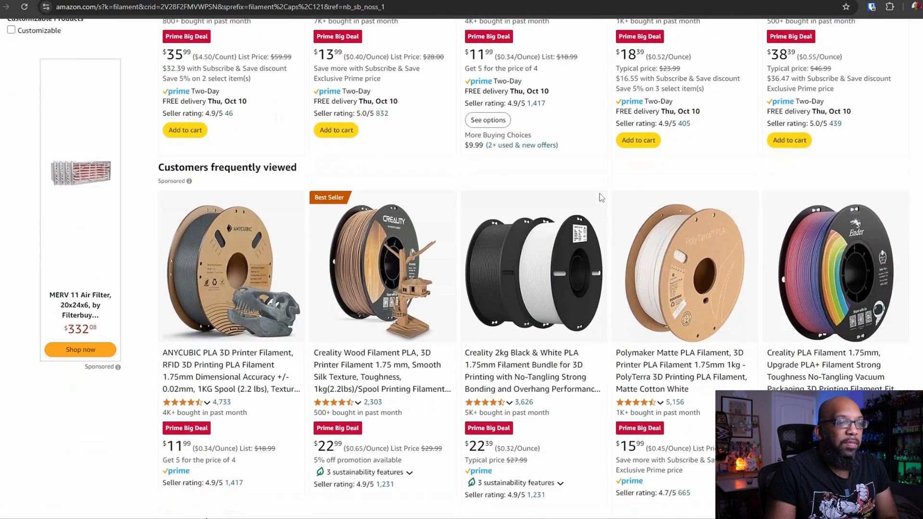
scroll(down, 3)
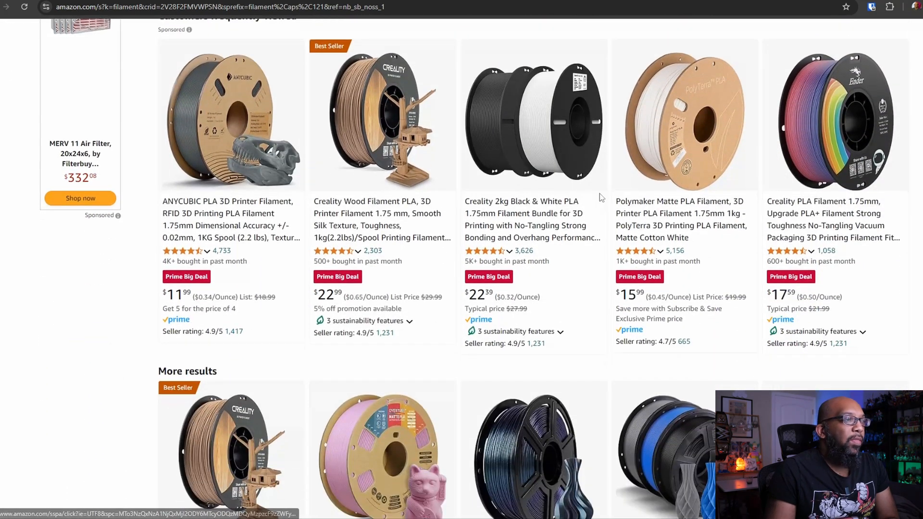
scroll(down, 3)
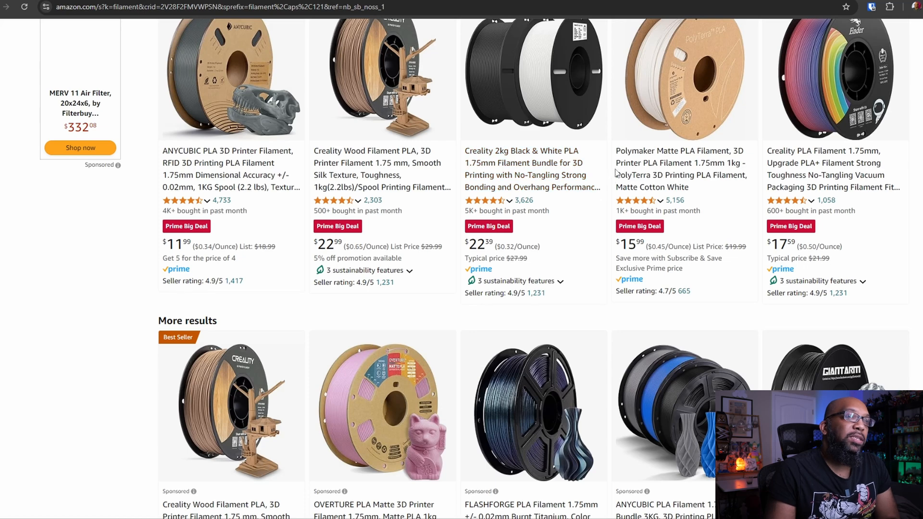
scroll(down, 3)
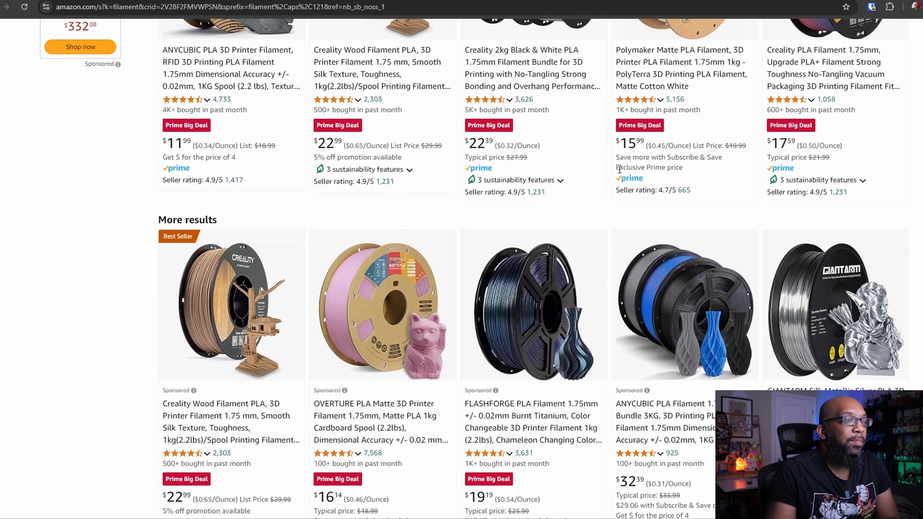
scroll(down, 3)
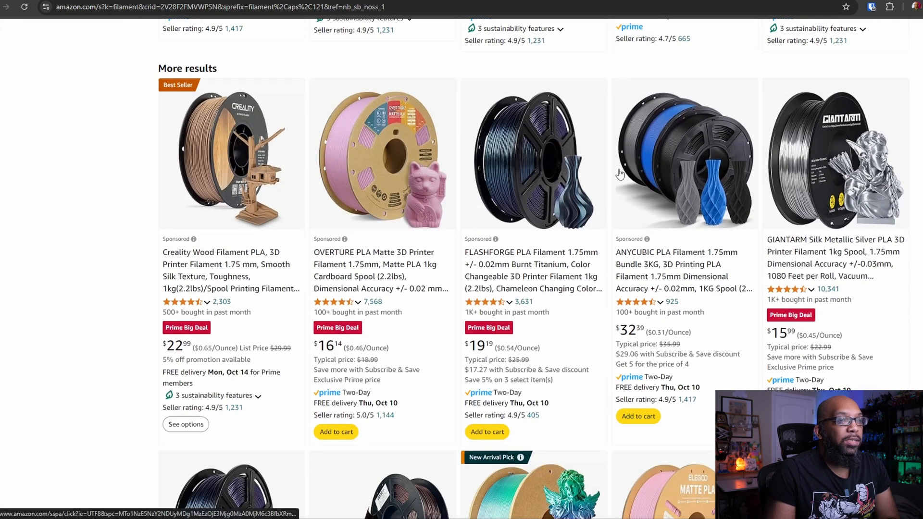
scroll(down, 3)
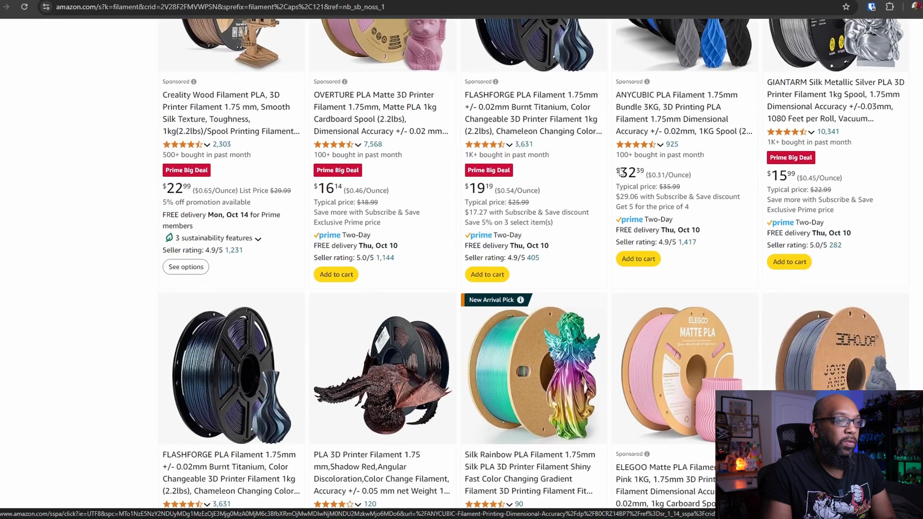
scroll(down, 3)
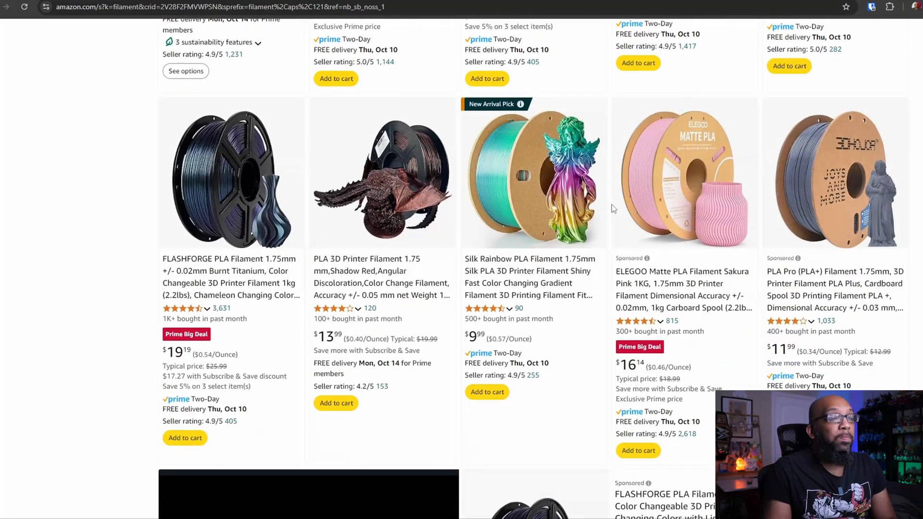
scroll(down, 3)
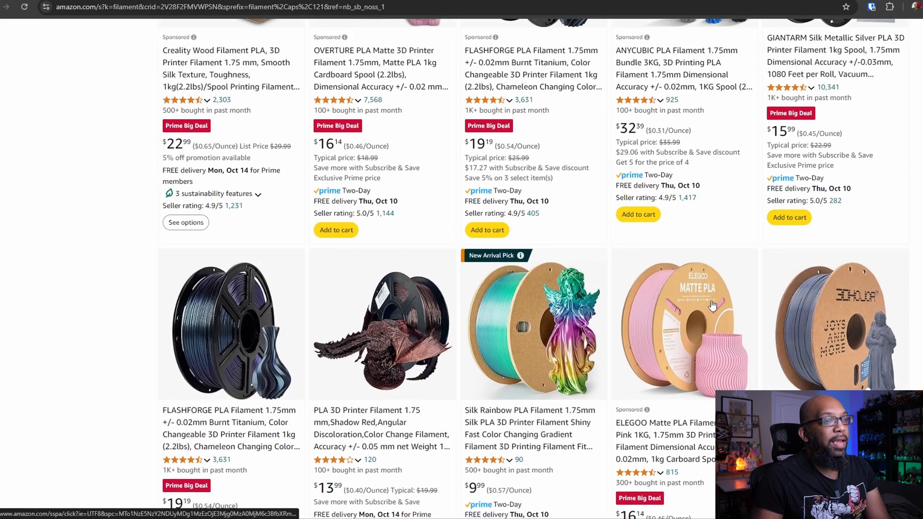
Step: Reach the FLASHFORGE Burnt Titanium video listing and Creality, ANYCUBIC, iSANMATE and AMOLEN spools
scroll(down, 3)
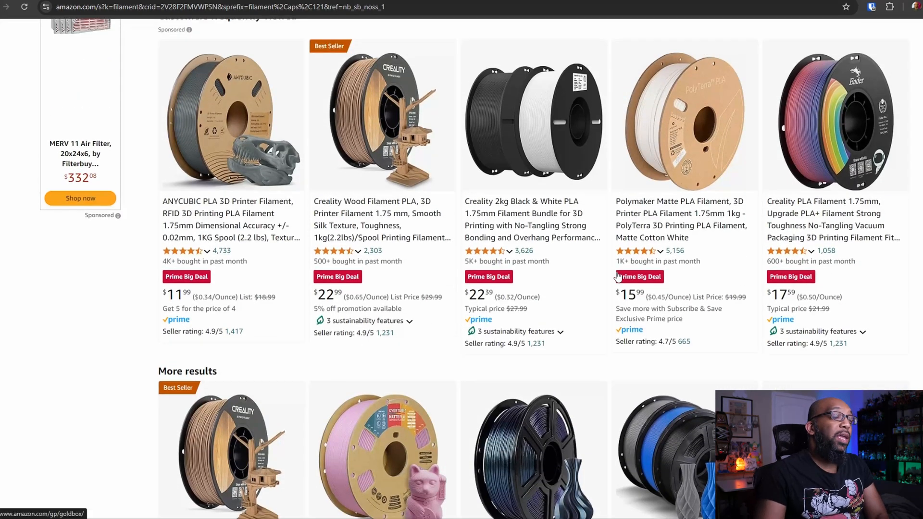
mouse_move(614, 261)
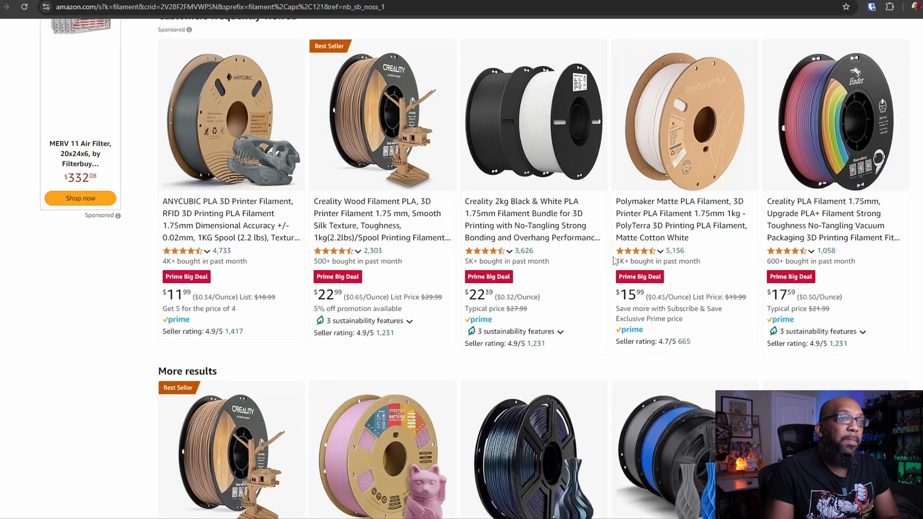
scroll(down, 3)
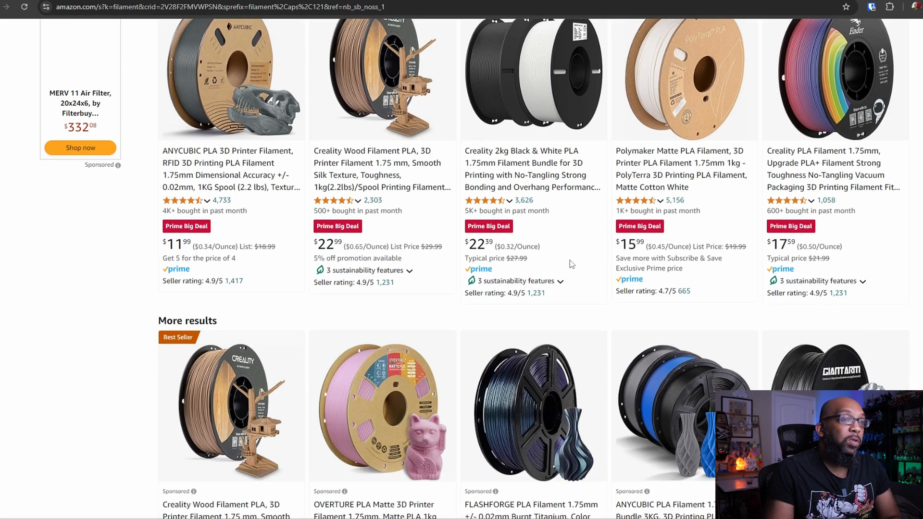
scroll(down, 3)
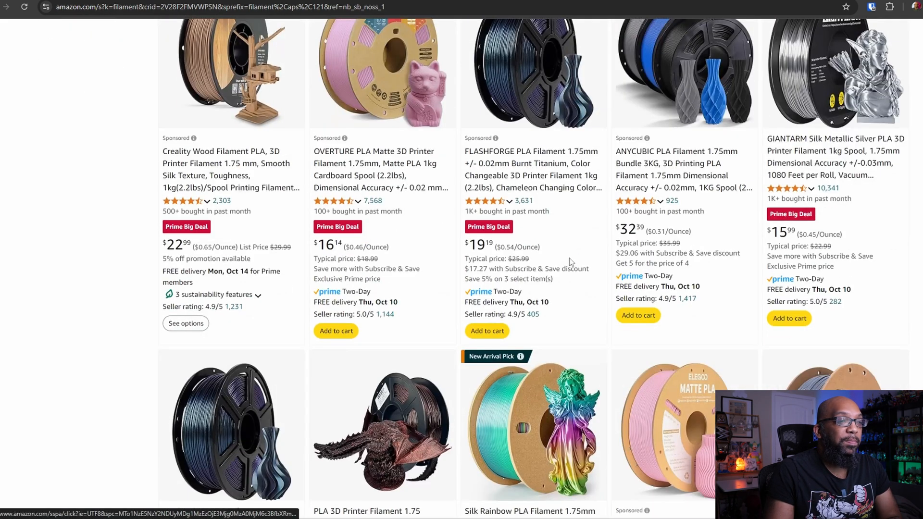
scroll(down, 3)
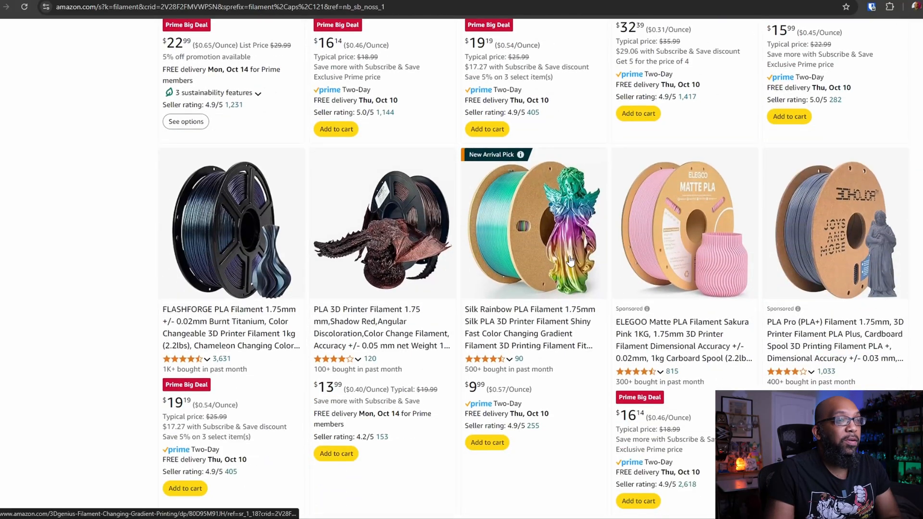
scroll(down, 3)
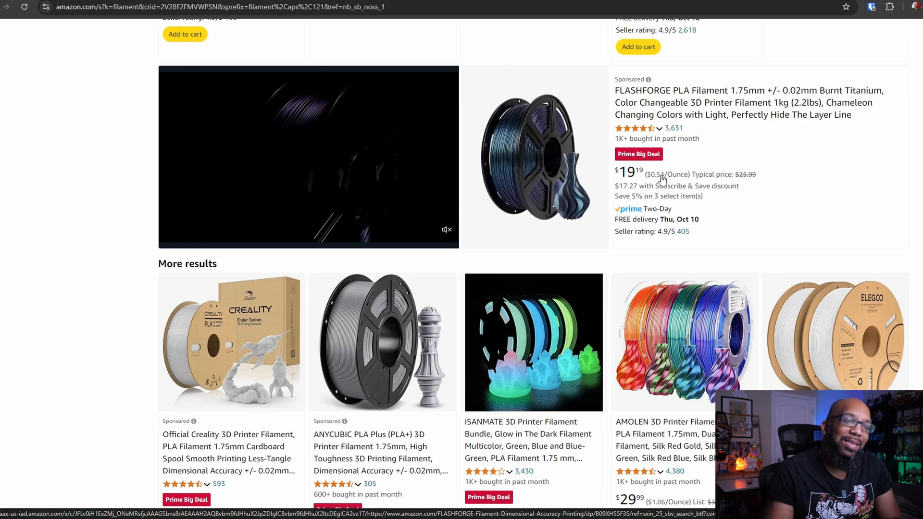
Step: Scroll on through the filament results past the CREALITY PETG, Polymaker Matte PLA and HATCHBOX spools
scroll(down, 3)
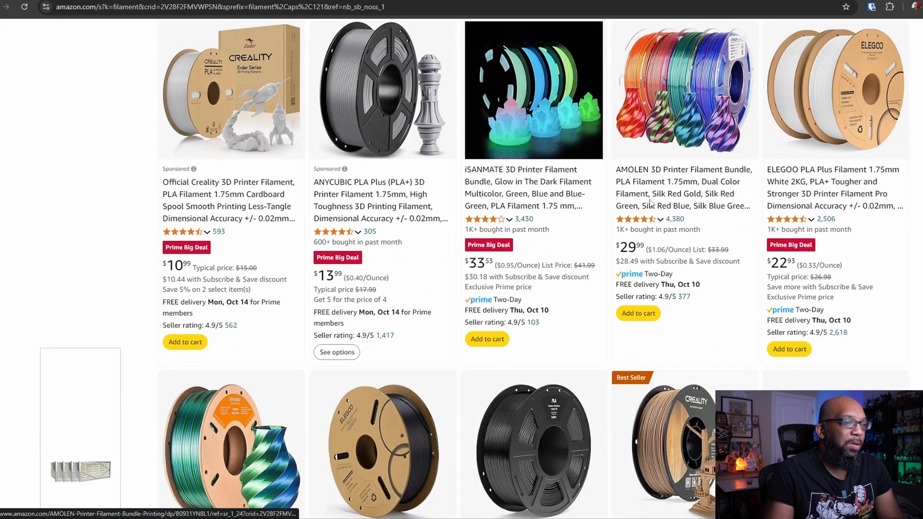
scroll(down, 3)
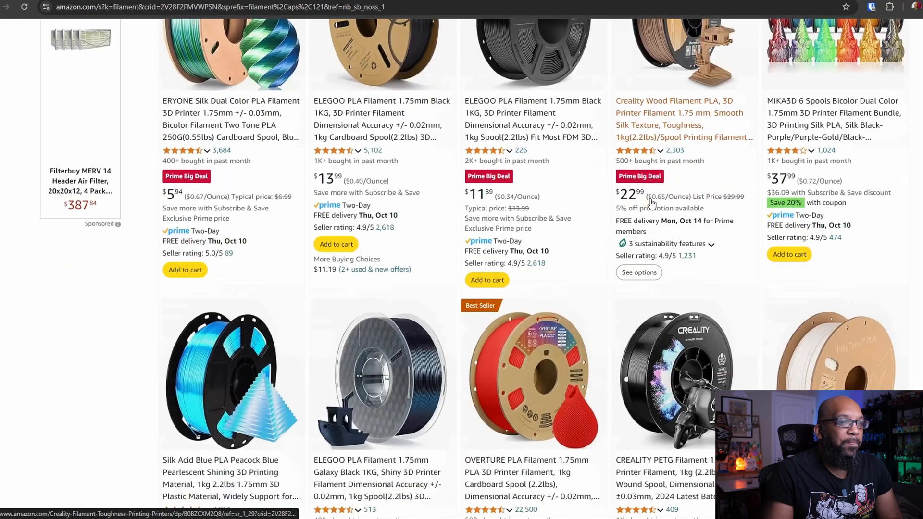
scroll(down, 3)
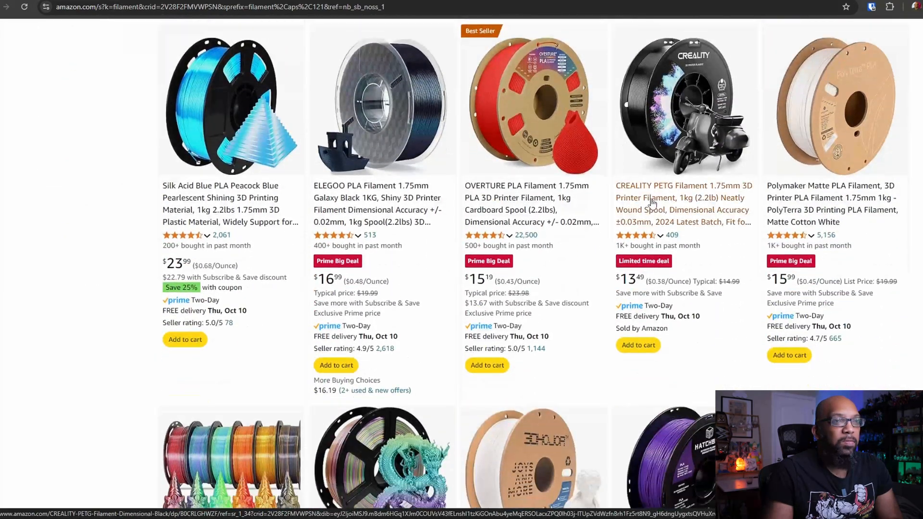
scroll(down, 3)
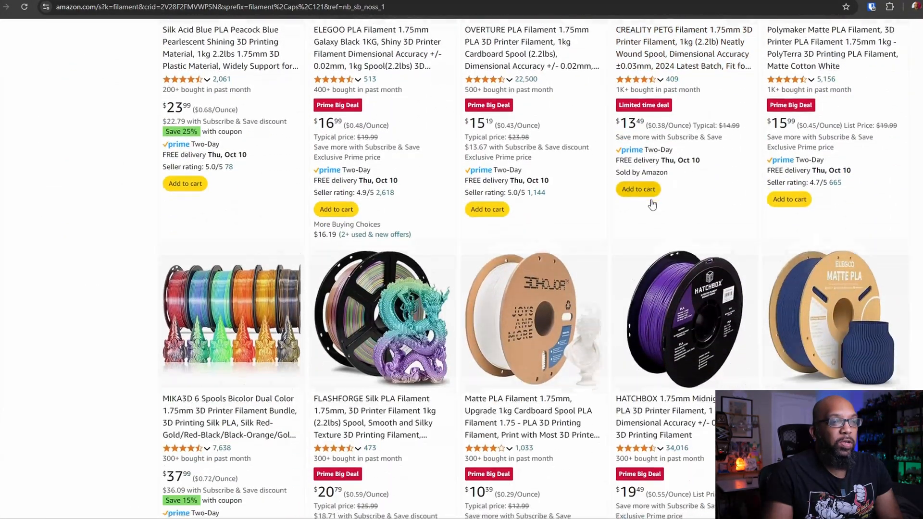
scroll(down, 3)
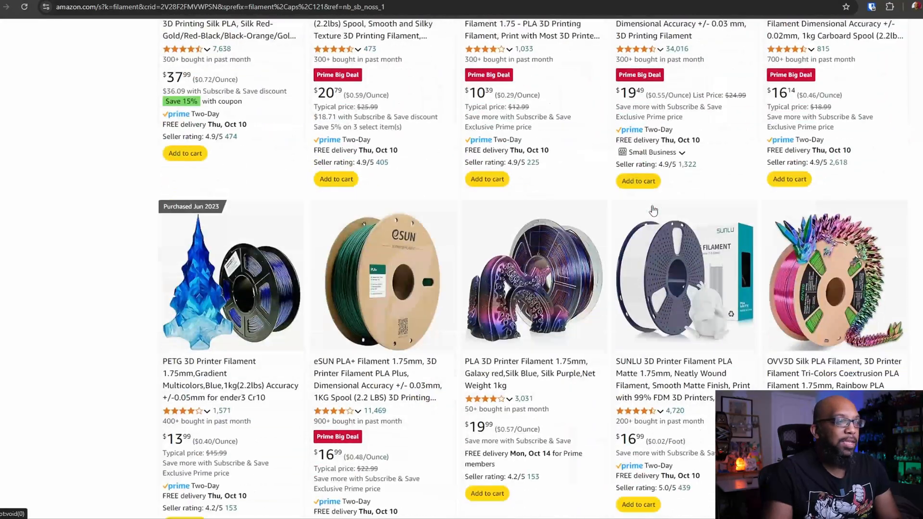
scroll(down, 3)
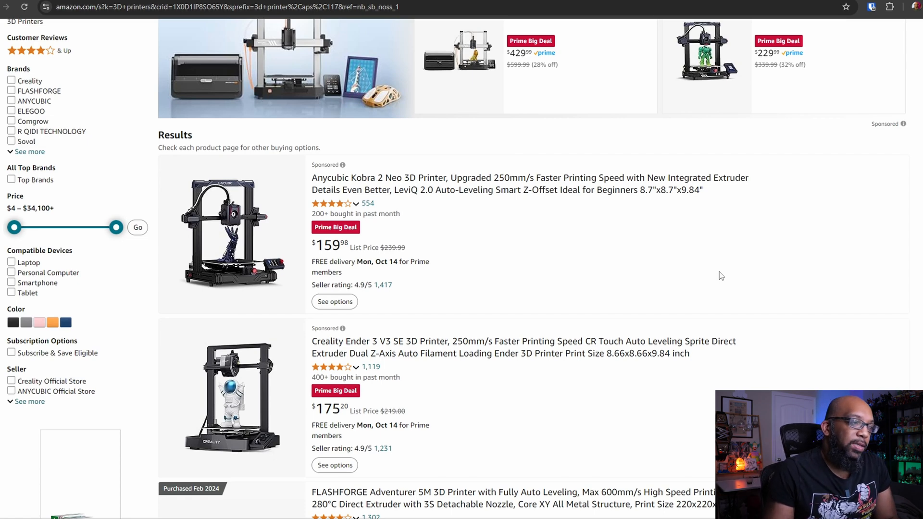
Step: Scroll the 3D printer results past the Anycubic Kobra 2 Neo and Creality Ender 3 V3 SE deals
scroll(down, 3)
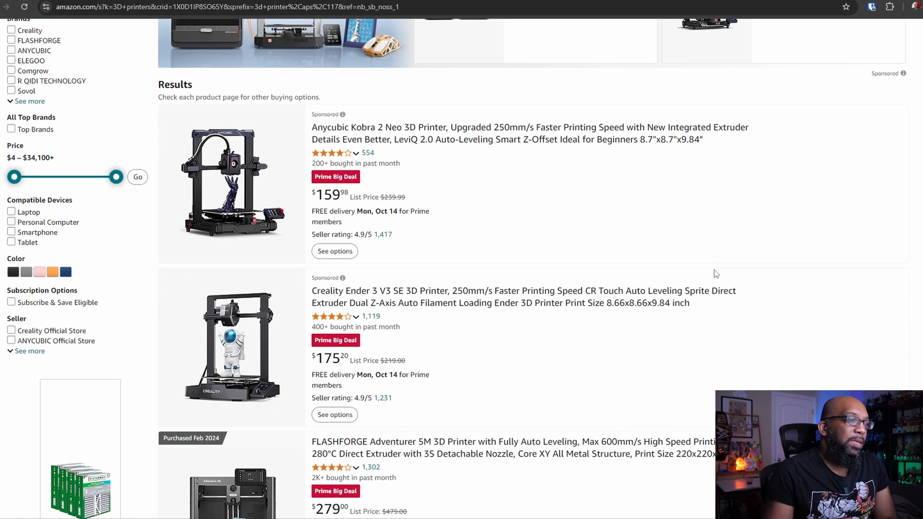
scroll(down, 3)
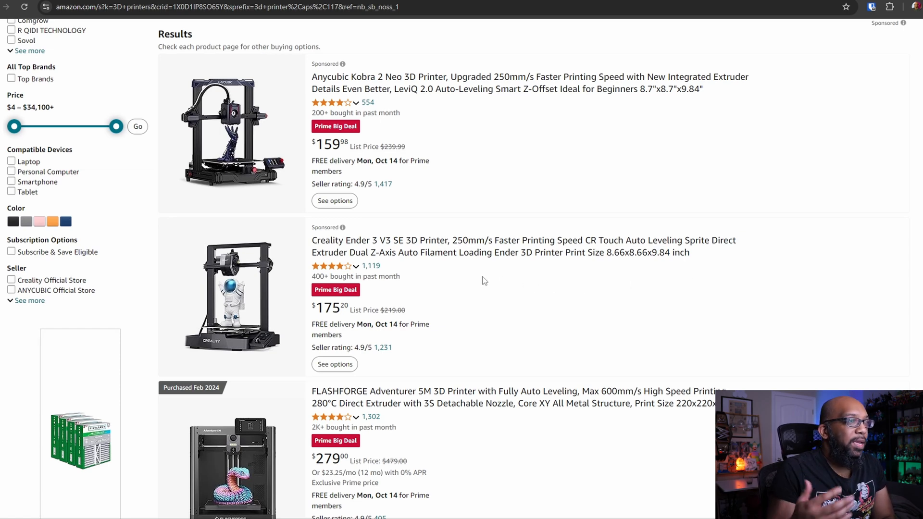
scroll(down, 3)
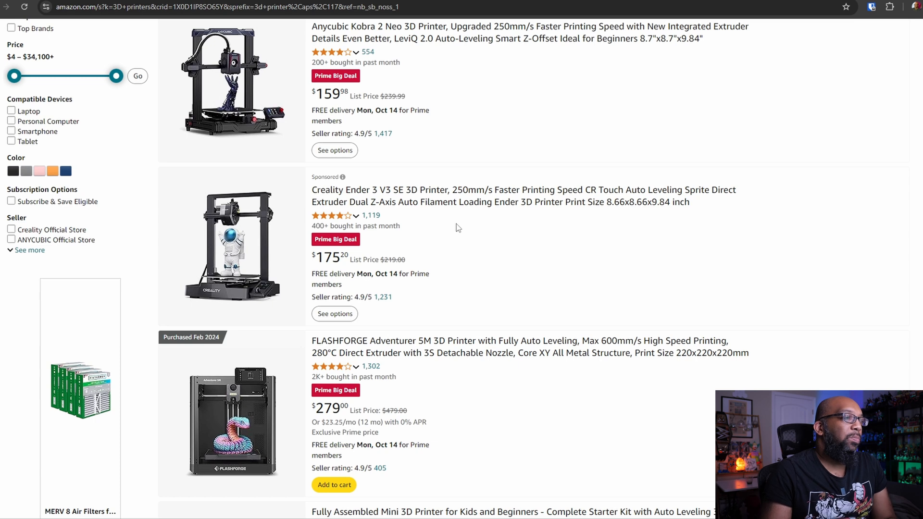
scroll(down, 3)
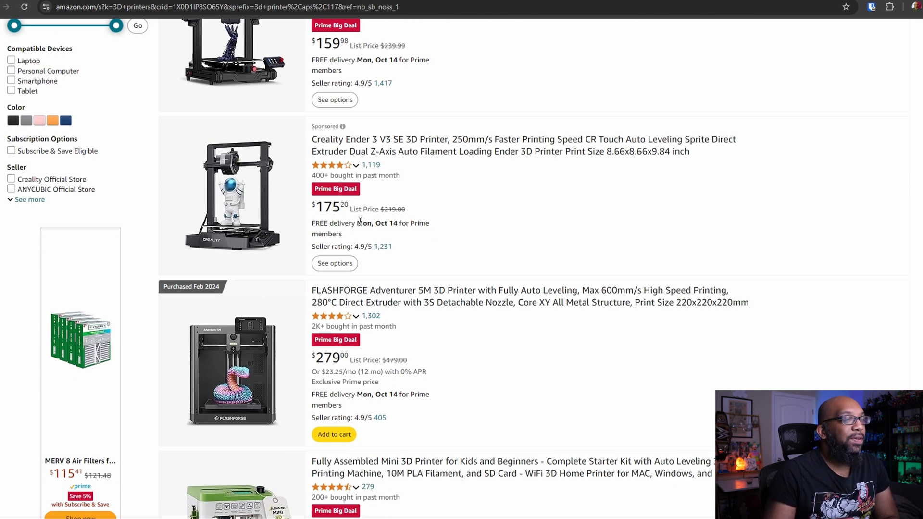
mouse_move(372, 232)
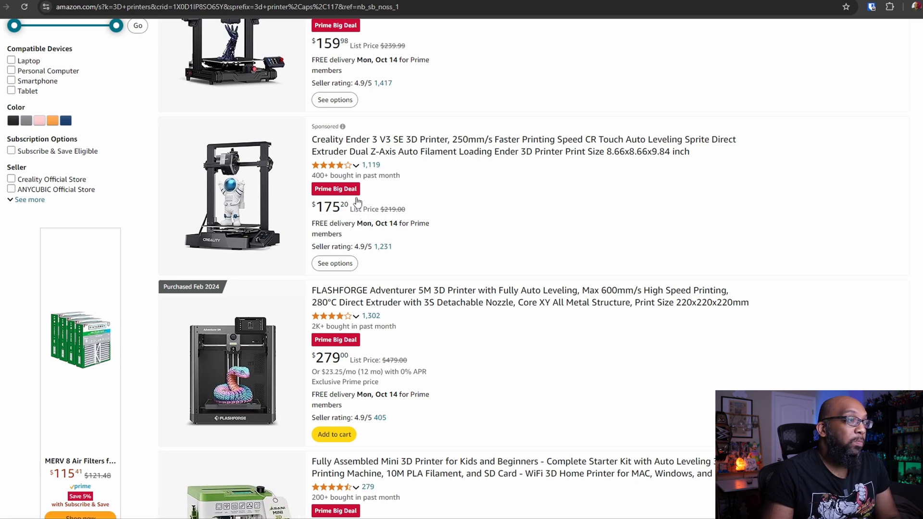
Step: Scroll to the FLASHFORGE Adventurer 5M at $279 and the fully assembled mini 3D printer listing
scroll(down, 3)
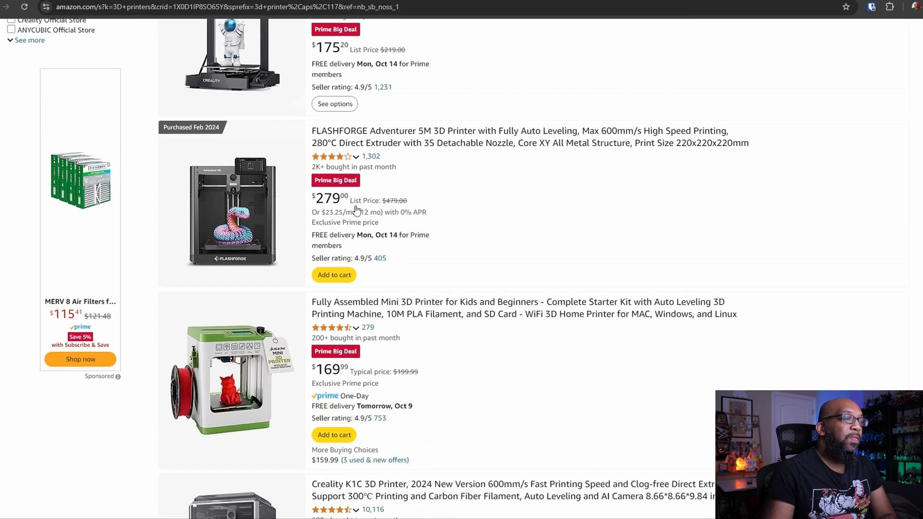
scroll(down, 3)
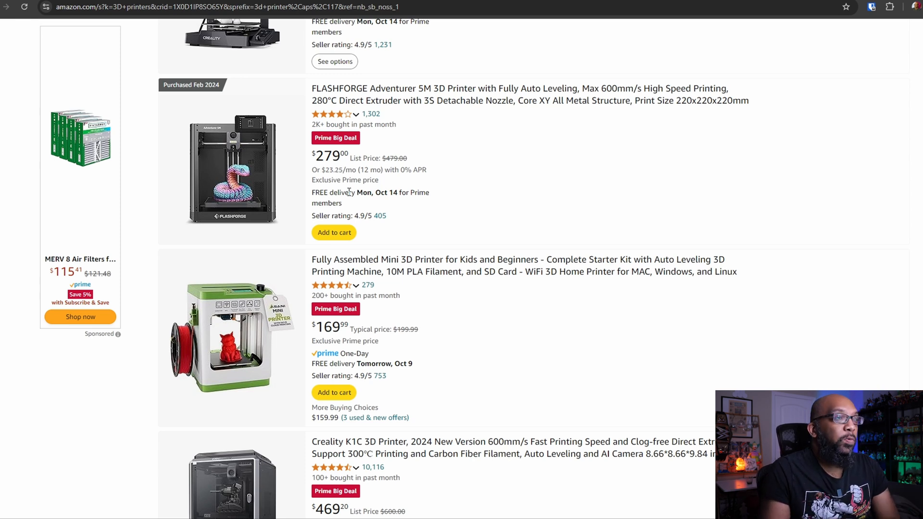
mouse_move(352, 189)
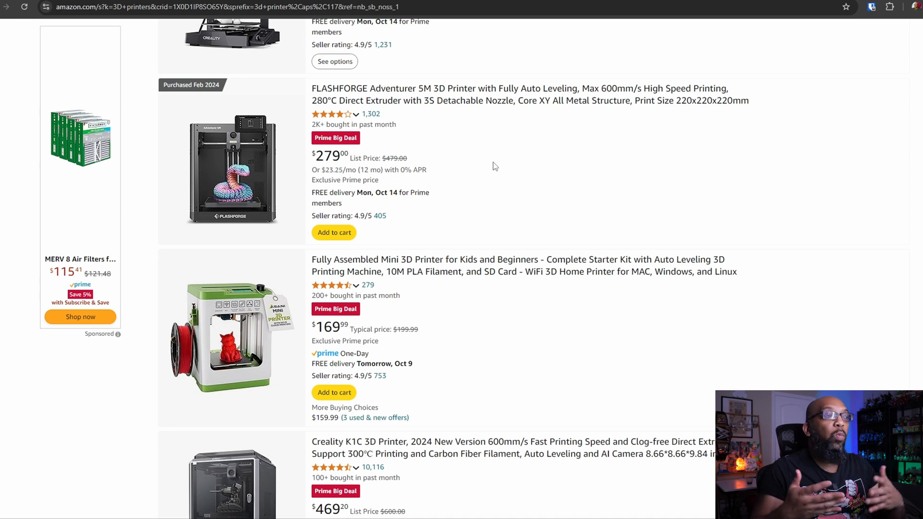
mouse_move(418, 138)
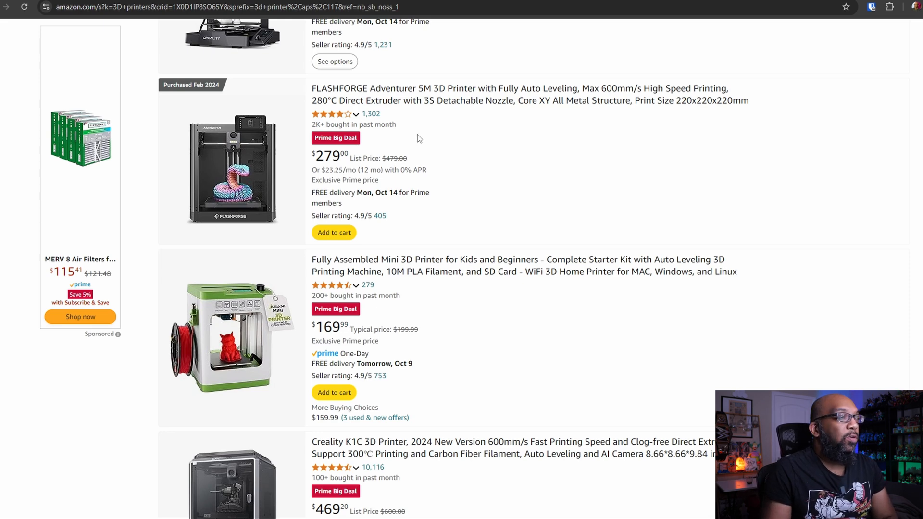
mouse_move(333, 161)
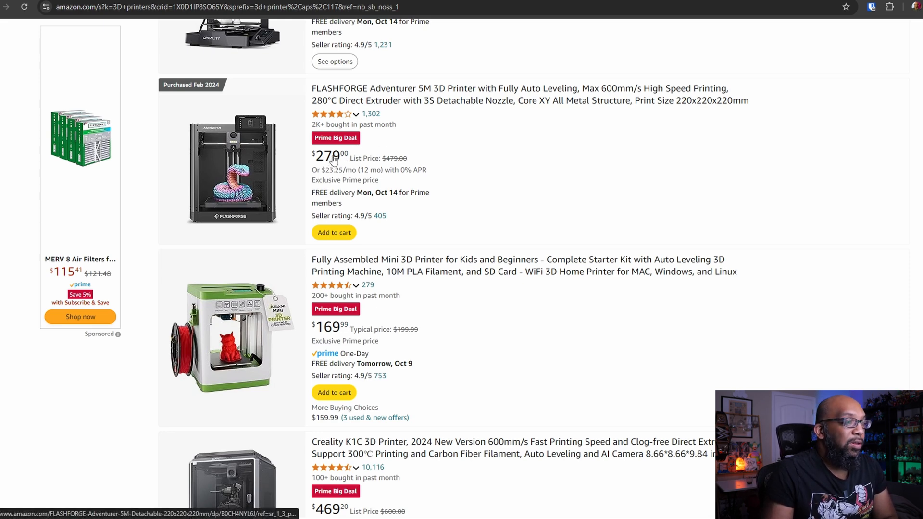
scroll(down, 3)
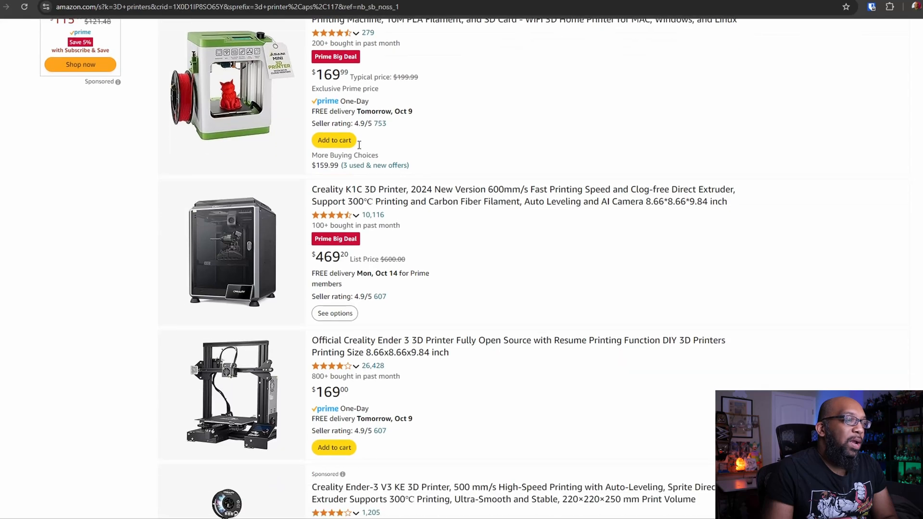
scroll(down, 3)
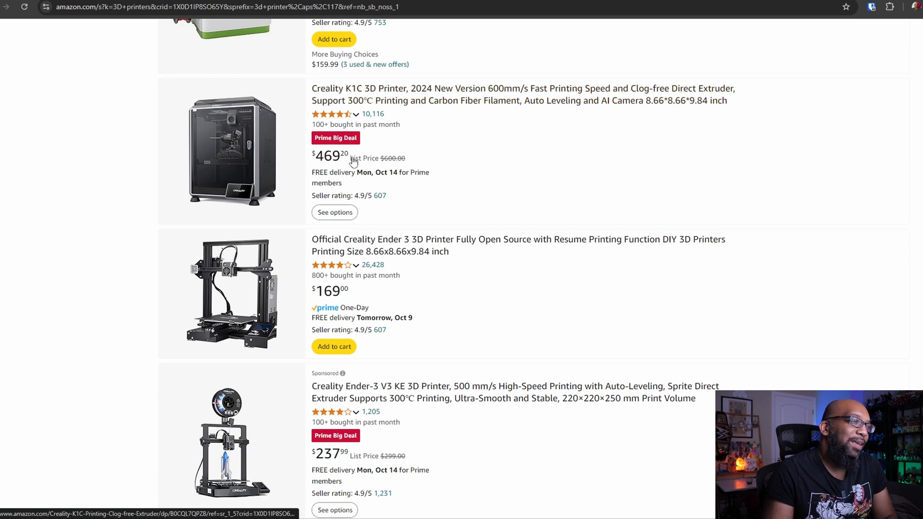
scroll(down, 3)
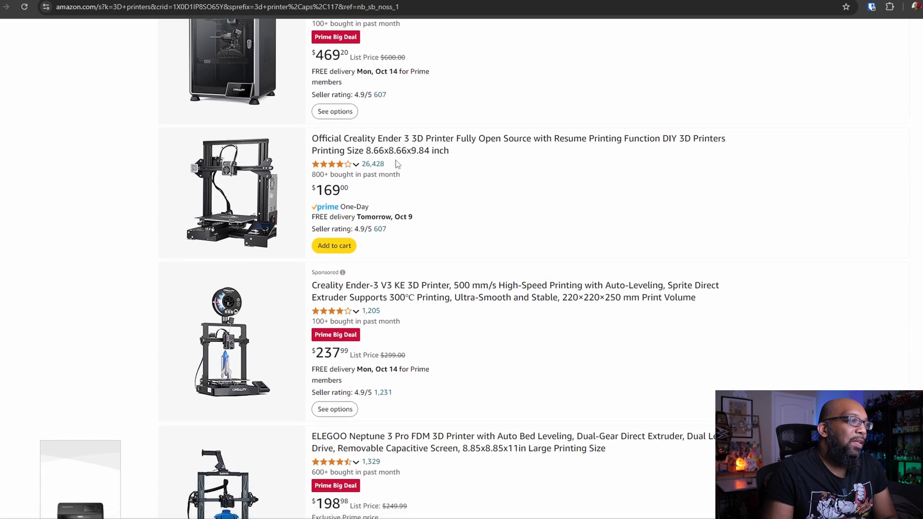
scroll(down, 3)
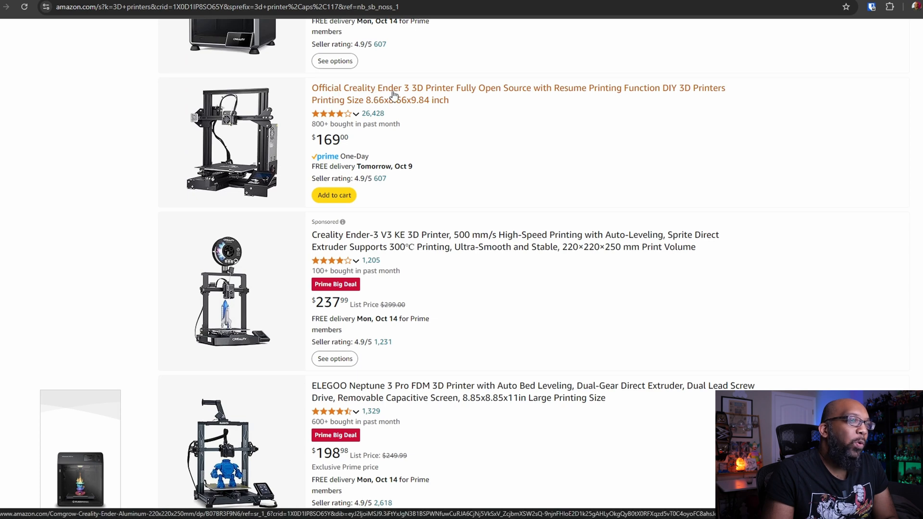
mouse_move(414, 161)
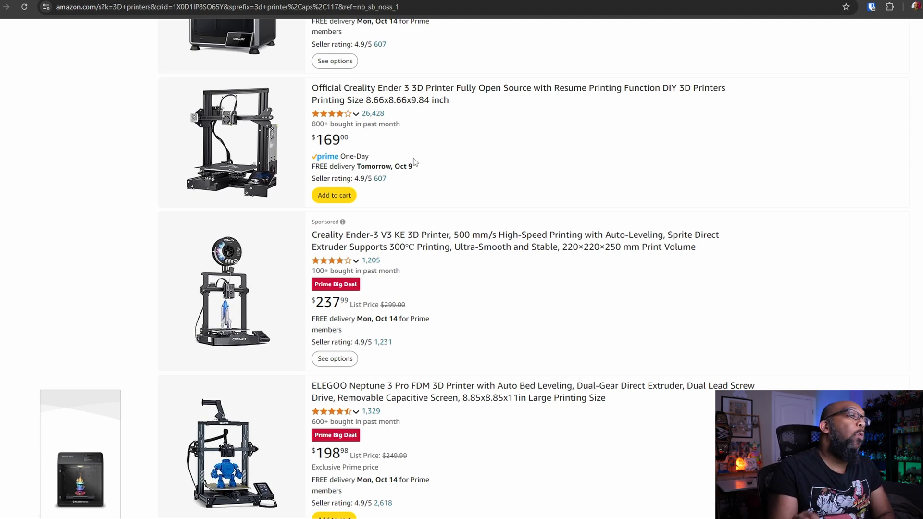
mouse_move(369, 251)
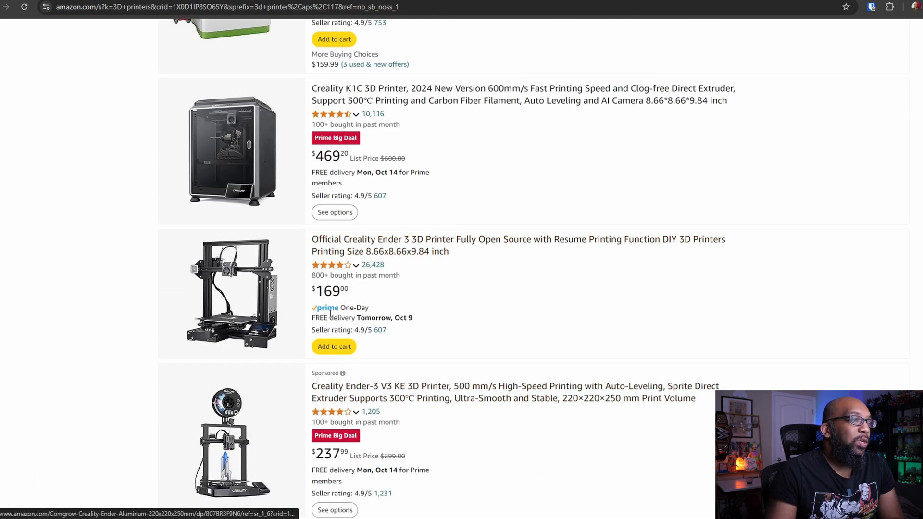
scroll(down, 3)
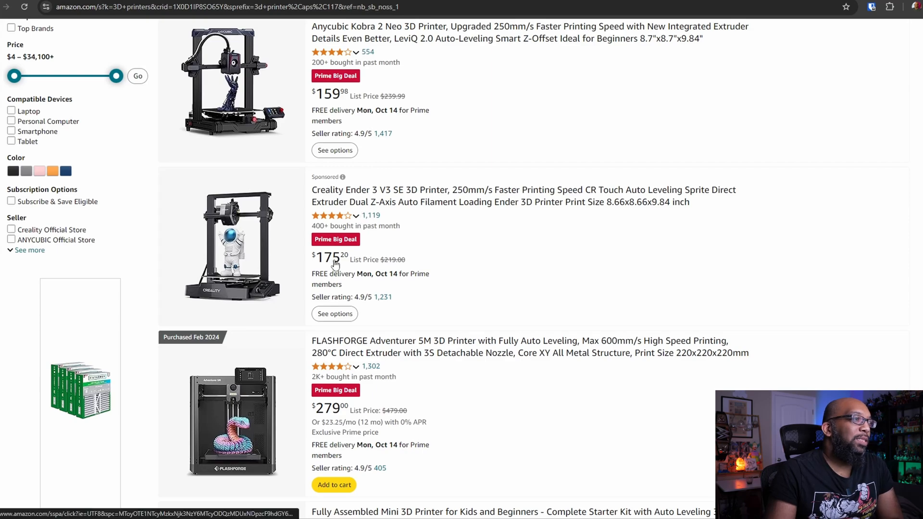
scroll(down, 3)
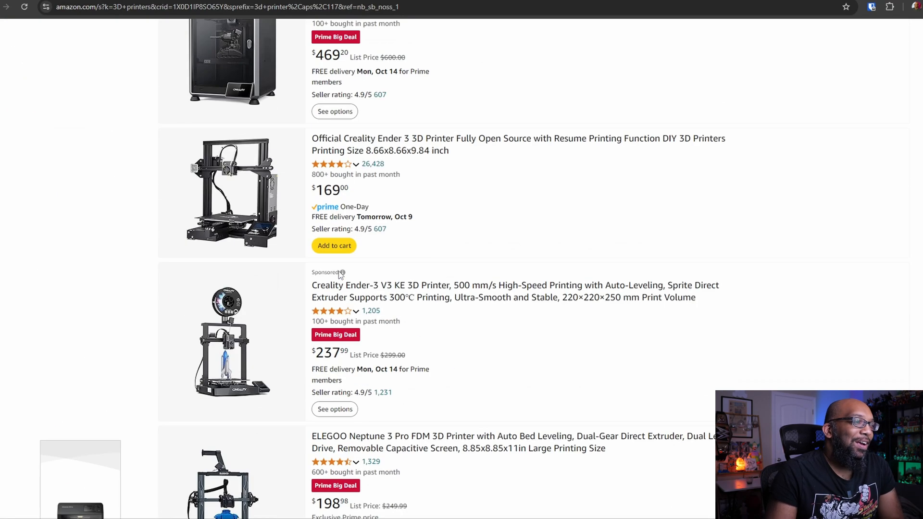
scroll(down, 3)
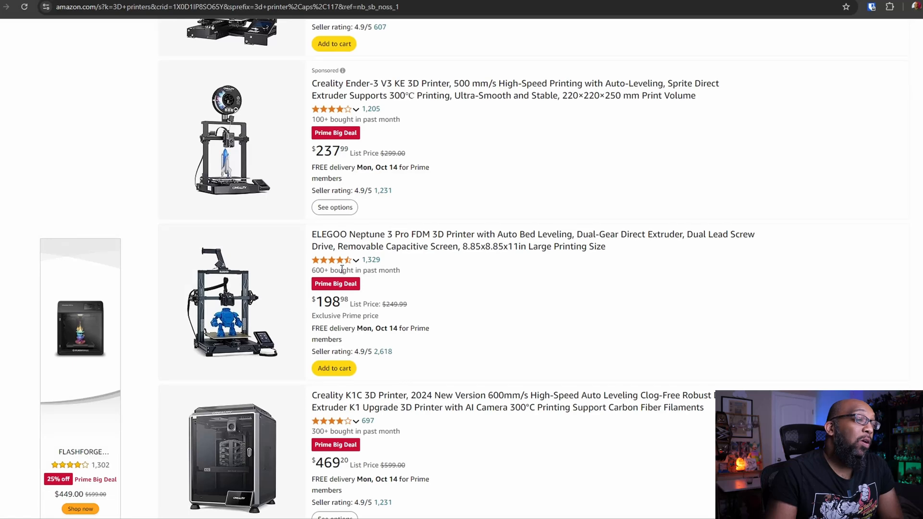
scroll(down, 3)
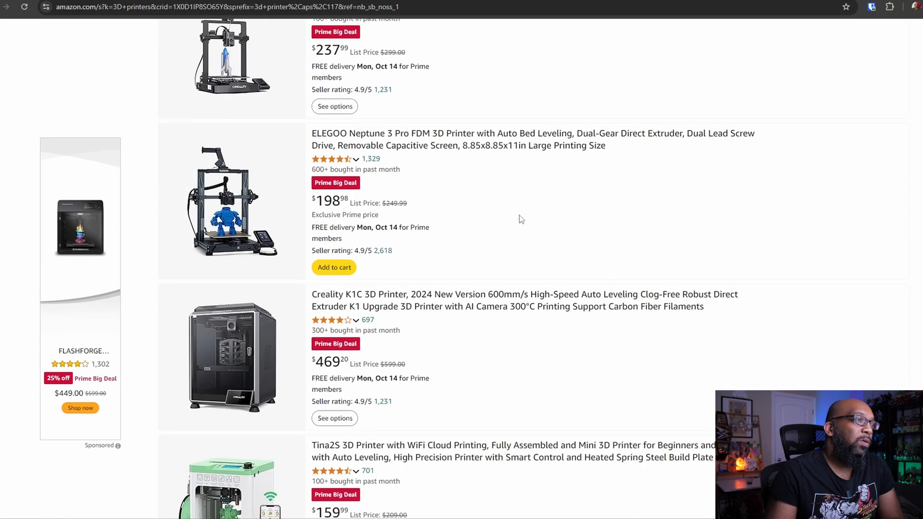
mouse_move(386, 159)
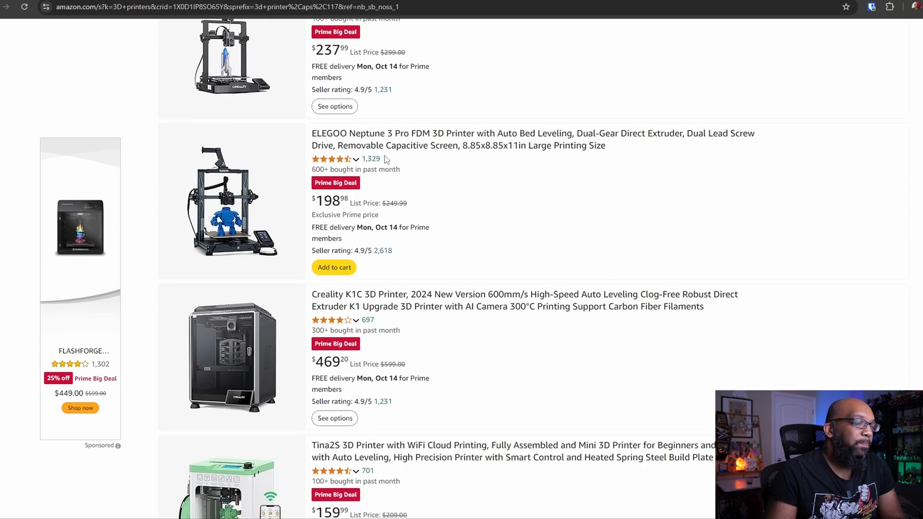
scroll(down, 3)
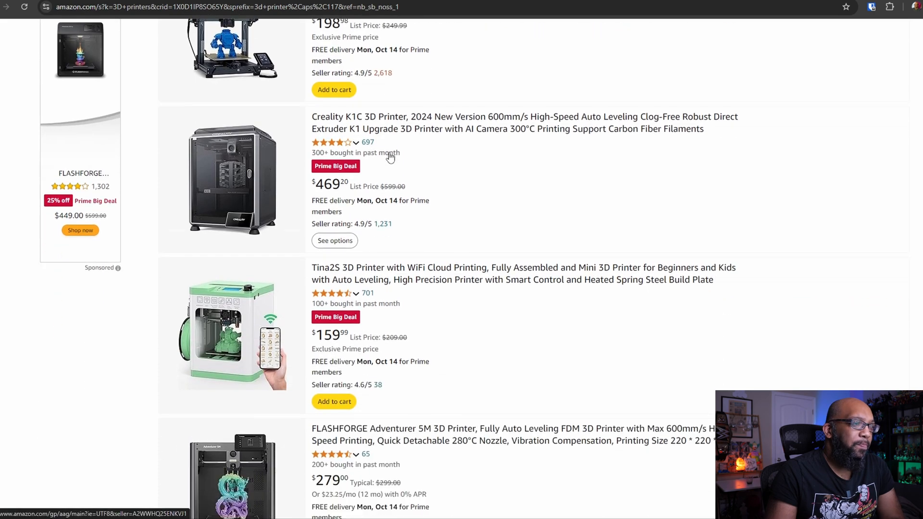
scroll(down, 3)
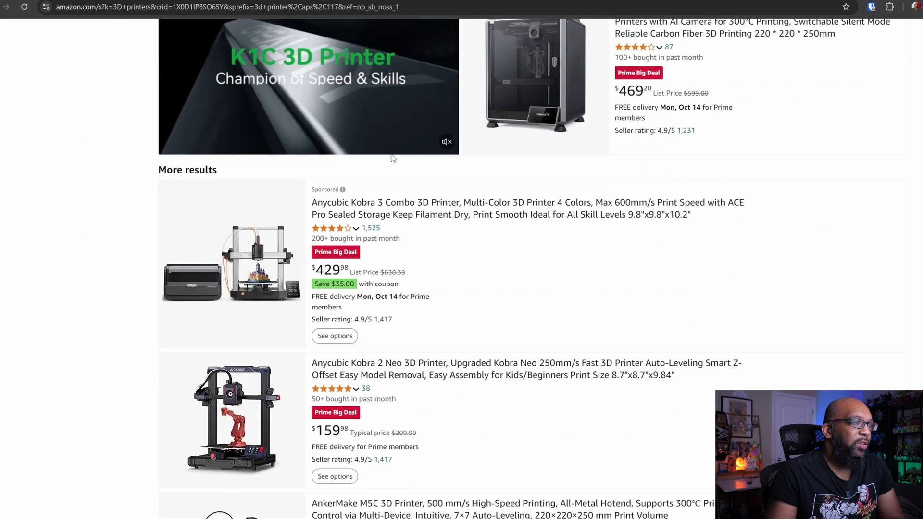
scroll(down, 3)
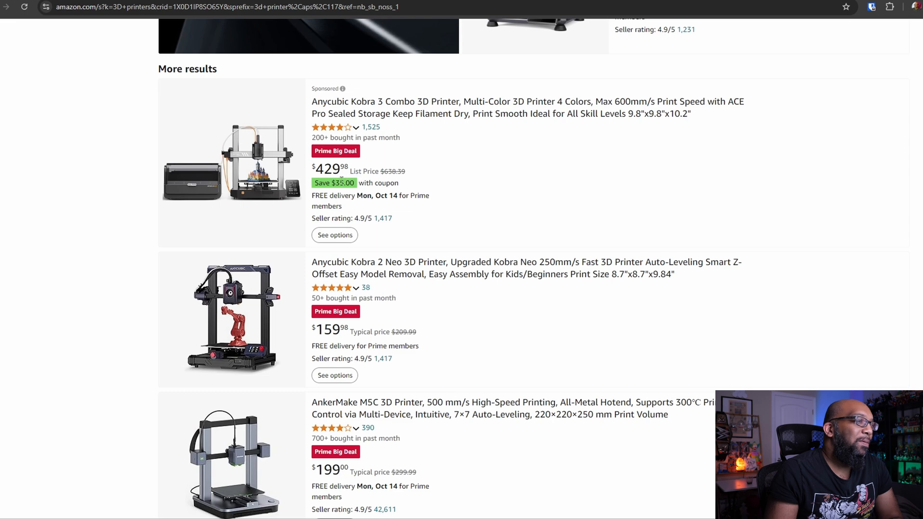
scroll(down, 3)
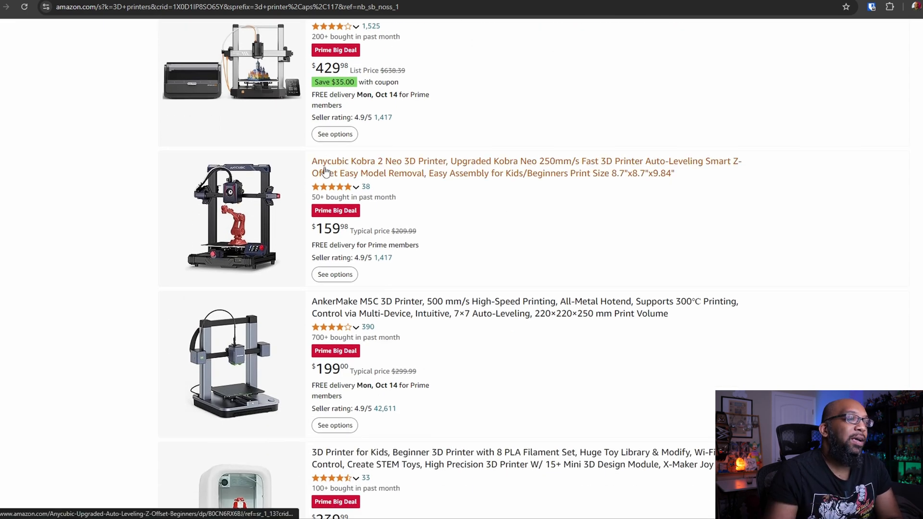
scroll(down, 3)
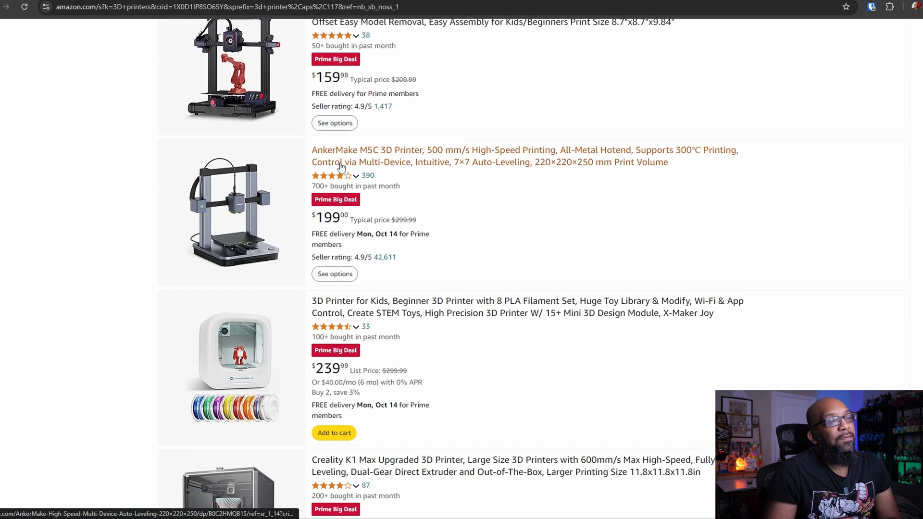
mouse_move(368, 162)
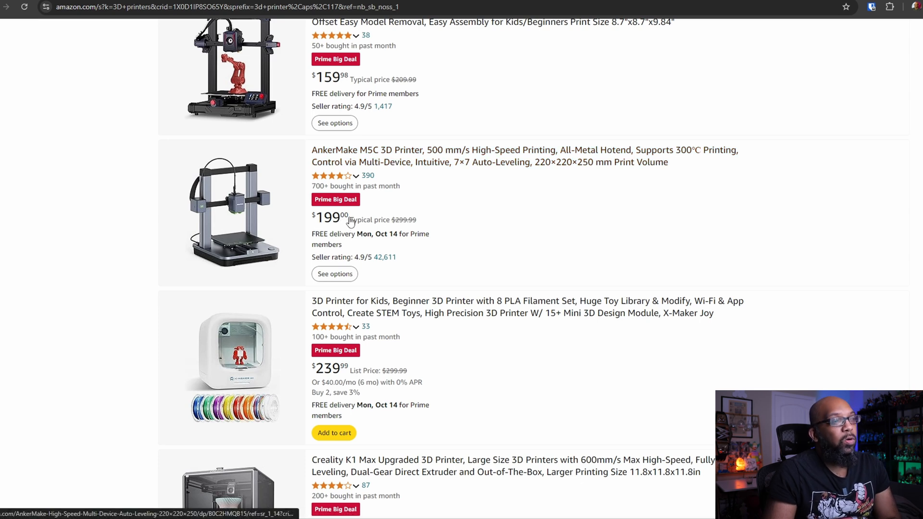
mouse_move(515, 233)
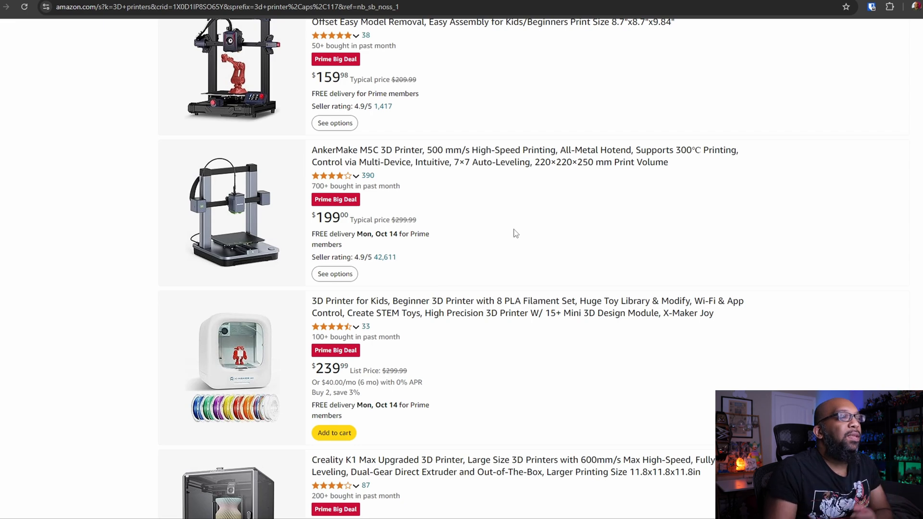
scroll(down, 3)
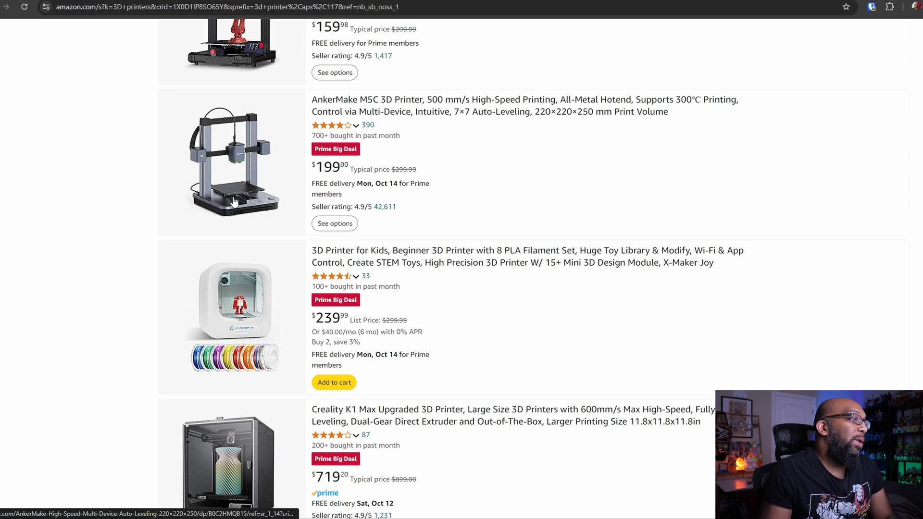
mouse_move(266, 212)
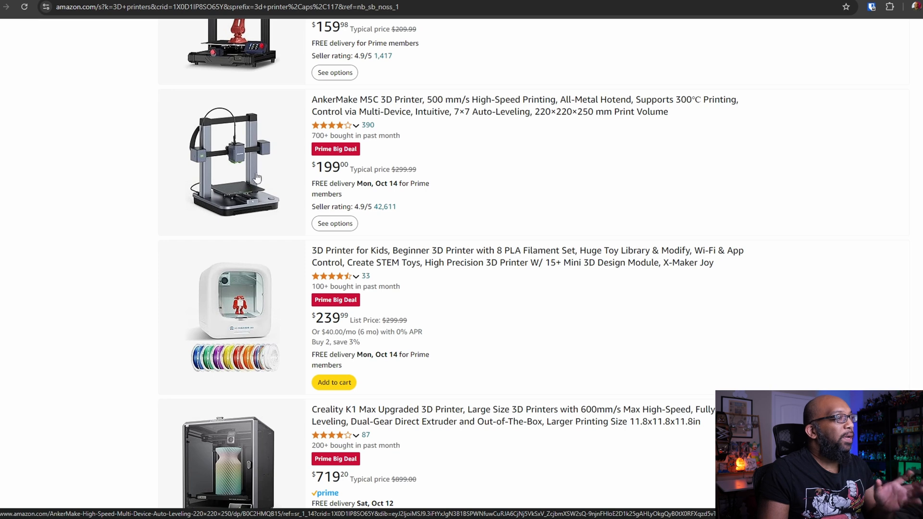
mouse_move(479, 192)
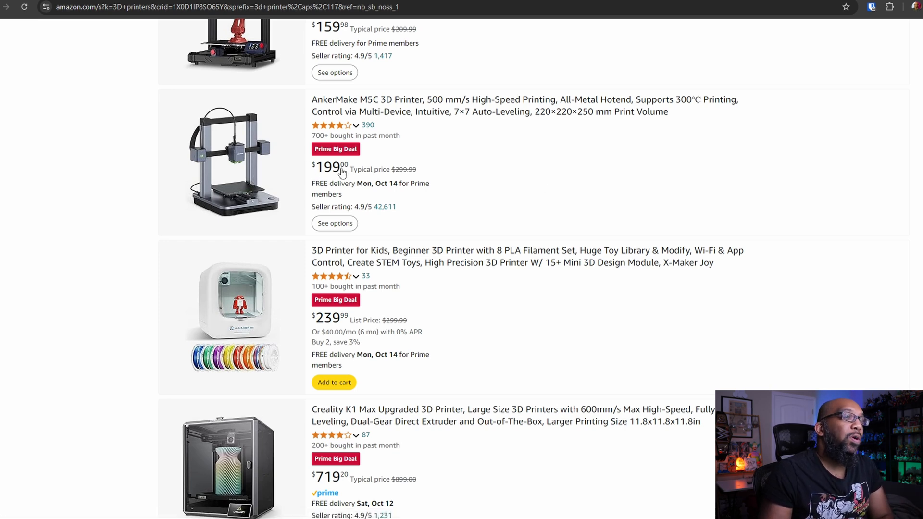
mouse_move(534, 177)
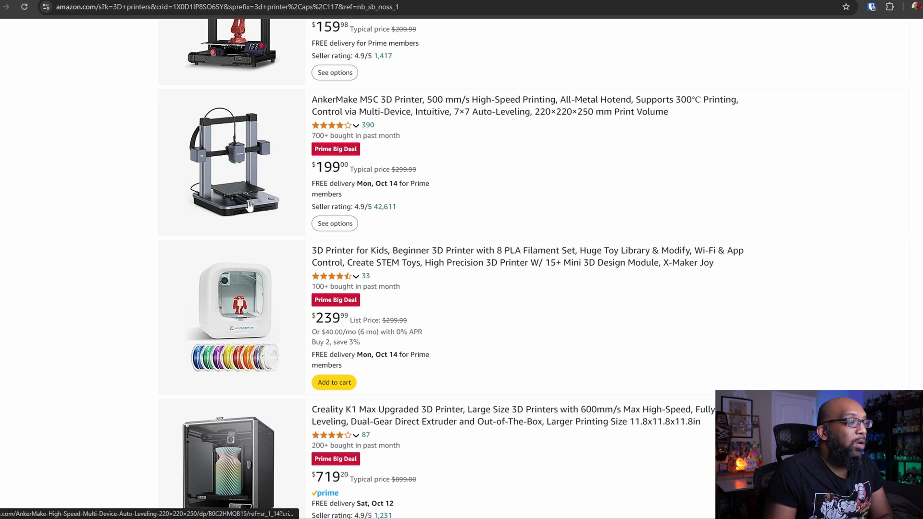
scroll(down, 3)
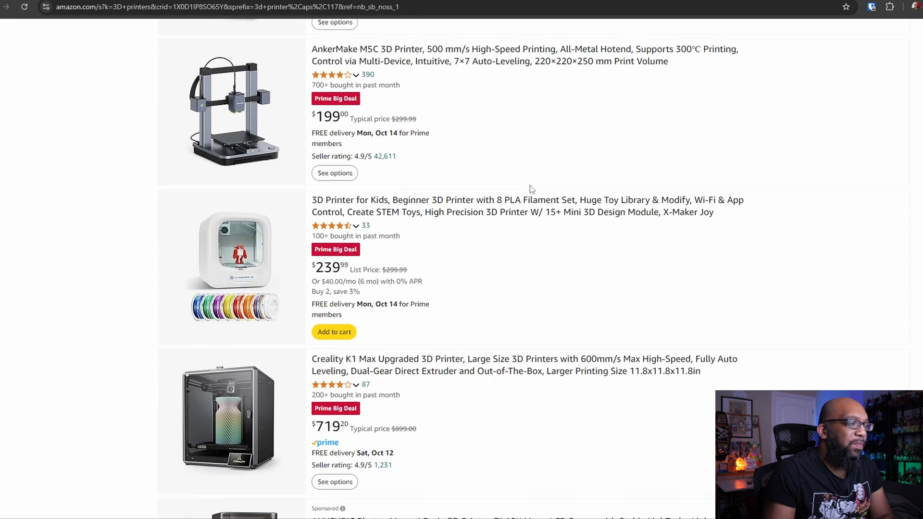
scroll(down, 3)
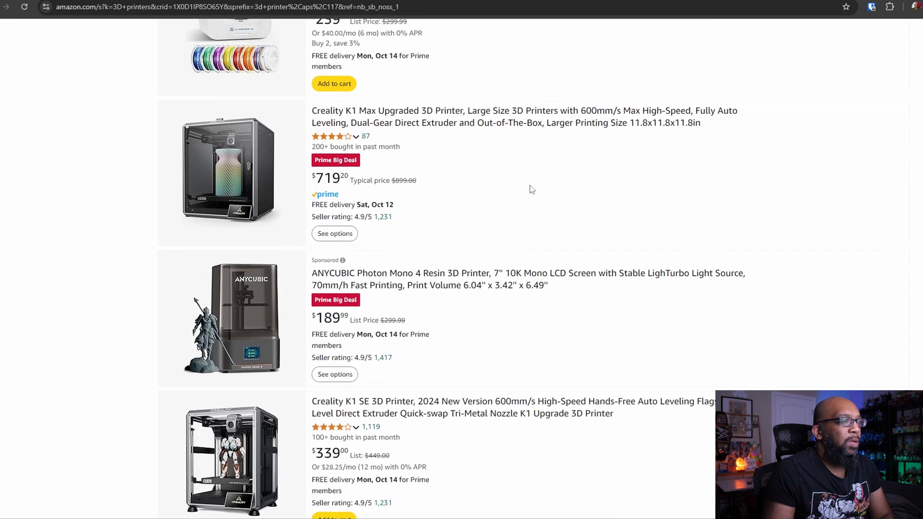
scroll(down, 3)
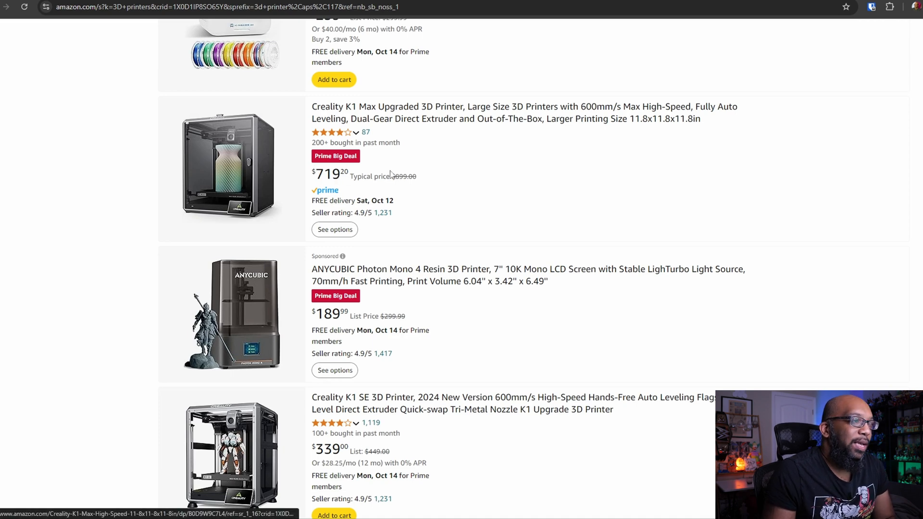
scroll(down, 3)
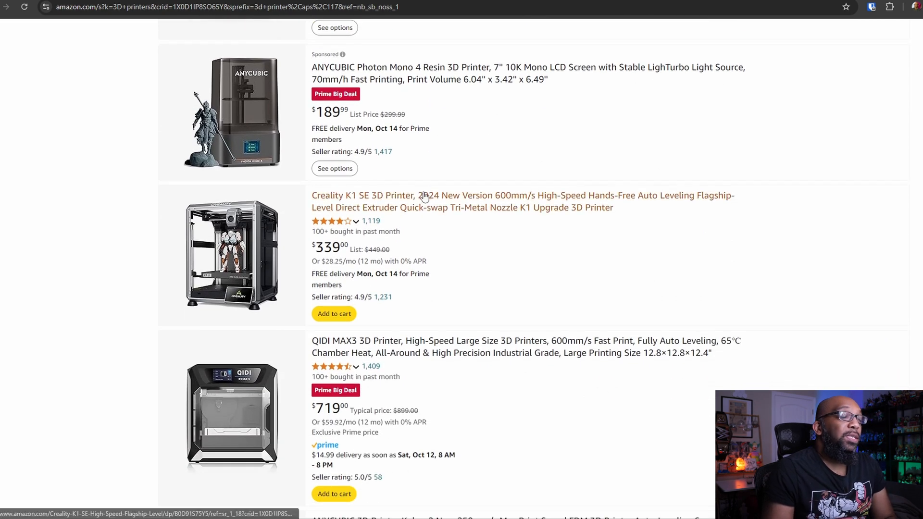
mouse_move(346, 78)
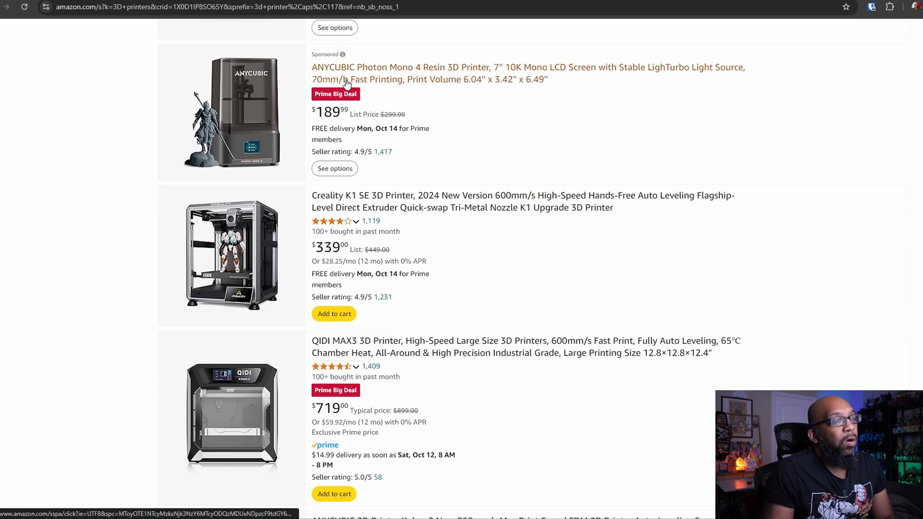
scroll(down, 3)
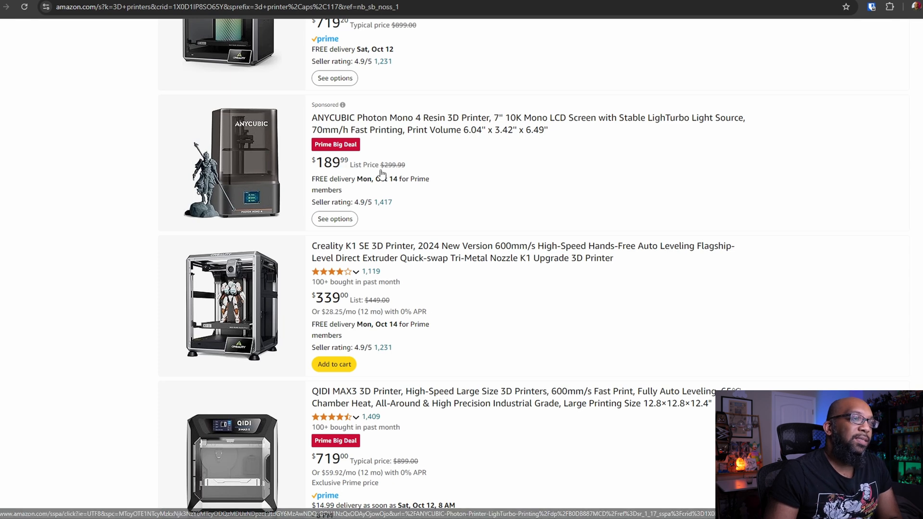
mouse_move(408, 174)
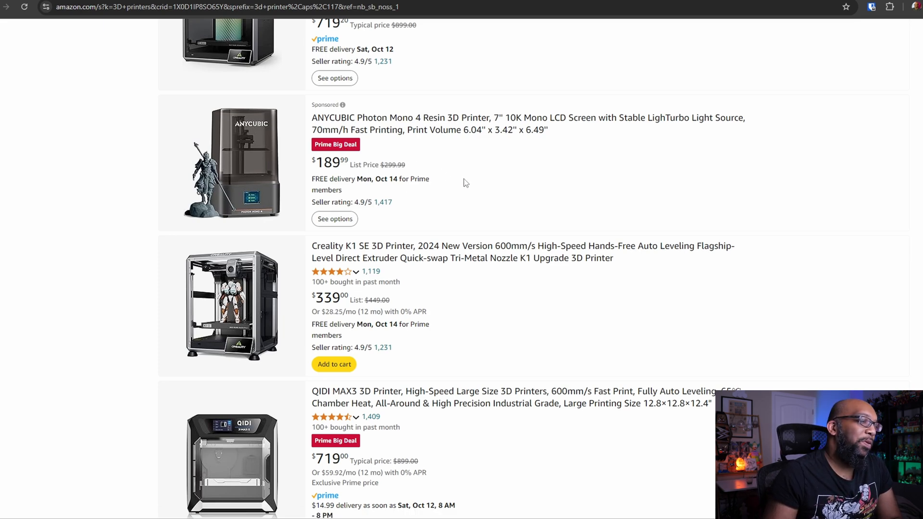
scroll(down, 3)
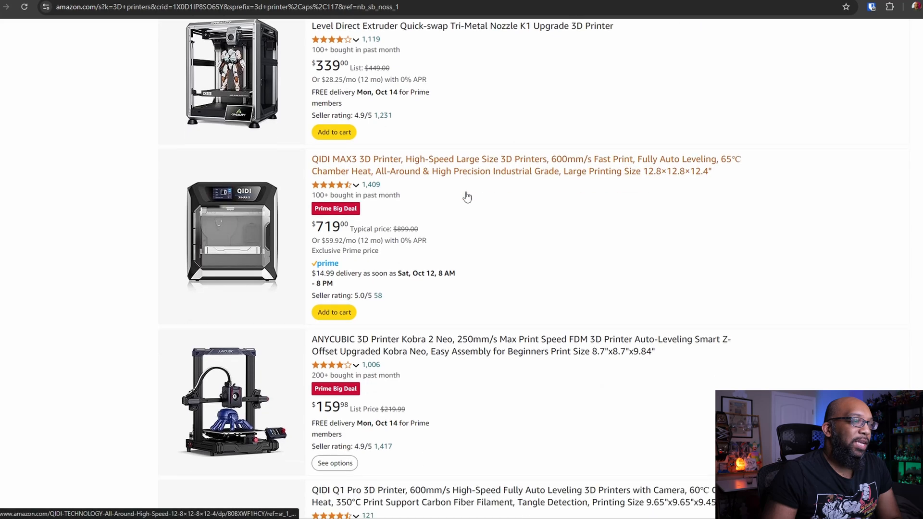
scroll(down, 3)
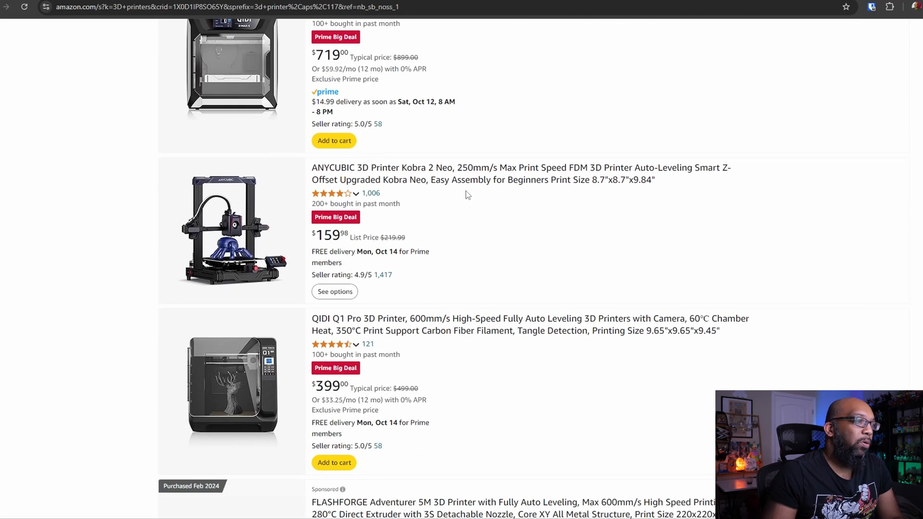
scroll(down, 3)
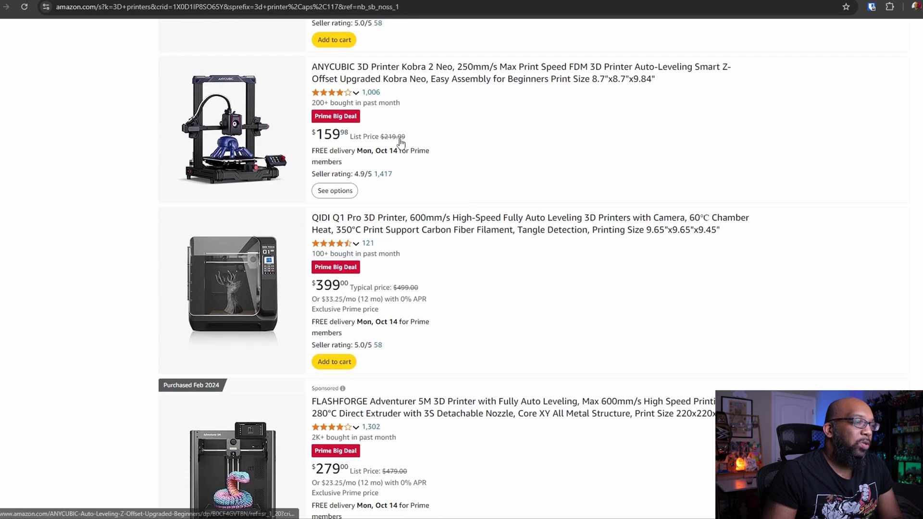
scroll(down, 3)
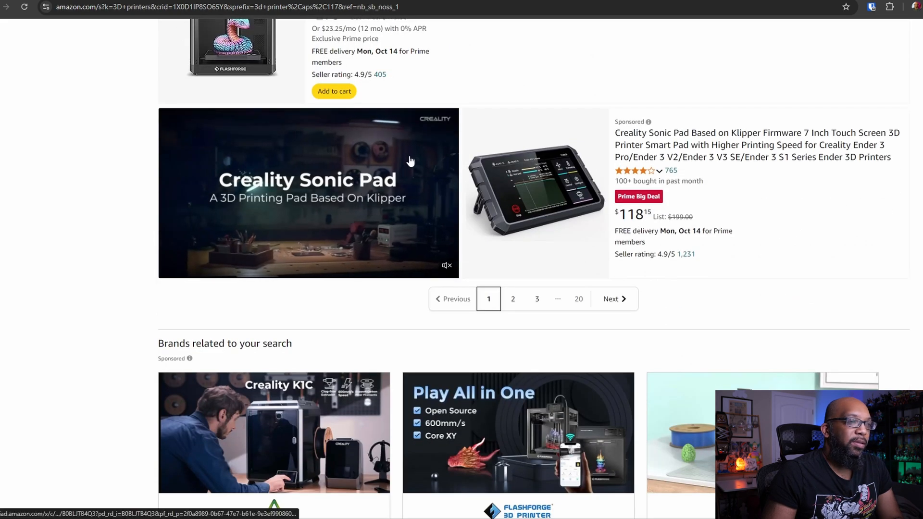
scroll(up, 3)
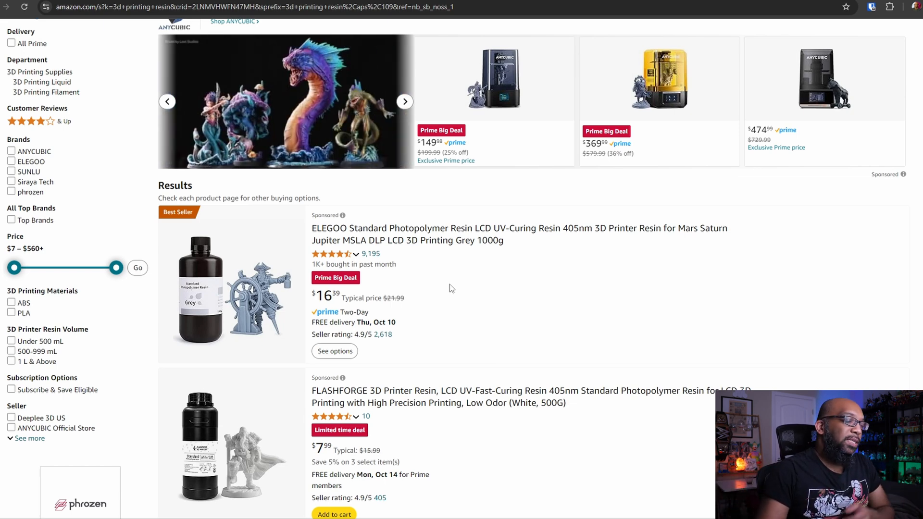
scroll(down, 3)
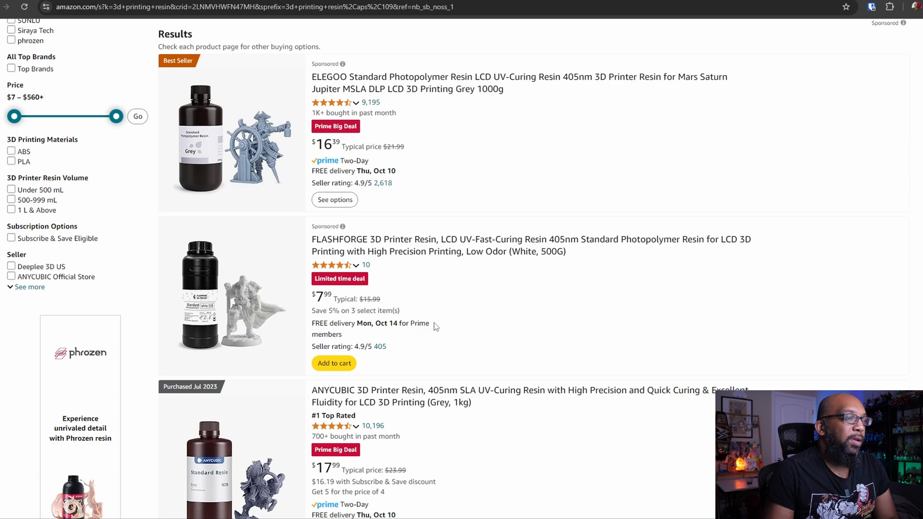
scroll(down, 3)
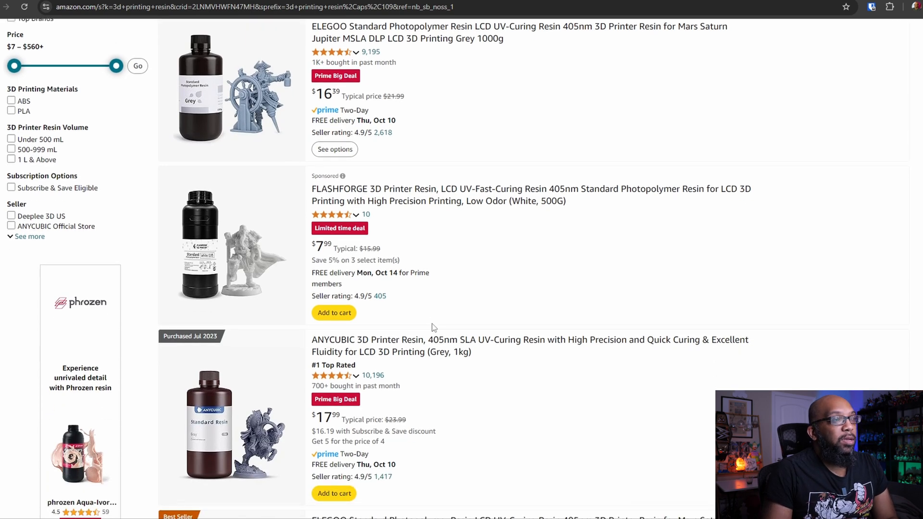
scroll(down, 3)
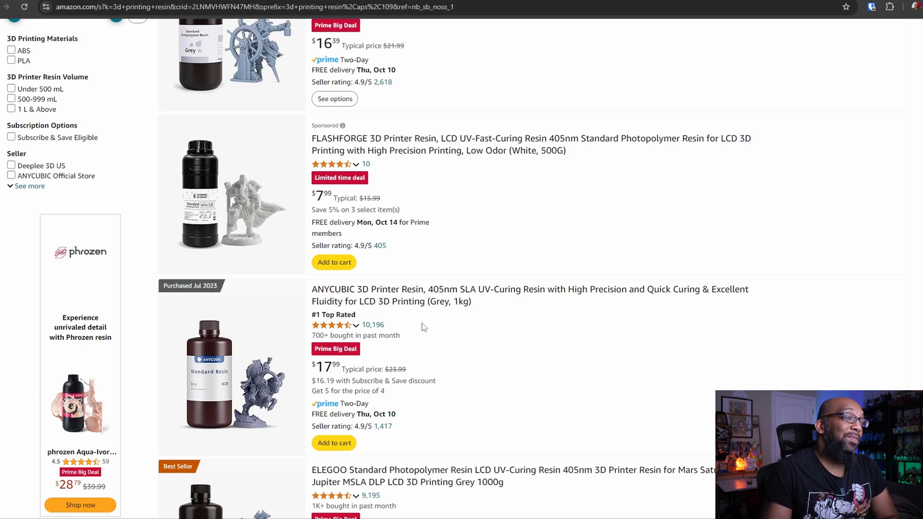
mouse_move(420, 289)
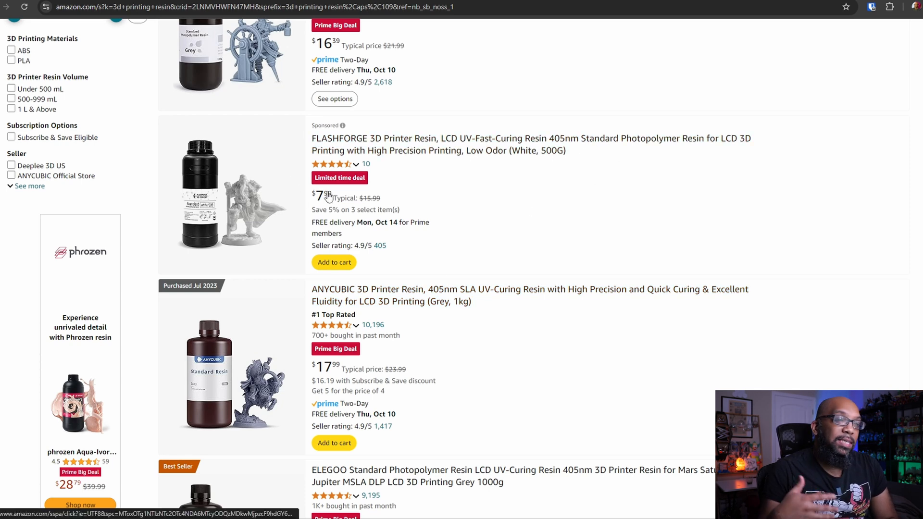
mouse_move(530, 144)
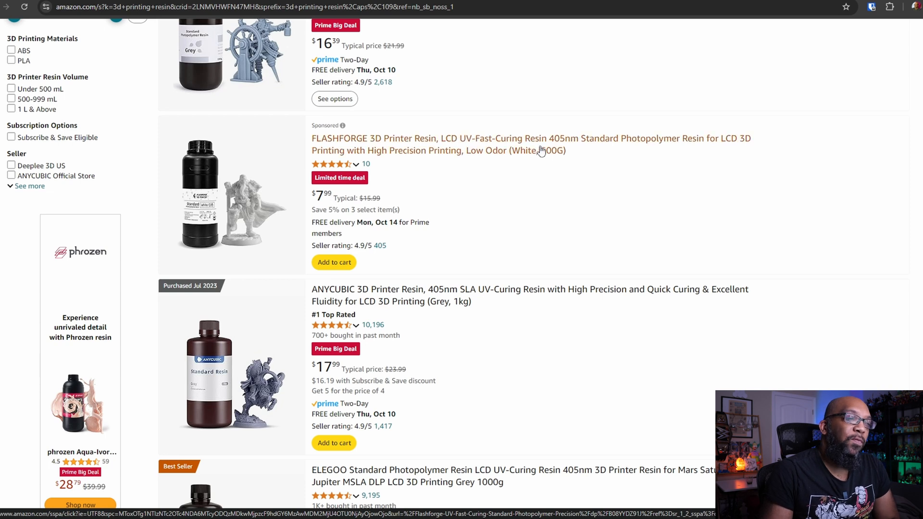
mouse_move(575, 160)
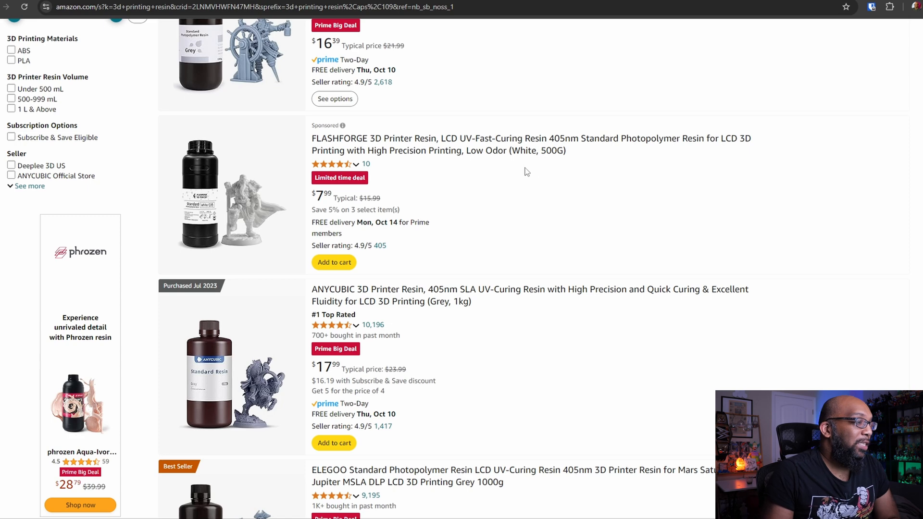
Step: Scroll down the resin results past the ELEGOO and SUNLU Prime Big Deal resins
scroll(down, 3)
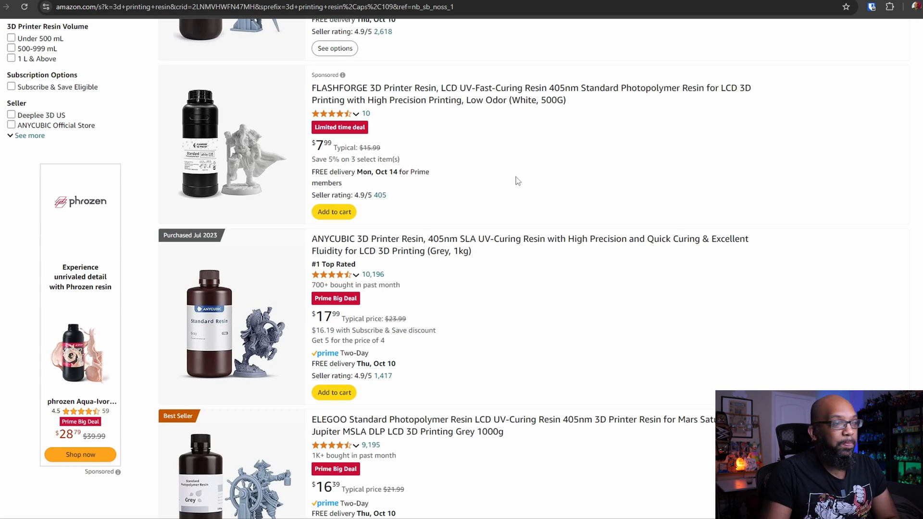
scroll(down, 3)
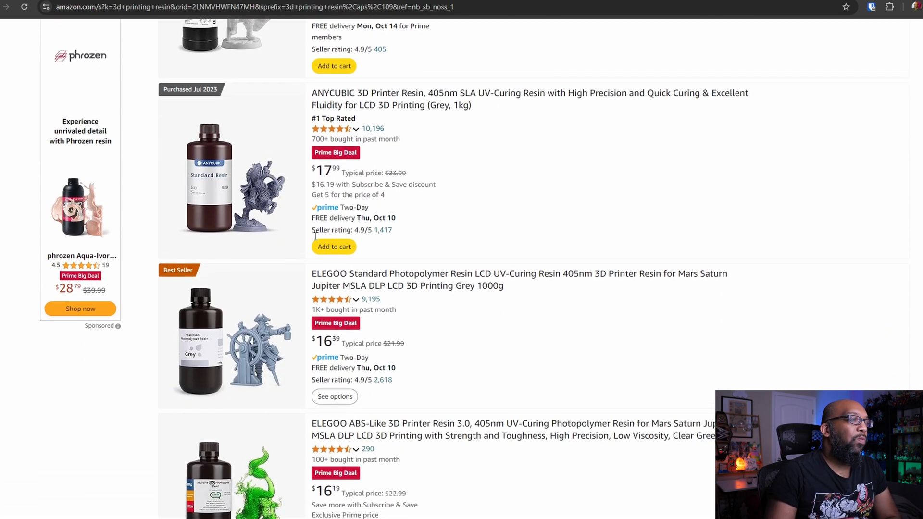
scroll(down, 3)
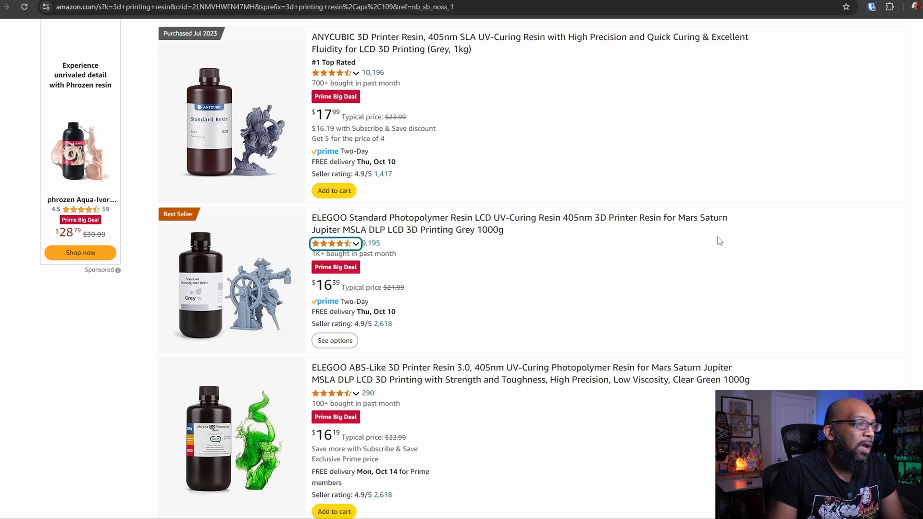
scroll(down, 3)
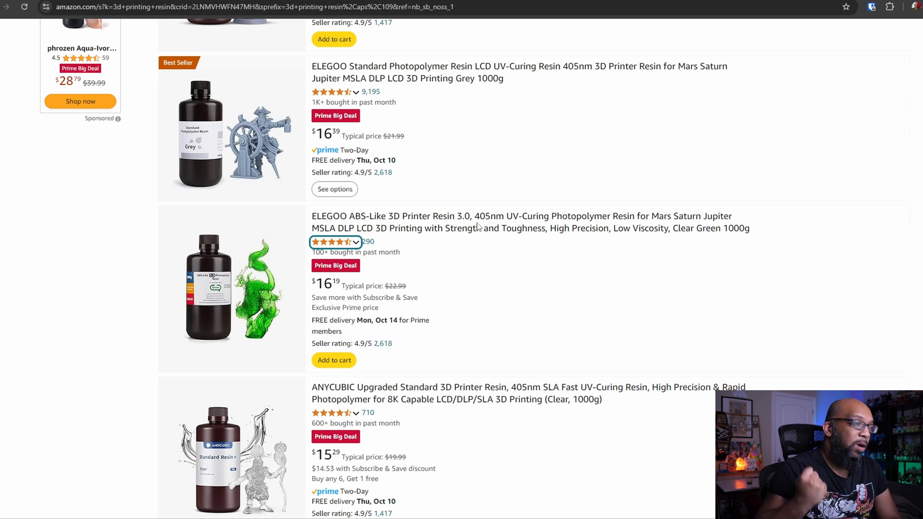
mouse_move(533, 253)
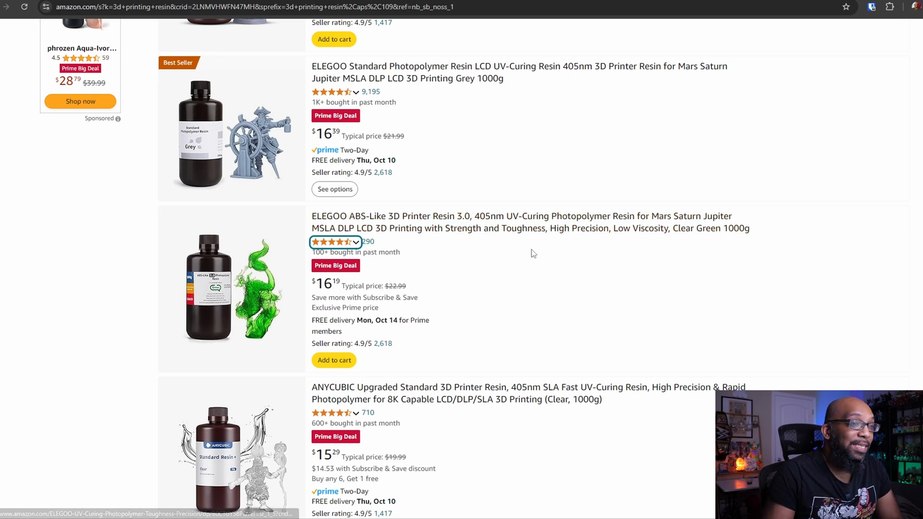
mouse_move(744, 231)
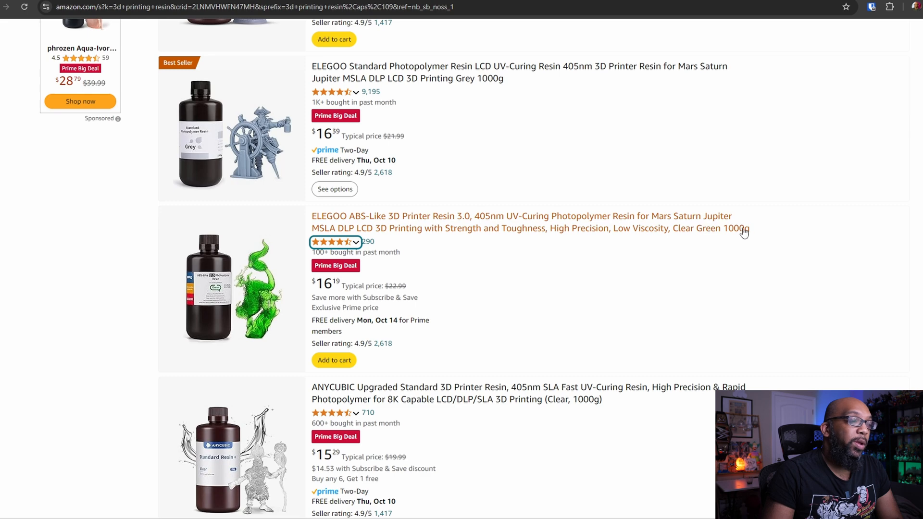
scroll(down, 3)
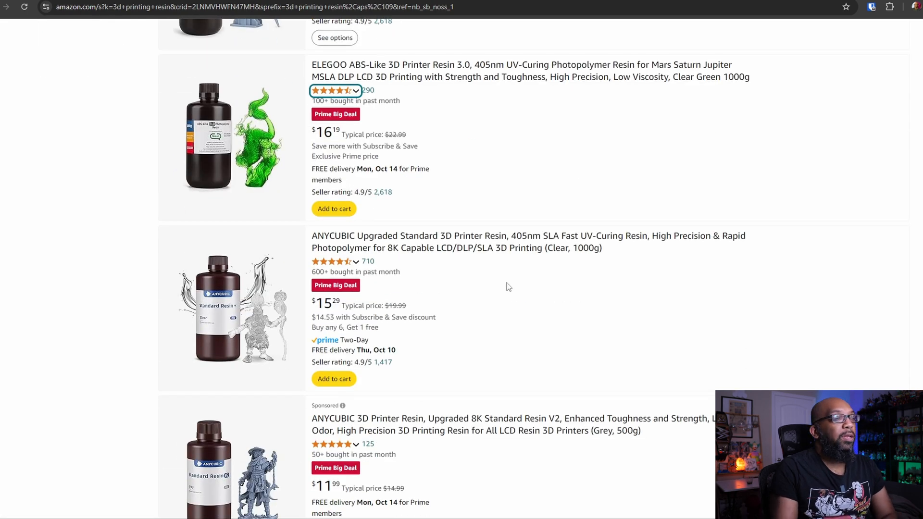
scroll(down, 3)
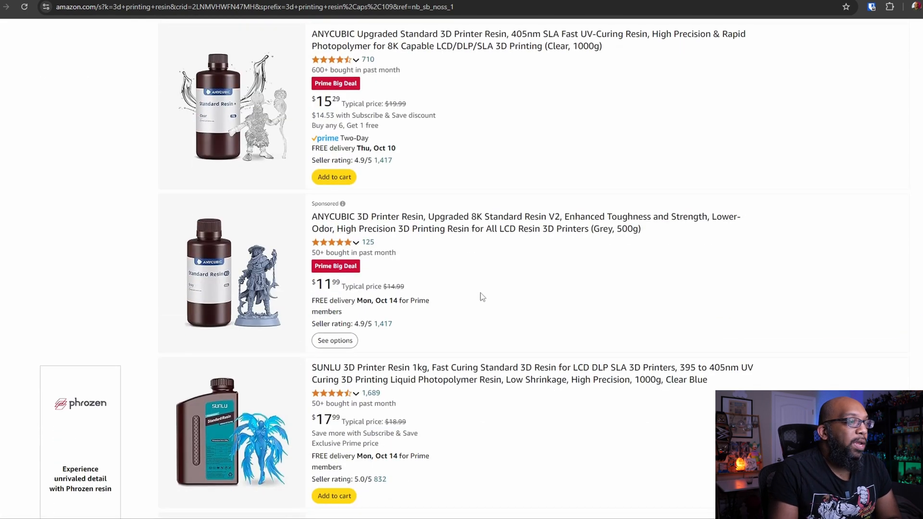
scroll(down, 3)
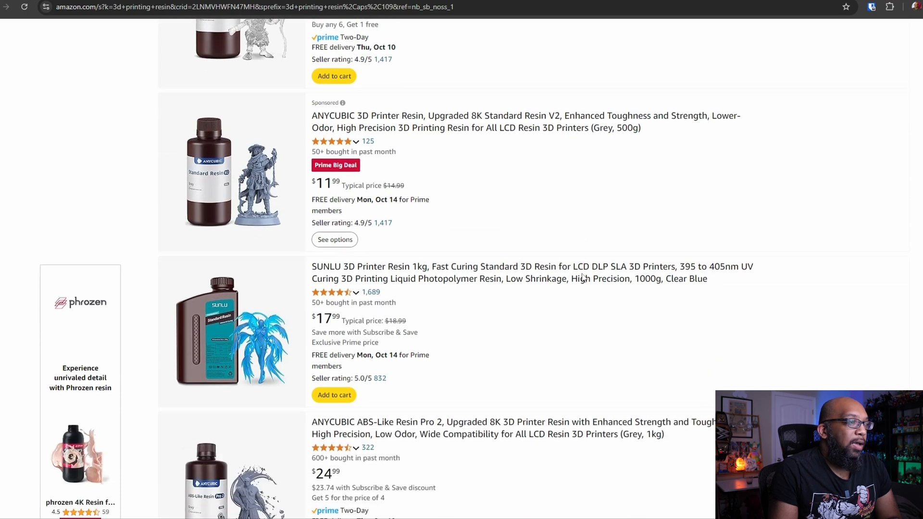
scroll(down, 3)
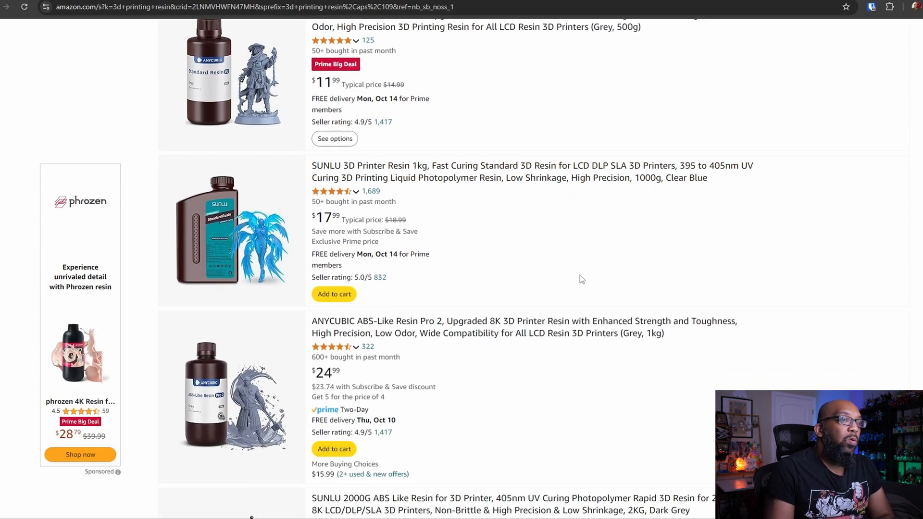
mouse_move(673, 183)
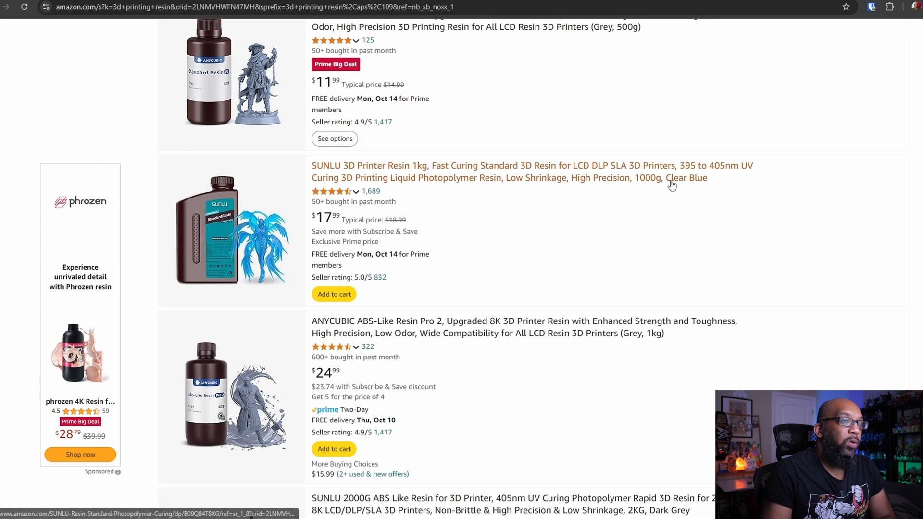
mouse_move(364, 350)
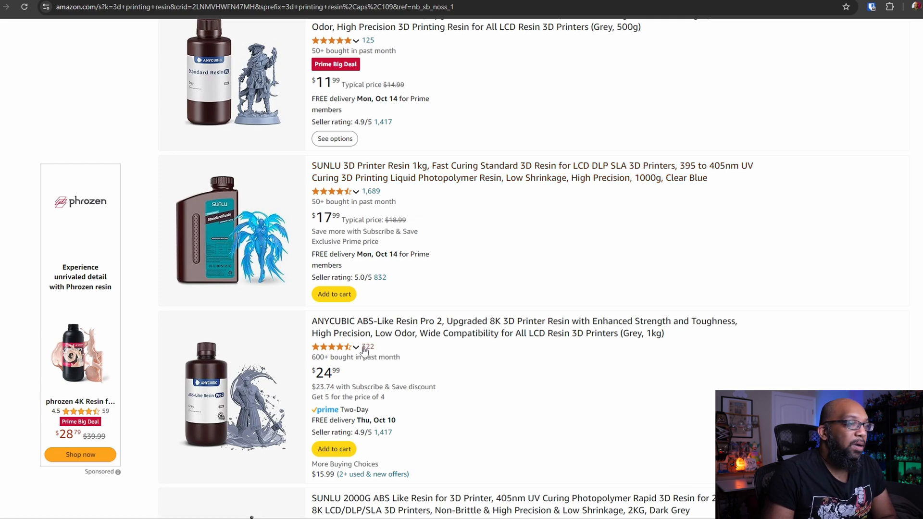
Step: Continue to the SUNLU 2kg ABS-Like resin at $35.99 and Siraya Tech Fast resin at $27.74
scroll(down, 3)
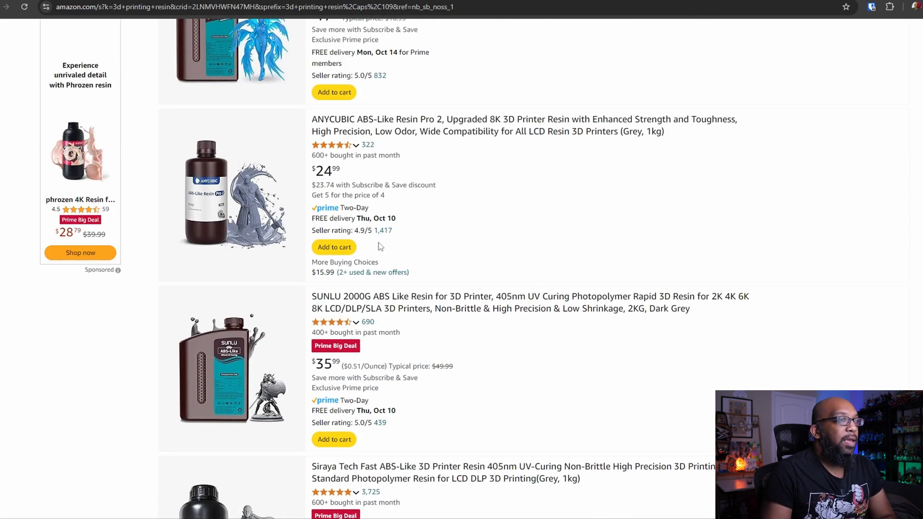
mouse_move(367, 182)
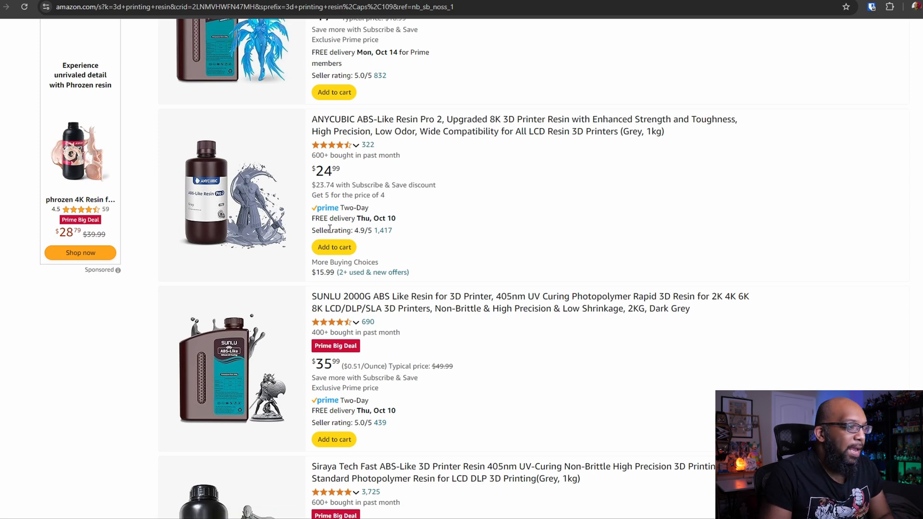
scroll(down, 3)
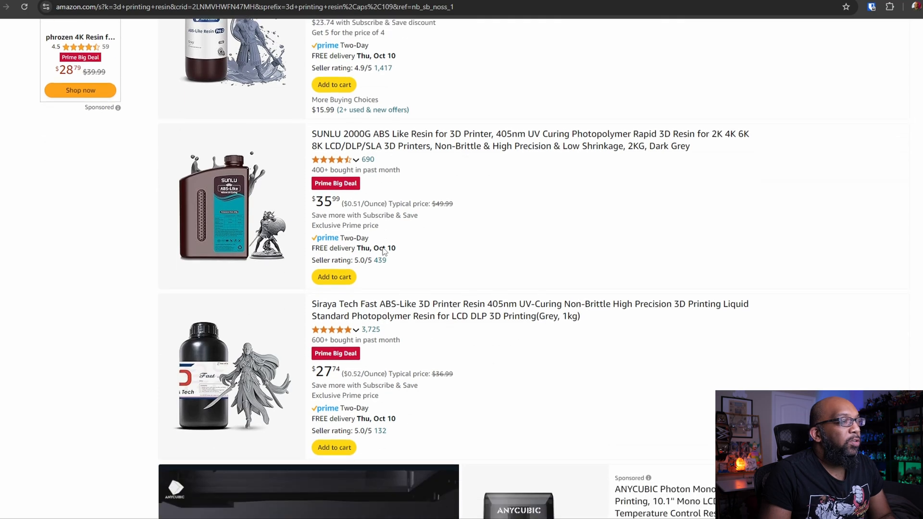
scroll(down, 3)
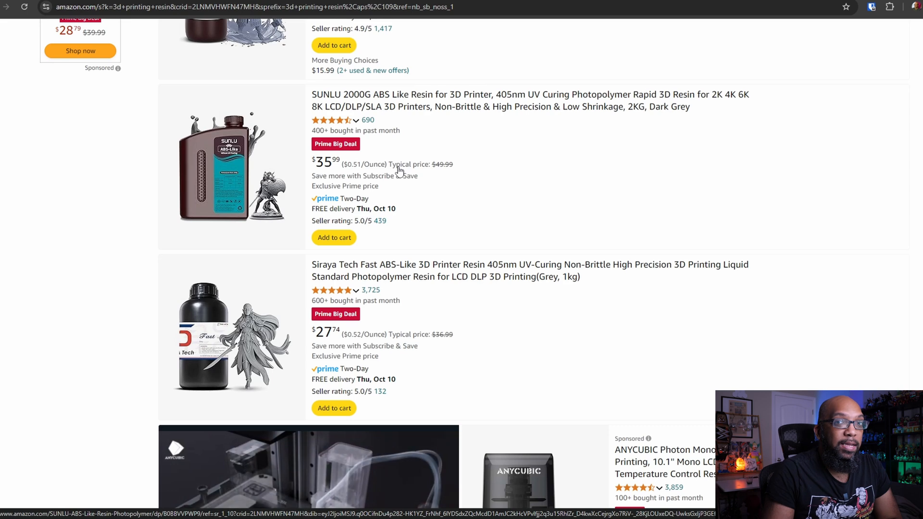
scroll(down, 3)
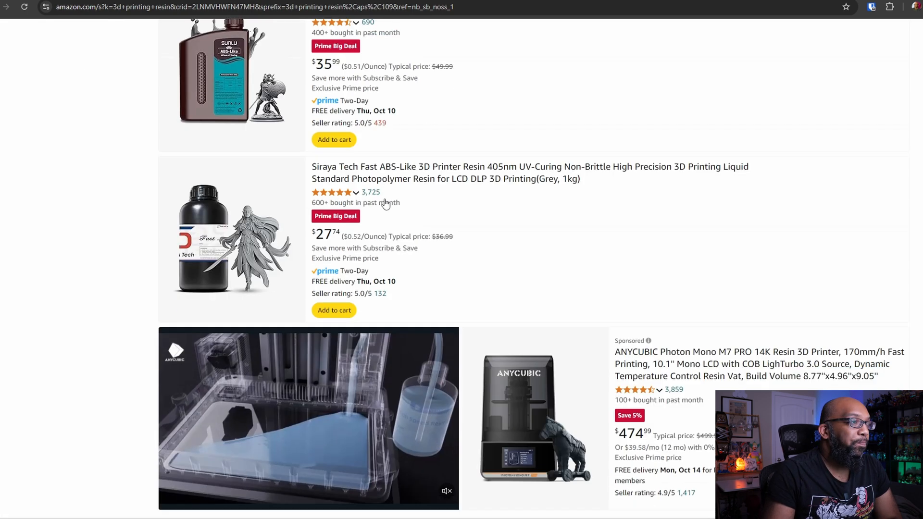
scroll(down, 3)
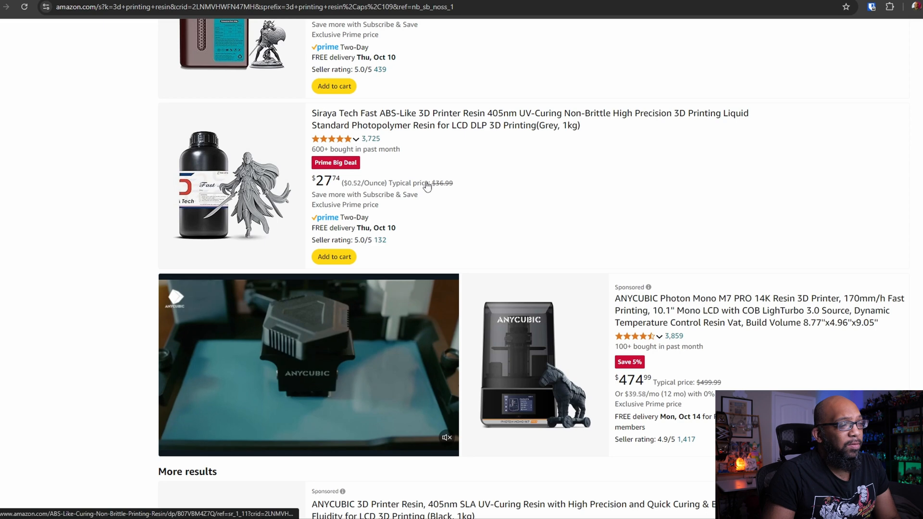
scroll(down, 3)
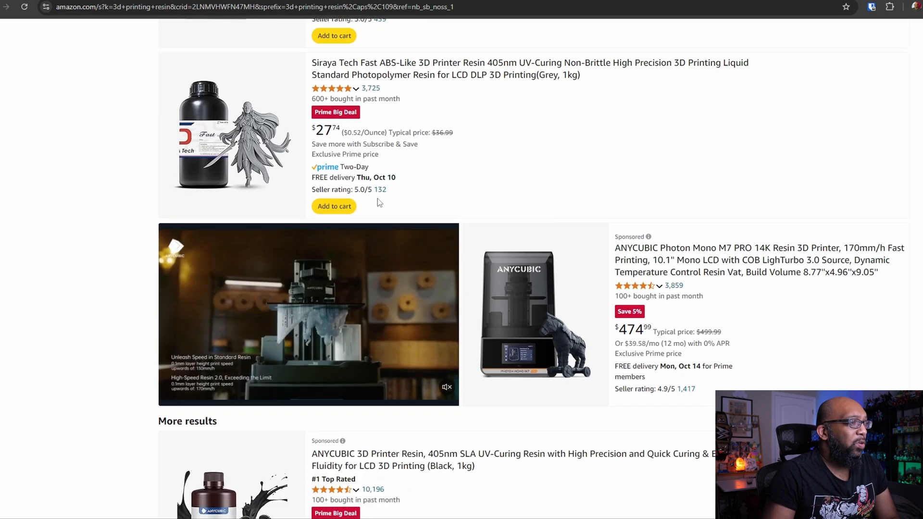
Step: Scroll through More results to the Siraya Tech Blu tough resin at $32.99 and ANYCUBIC ABS-Like Resin Pro 2
scroll(down, 3)
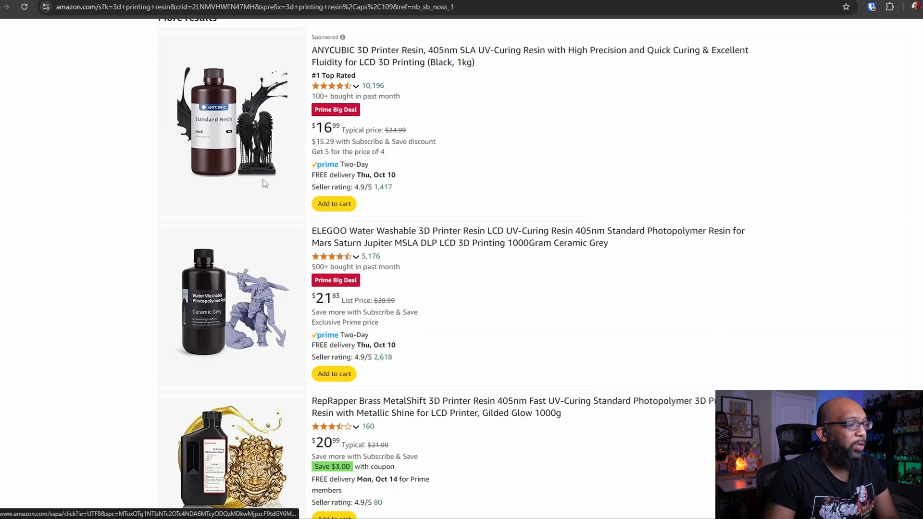
scroll(down, 3)
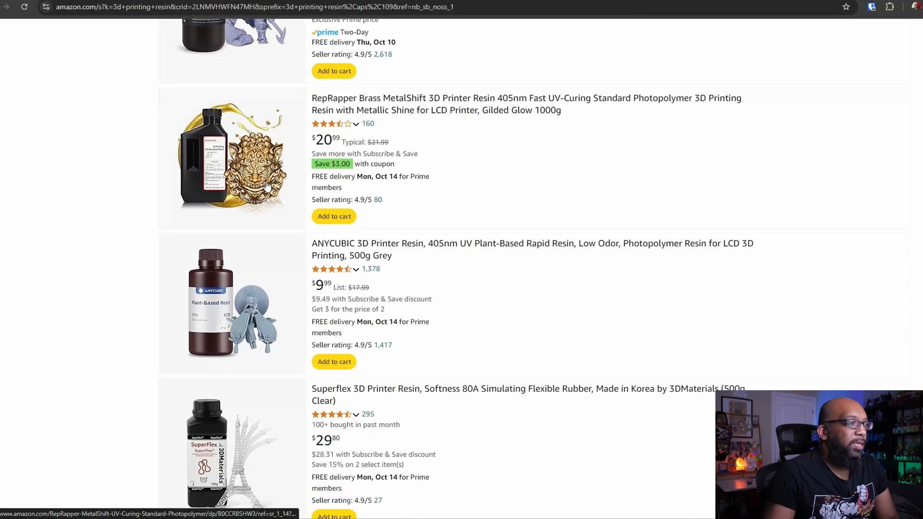
scroll(down, 3)
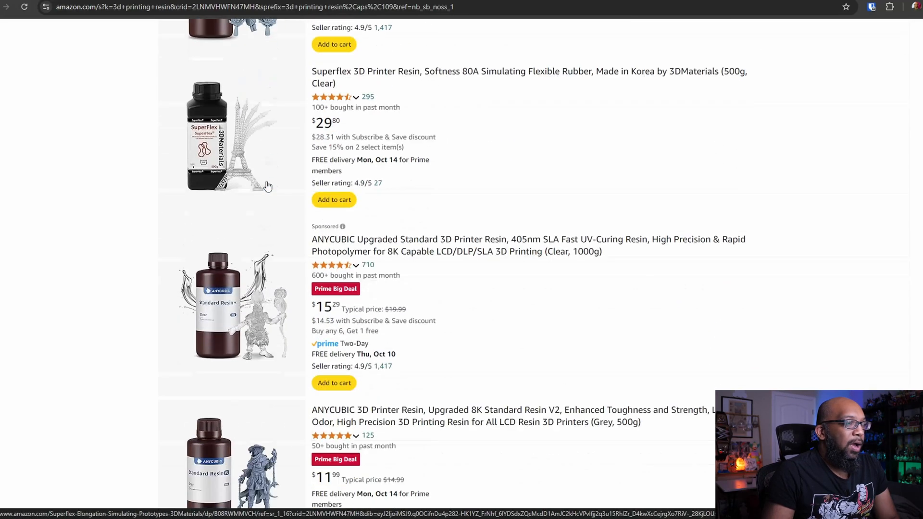
scroll(down, 3)
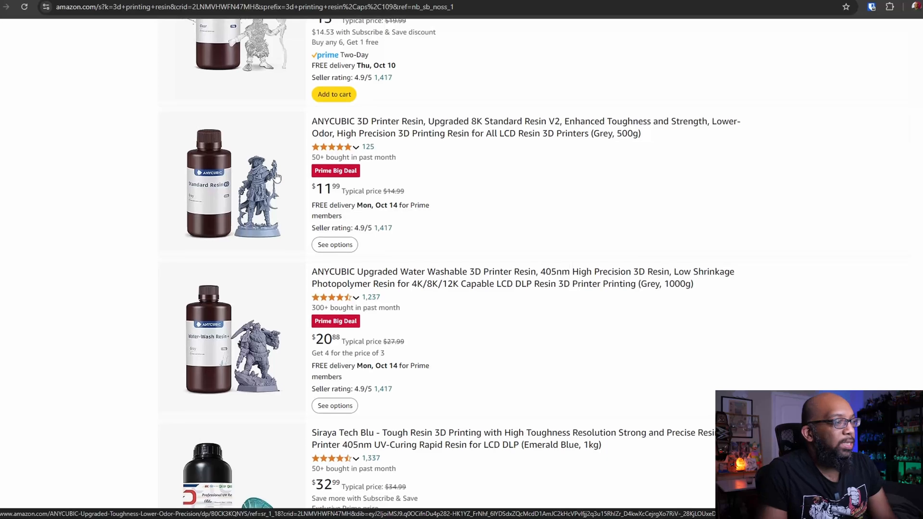
scroll(down, 3)
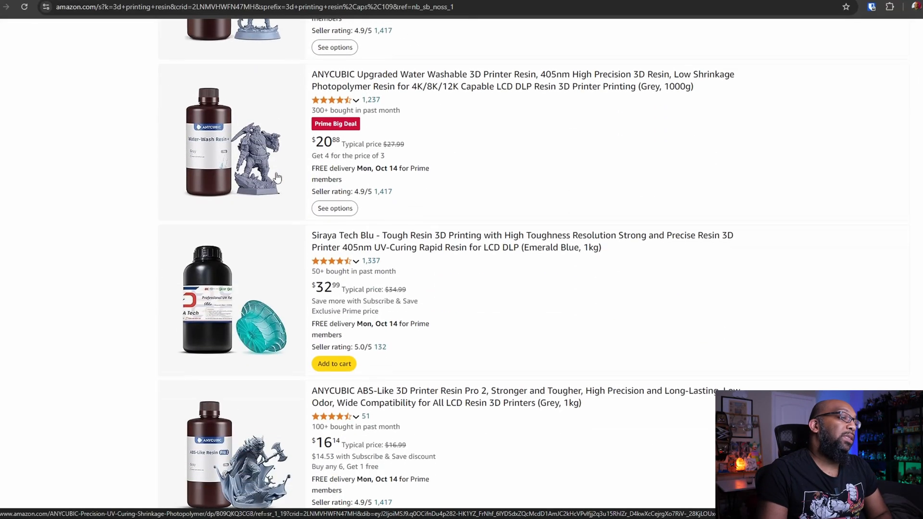
scroll(down, 3)
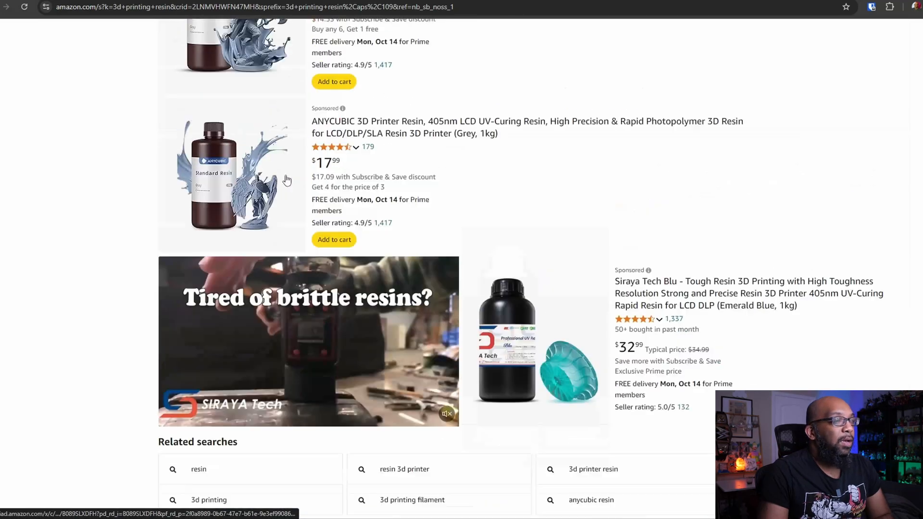
scroll(down, 3)
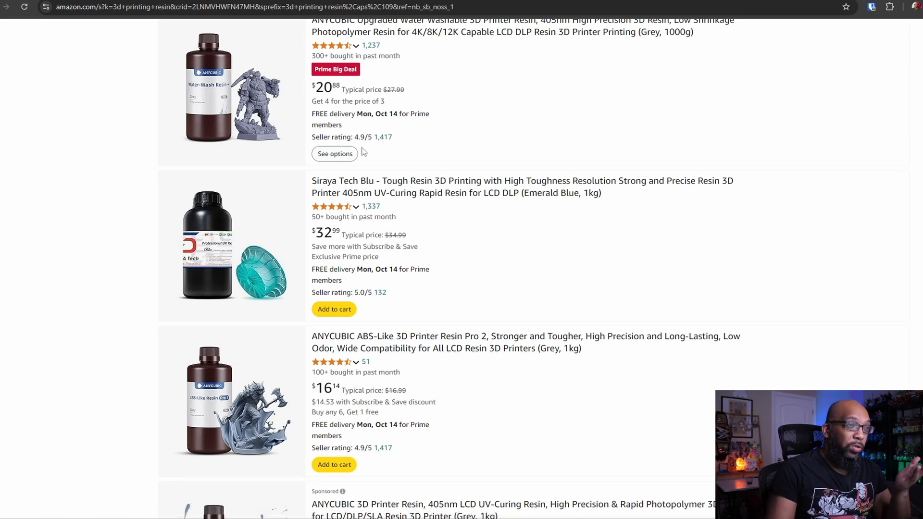
mouse_move(616, 7)
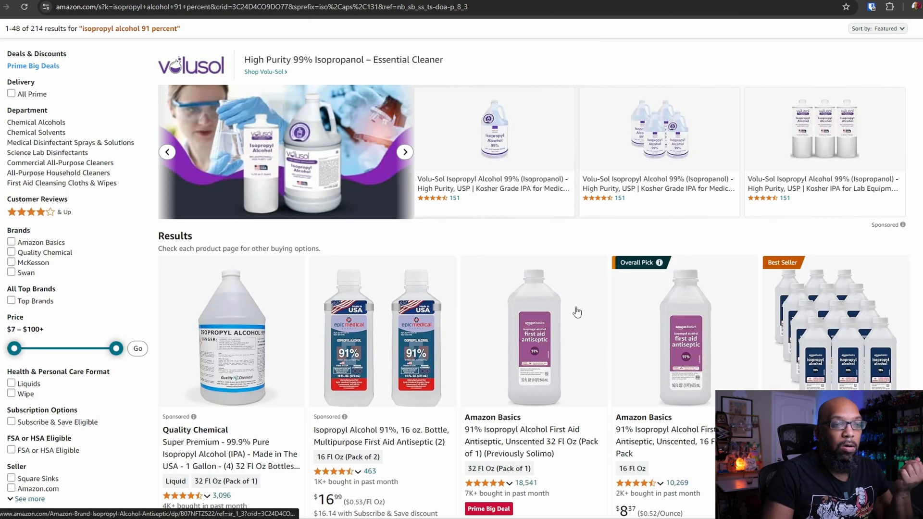
Step: Scroll the 'isopropyl alcohol 91 percent' results showing Amazon Basics bottles from $8.87
scroll(down, 3)
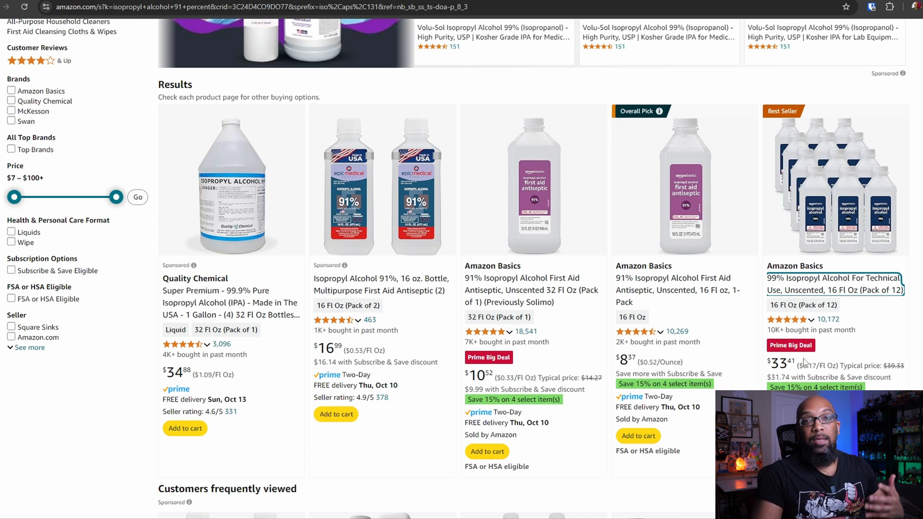
mouse_move(786, 361)
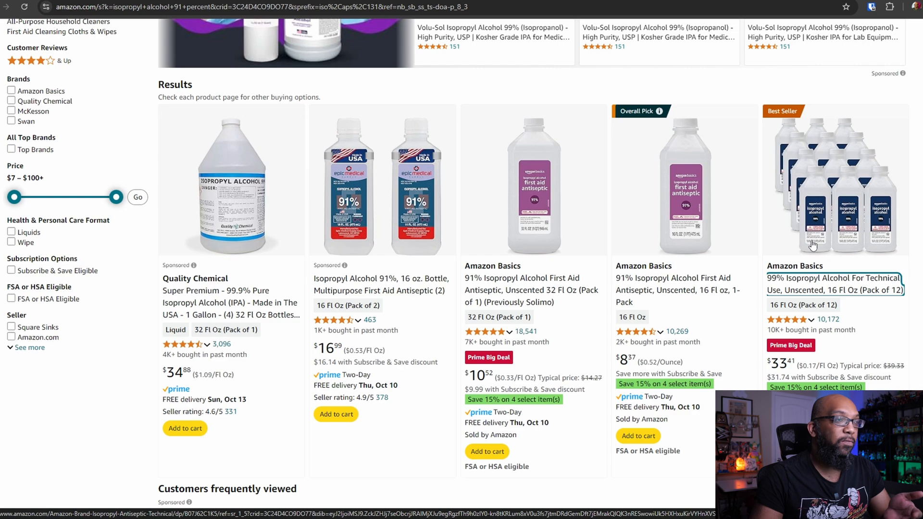
scroll(down, 3)
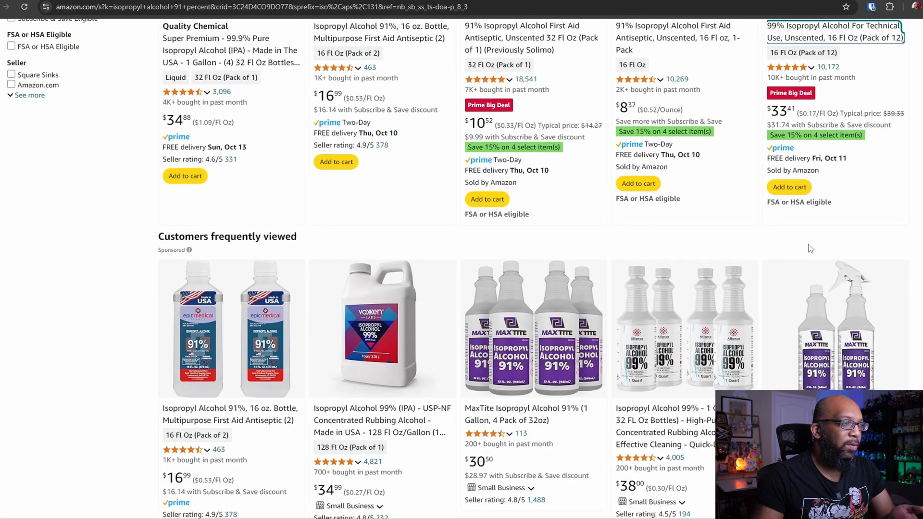
scroll(down, 3)
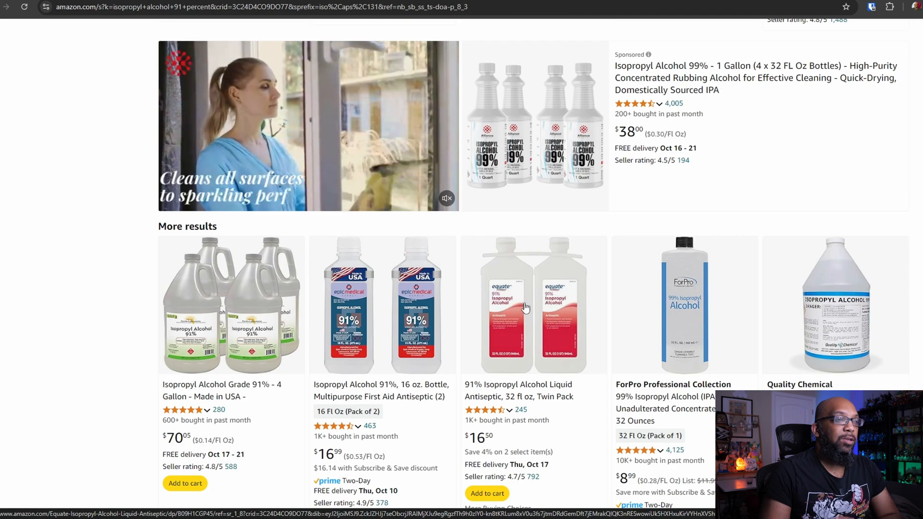
mouse_move(513, 310)
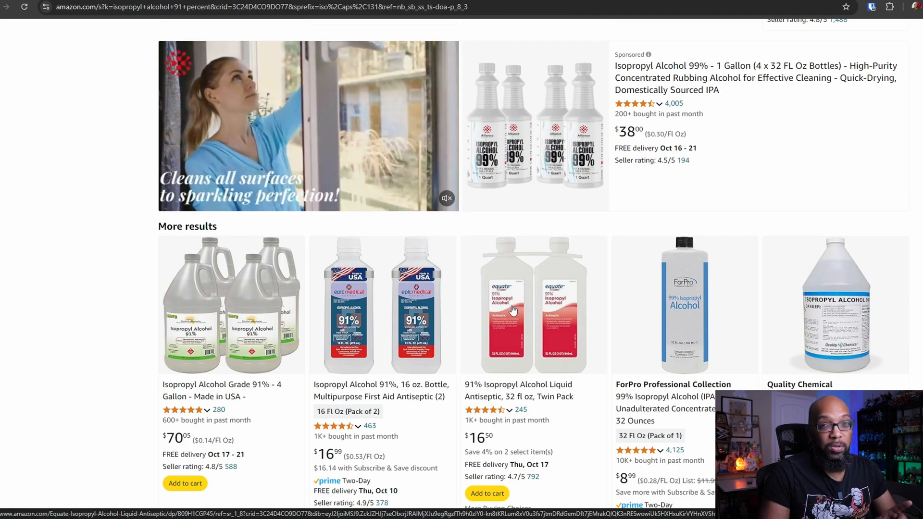
scroll(down, 3)
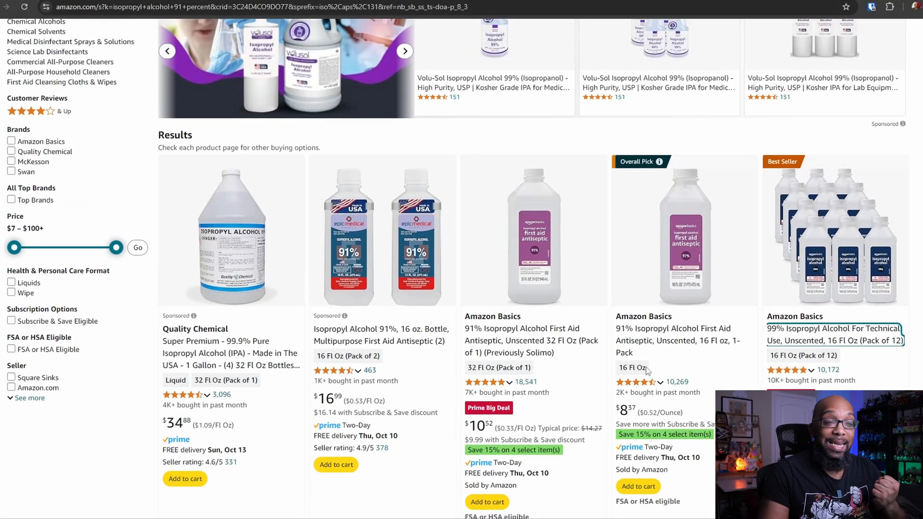
mouse_move(649, 340)
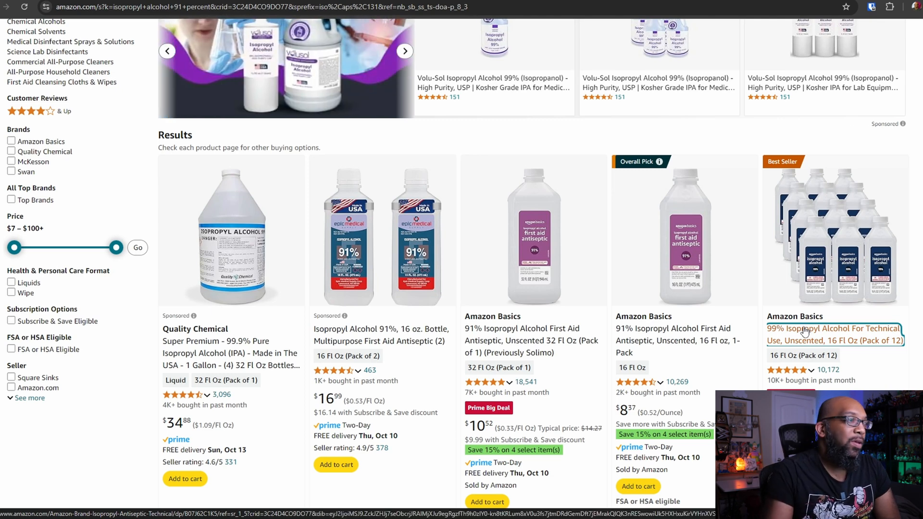
scroll(down, 3)
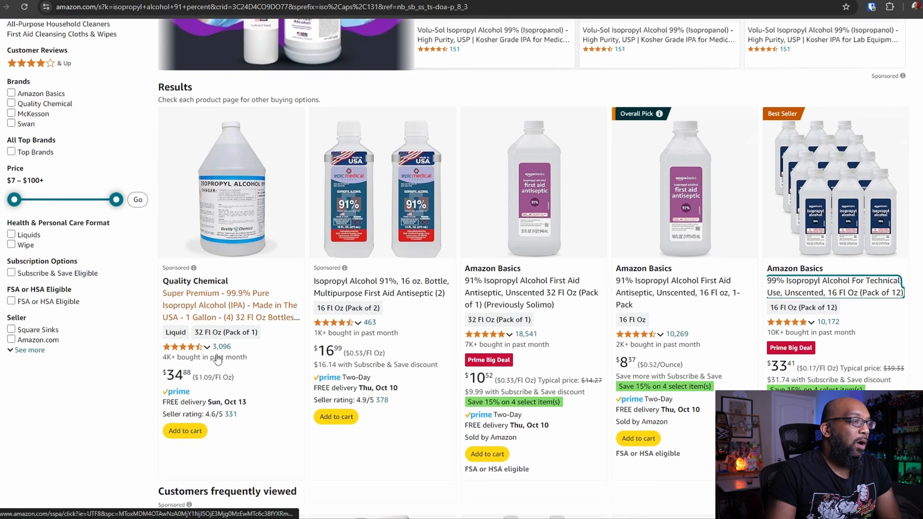
scroll(down, 3)
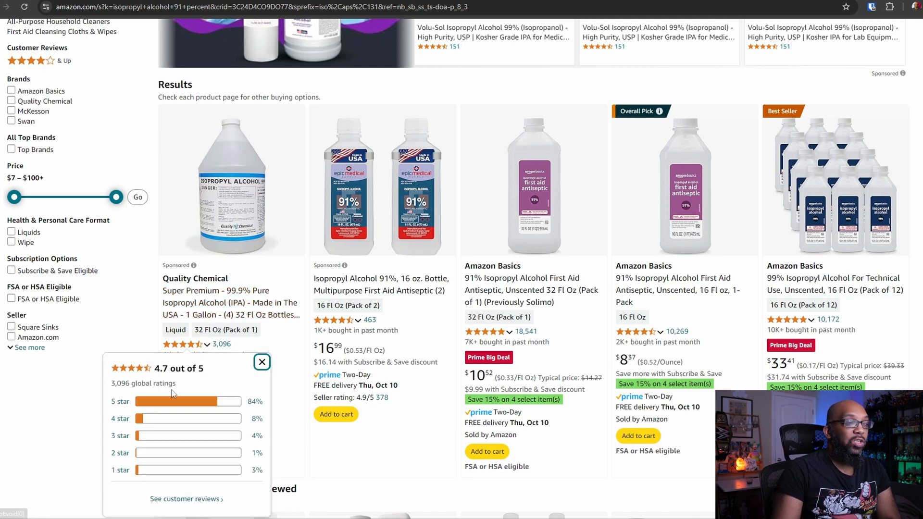
click(261, 361)
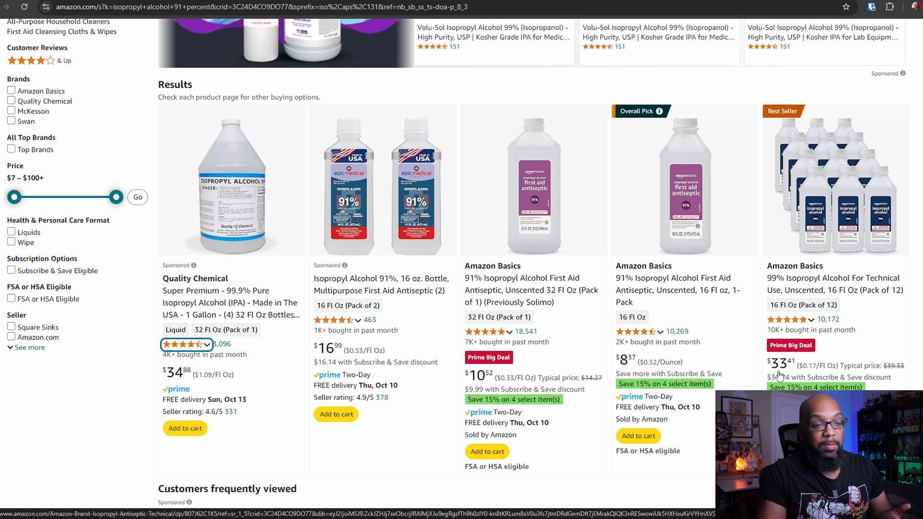
mouse_move(678, 361)
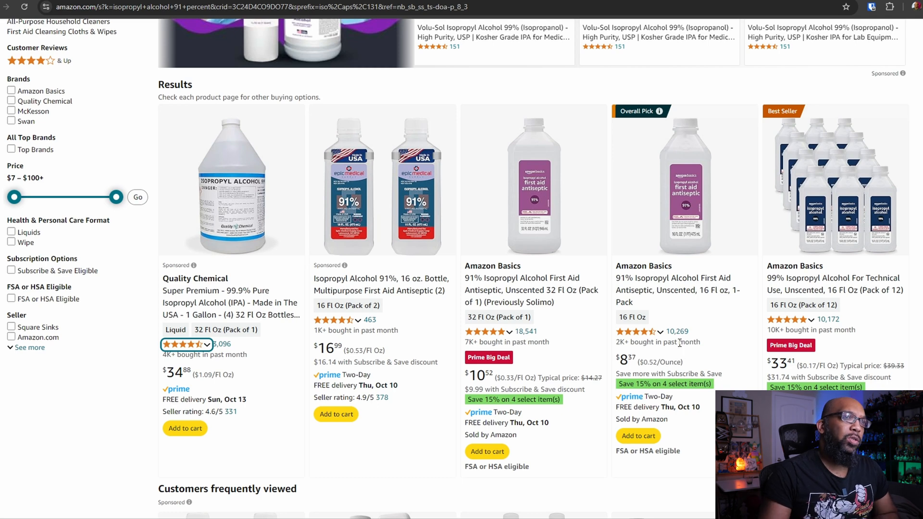
mouse_move(675, 342)
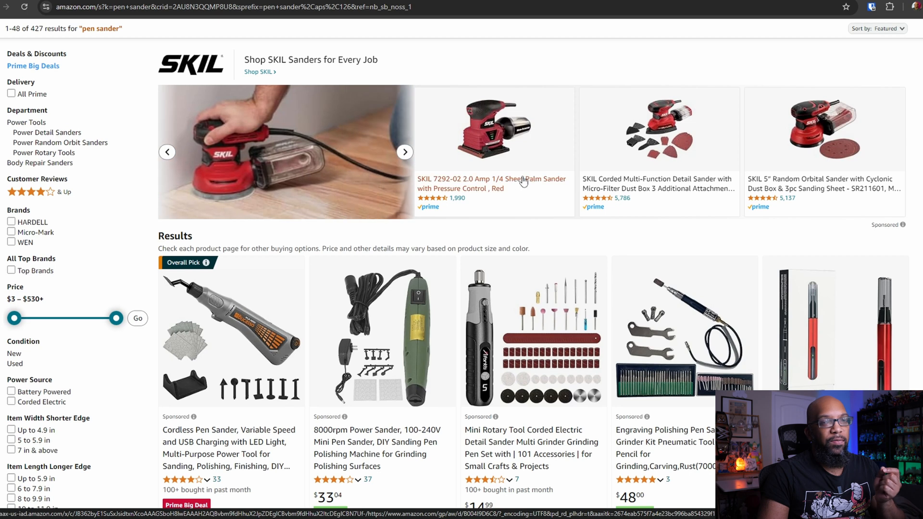
mouse_move(523, 183)
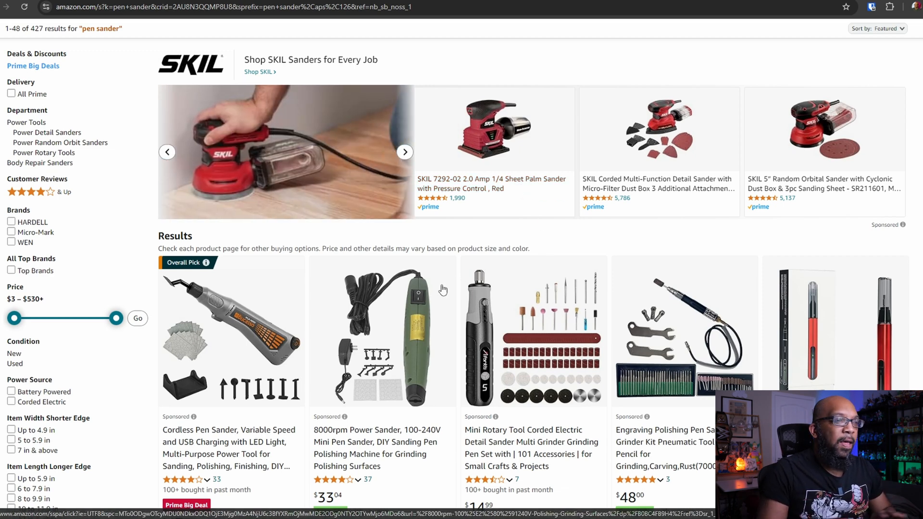
Step: Scroll the 'pen sander' results to the $47.99 cordless pen sander deal and HARDELL rotary kit at $19.82
scroll(down, 3)
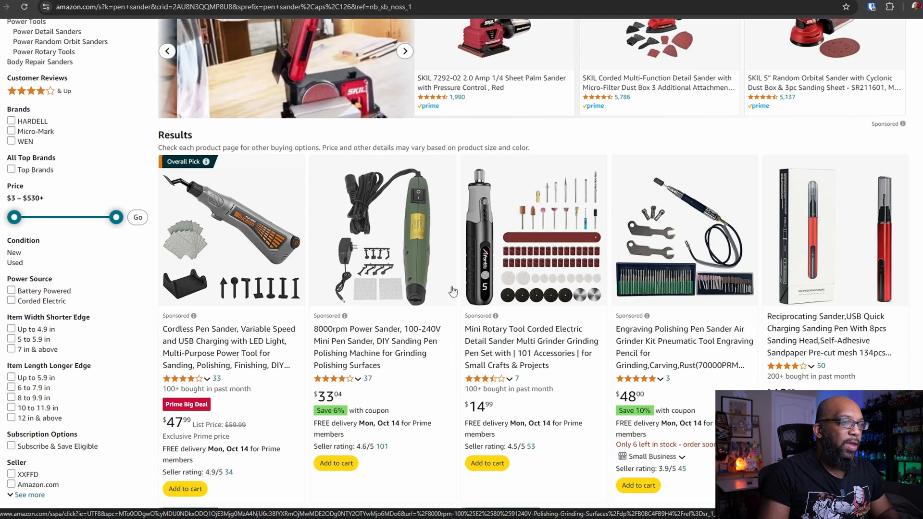
scroll(down, 3)
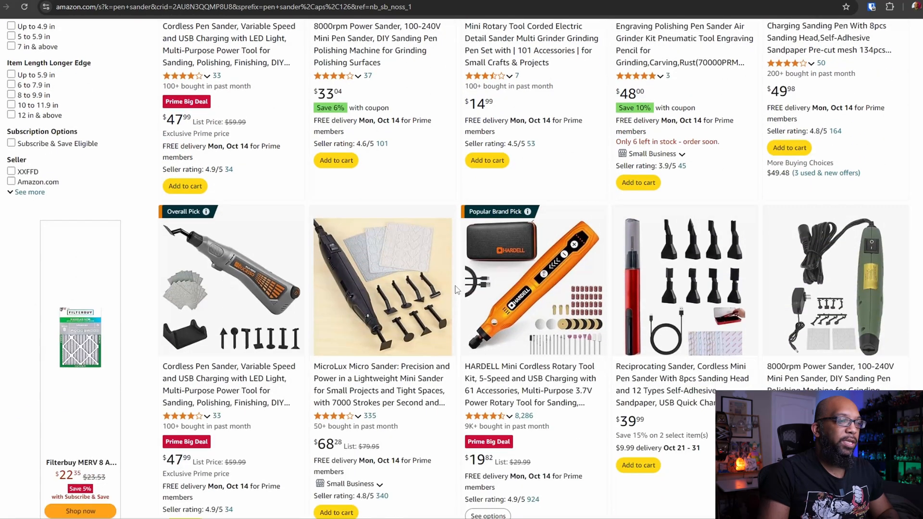
scroll(down, 3)
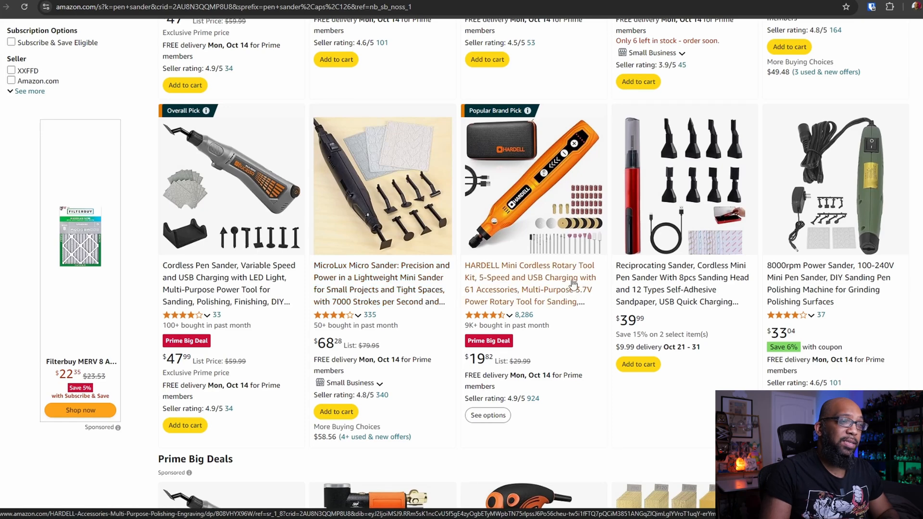
mouse_move(493, 272)
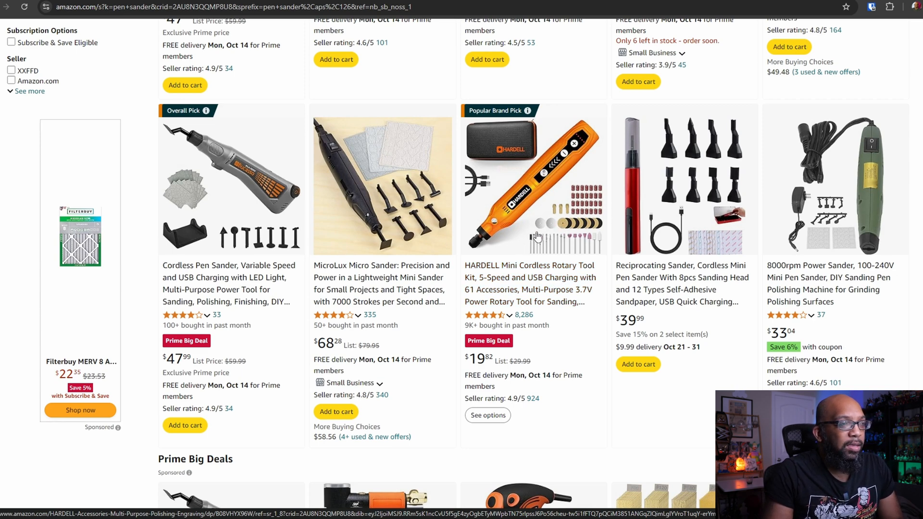
mouse_move(576, 229)
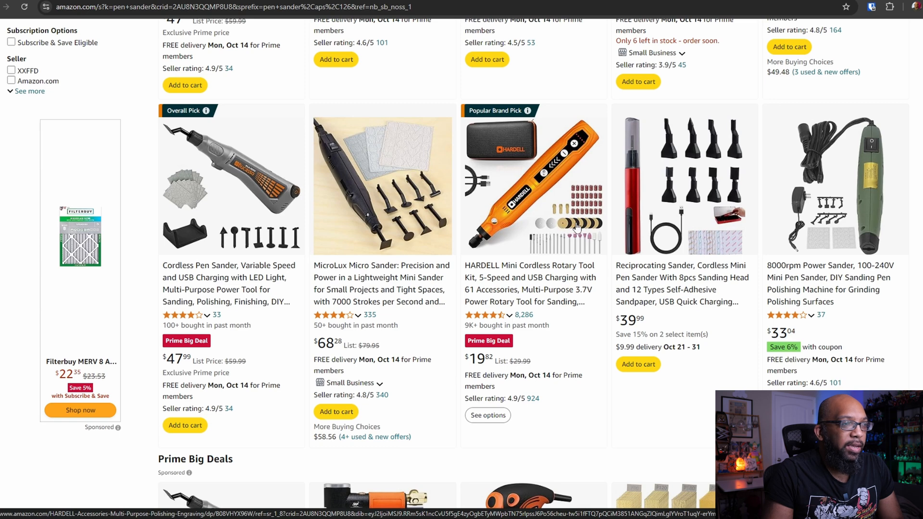
mouse_move(607, 224)
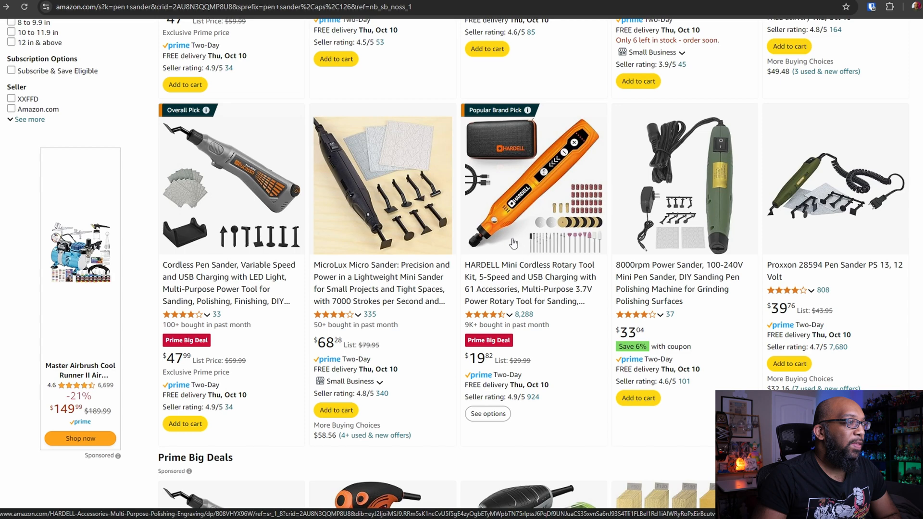
scroll(down, 3)
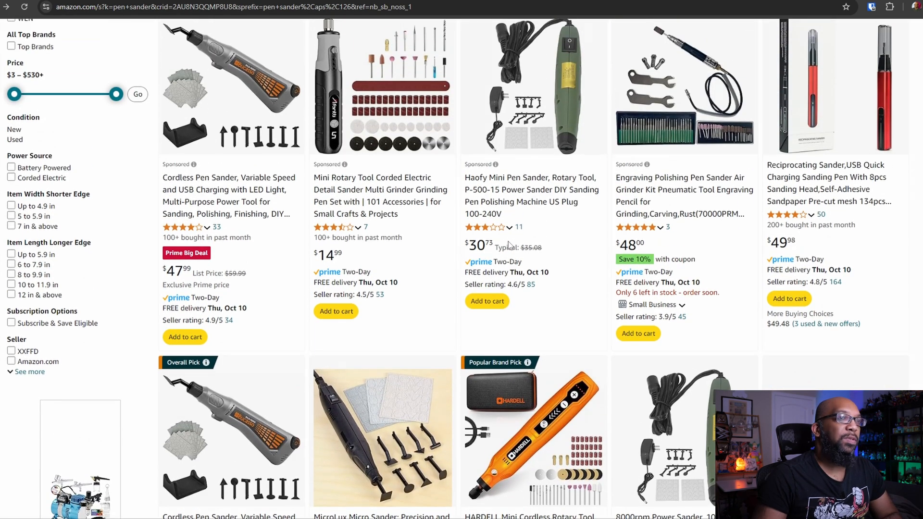
scroll(down, 3)
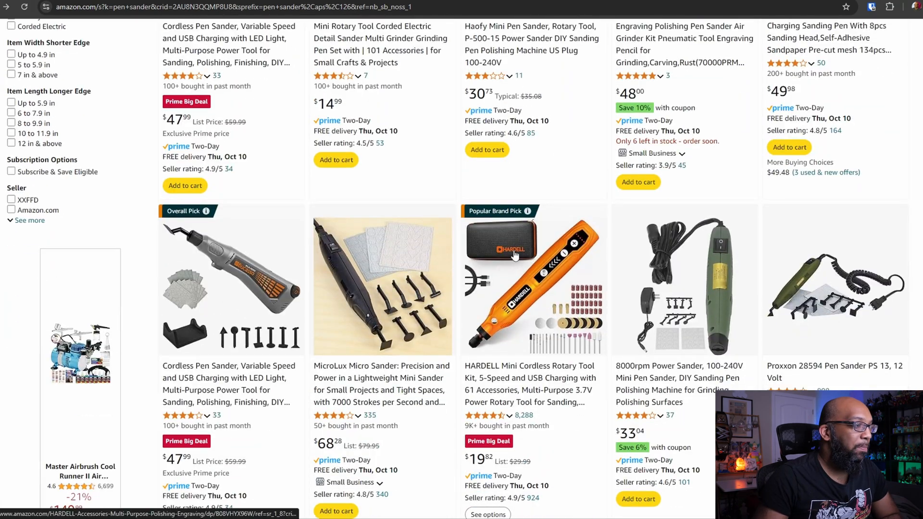
scroll(down, 3)
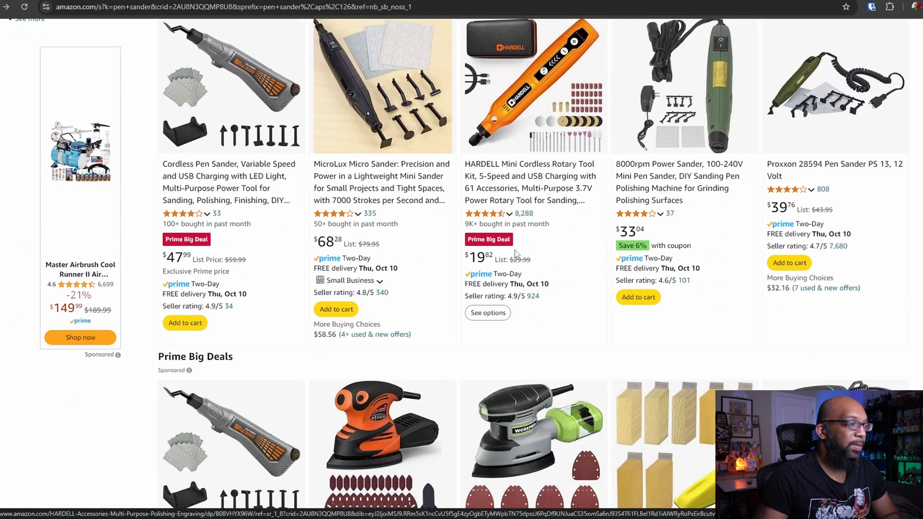
scroll(down, 3)
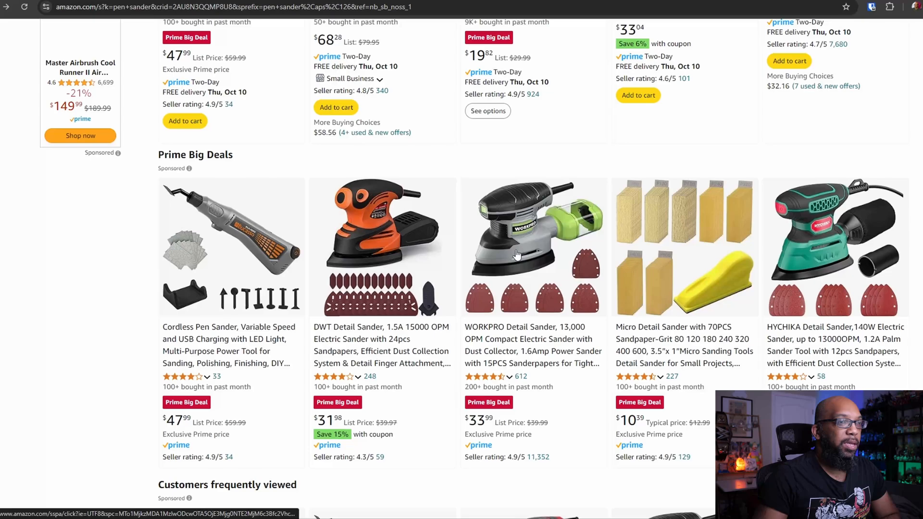
scroll(down, 3)
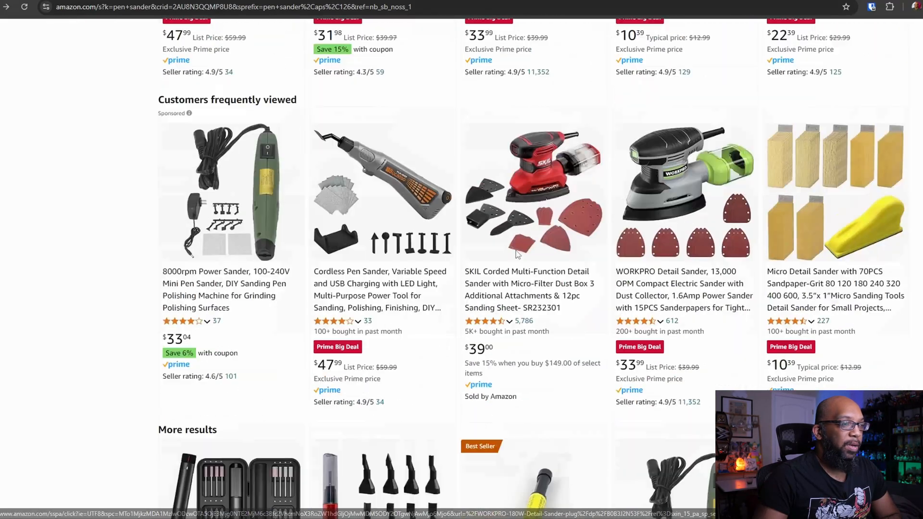
scroll(down, 3)
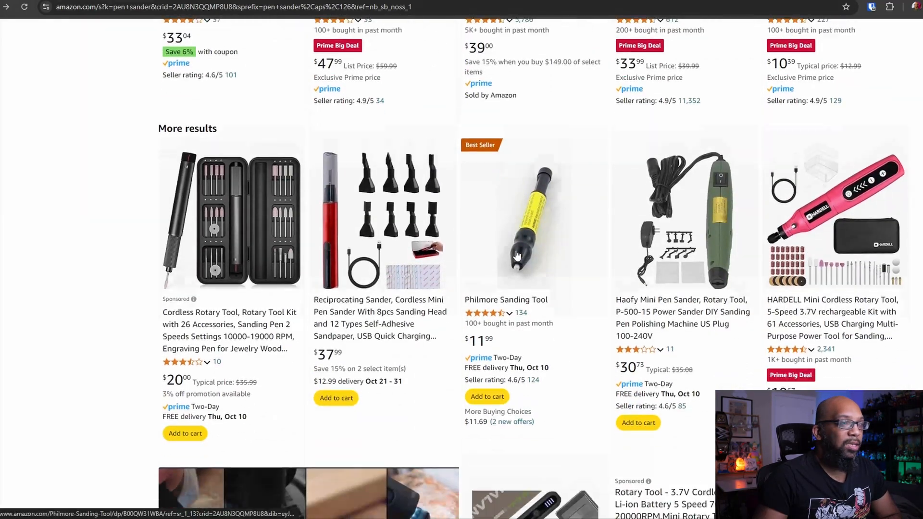
scroll(down, 3)
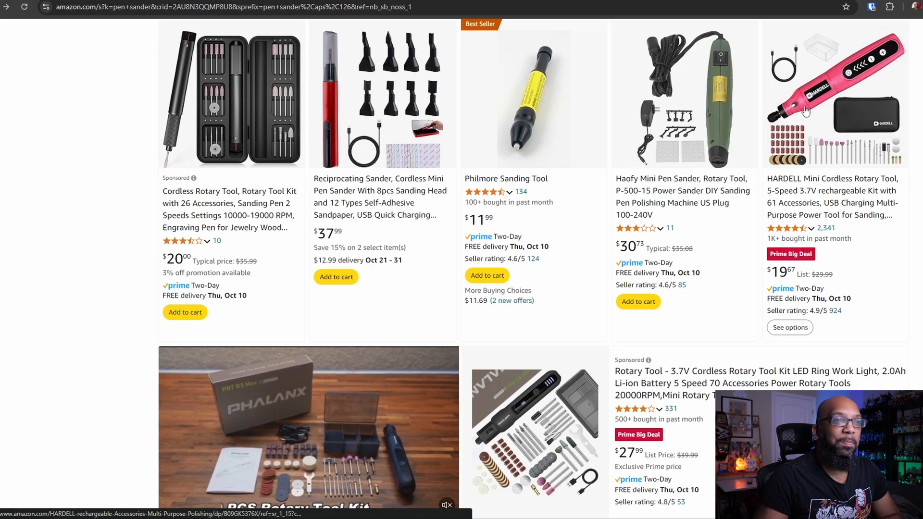
scroll(down, 3)
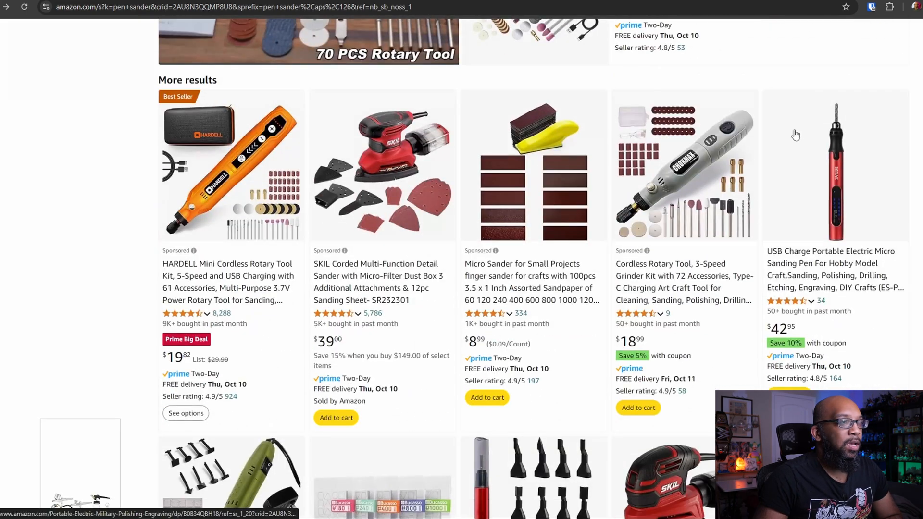
scroll(down, 3)
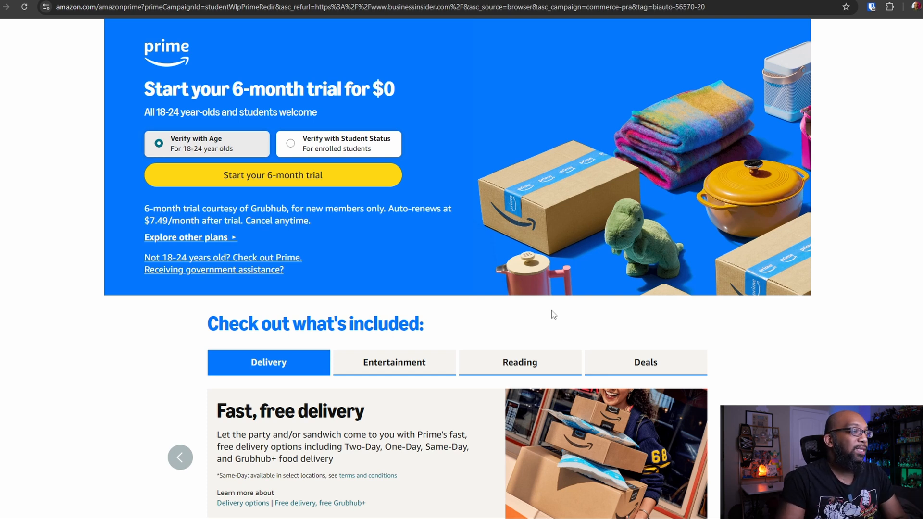
mouse_move(582, 311)
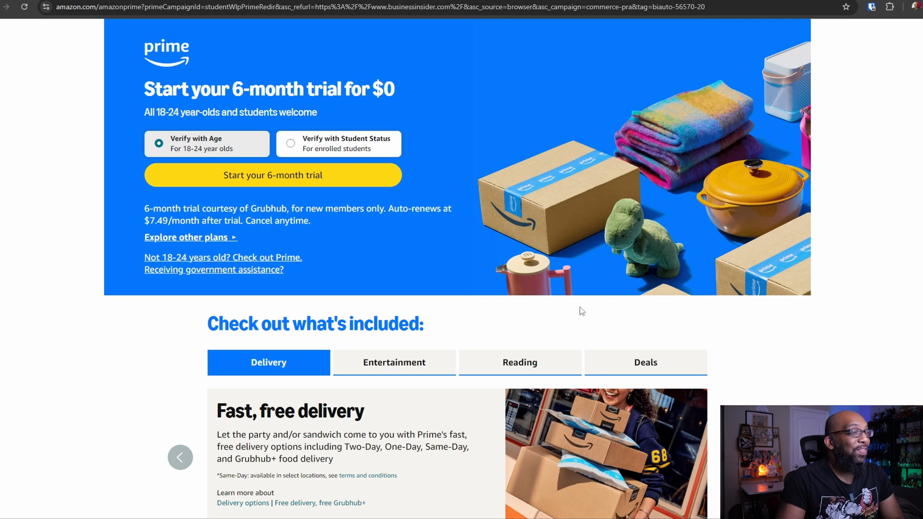